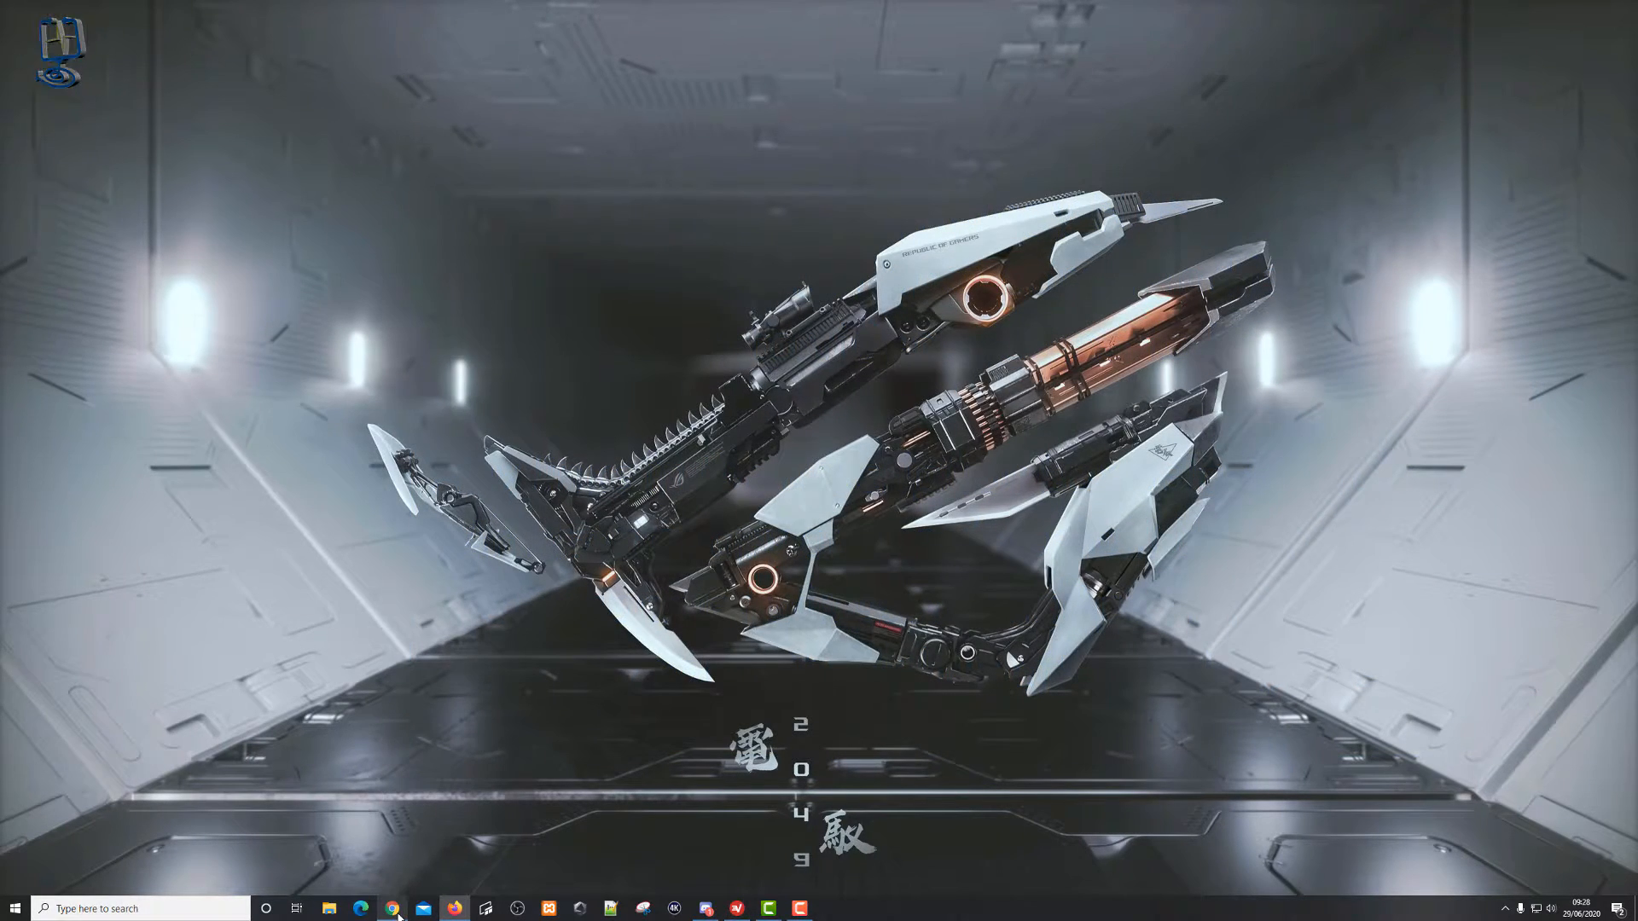
- Load the Synology DSM desktop at the NAS address, then bring up the Plex Web home page
{"action": "left_click", "coordinate": [392, 908]}
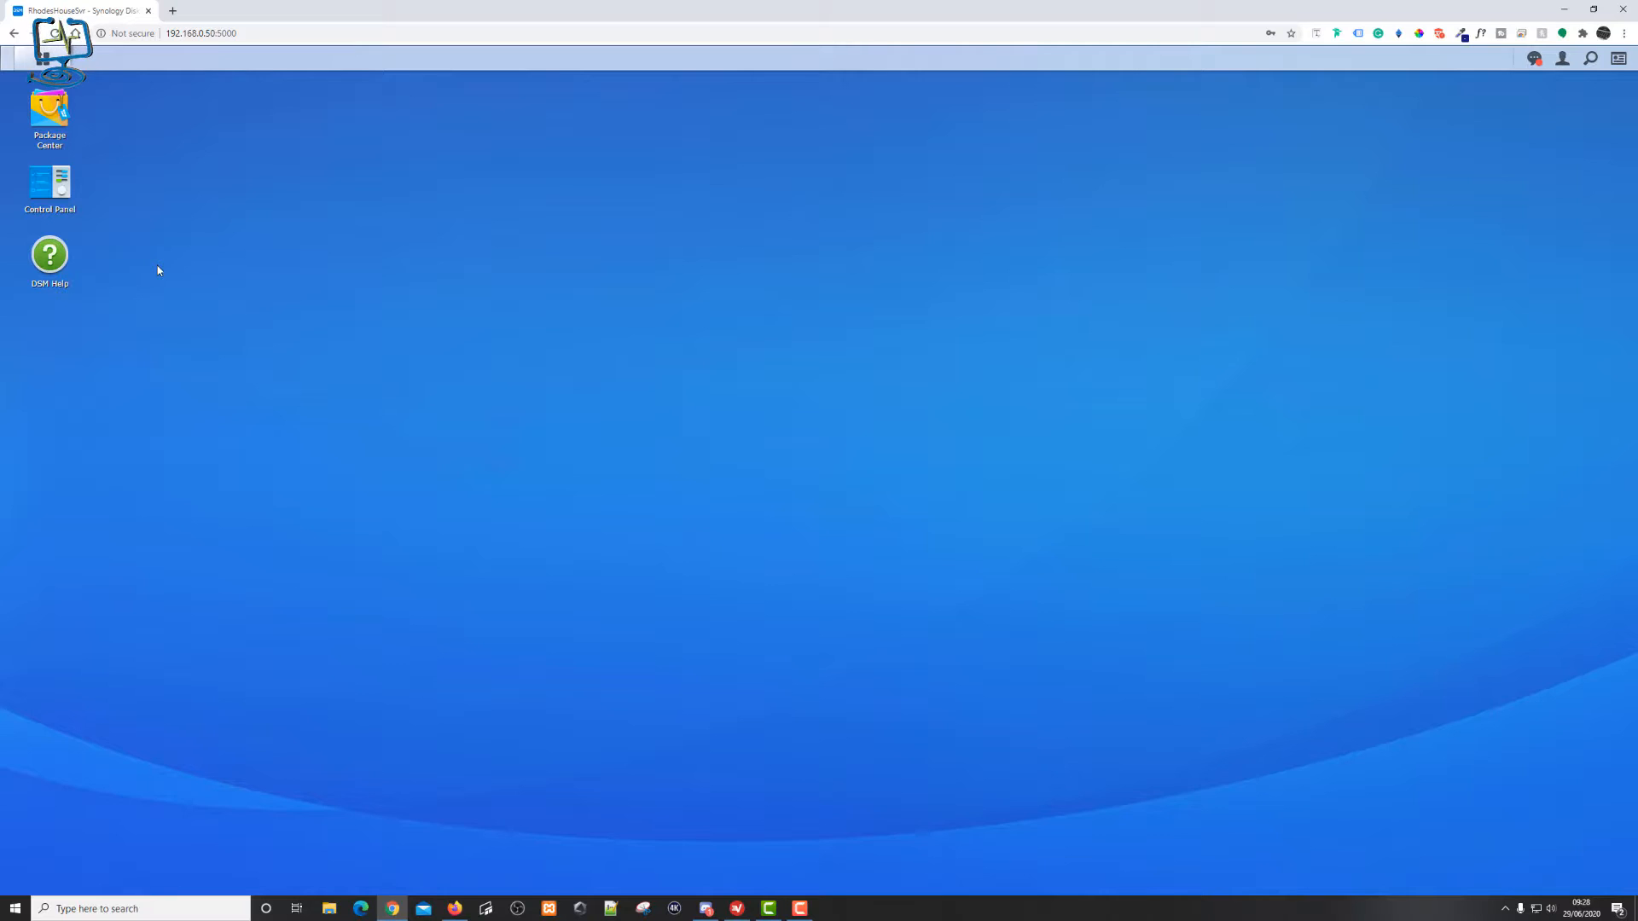
{"action": "mouse_move", "coordinate": [54, 44]}
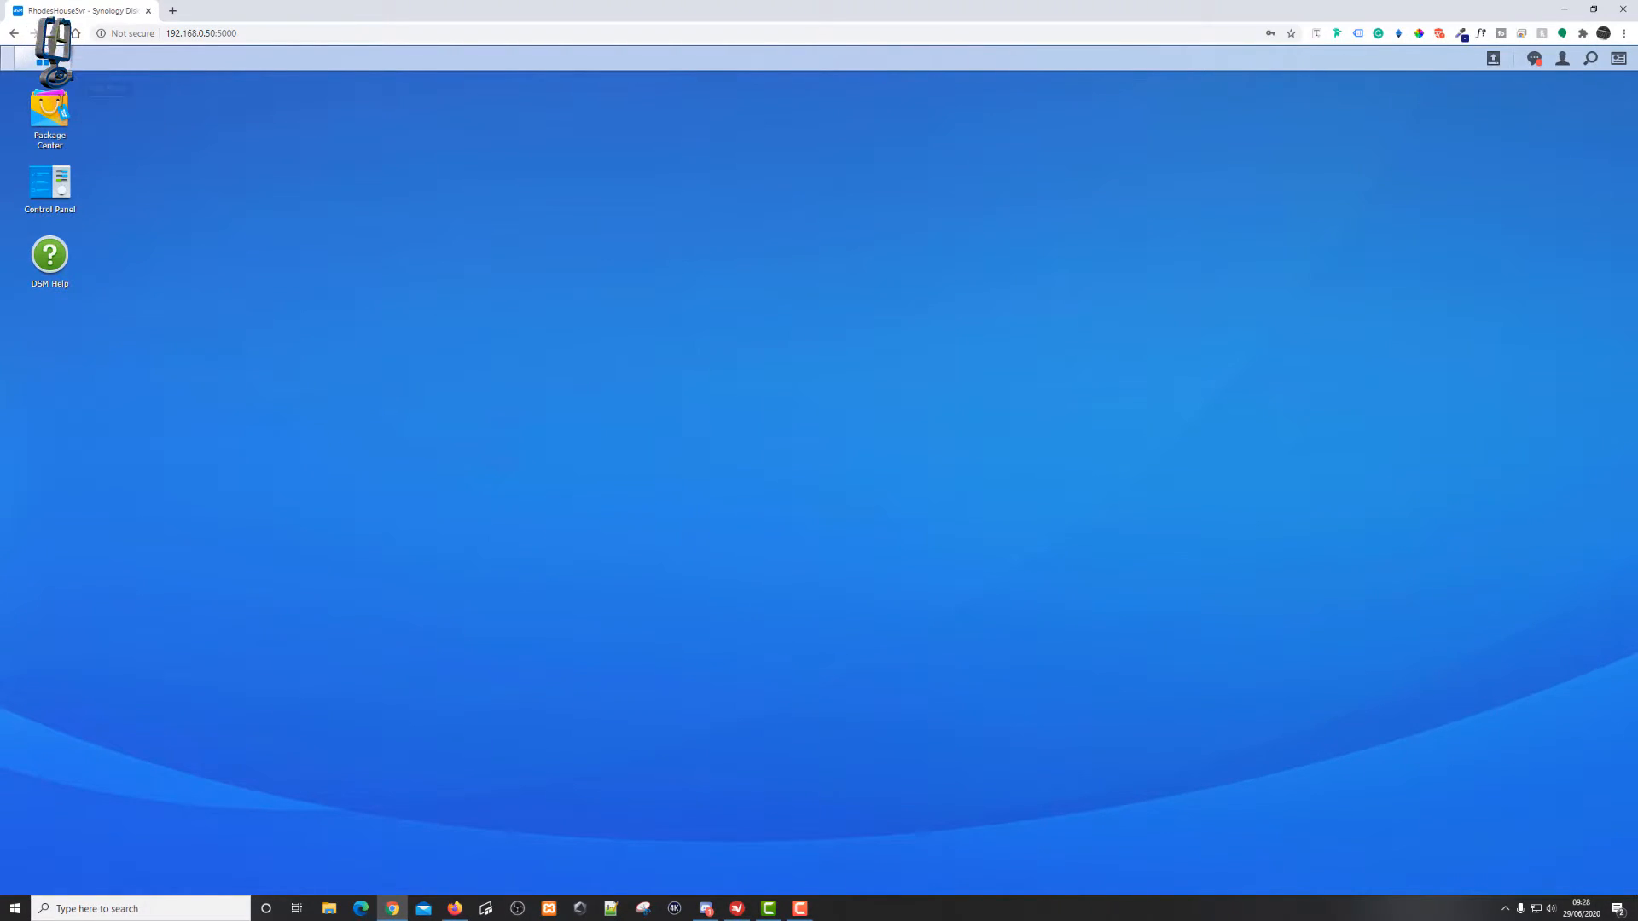
{"action": "left_click", "coordinate": [15, 58]}
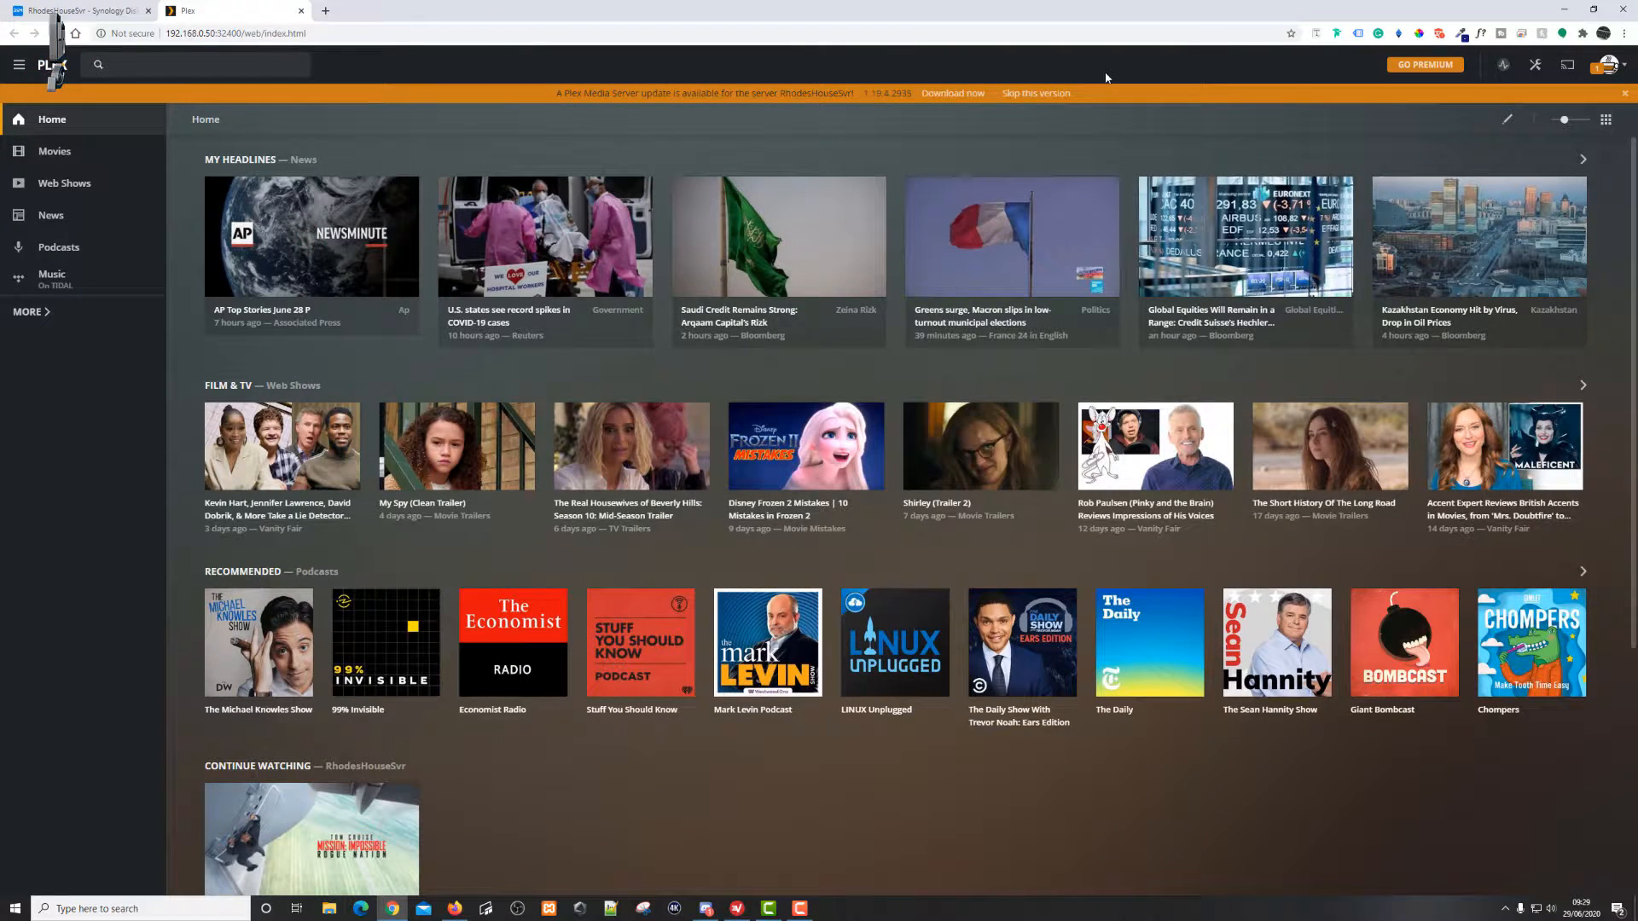
{"action": "mouse_move", "coordinate": [721, 107]}
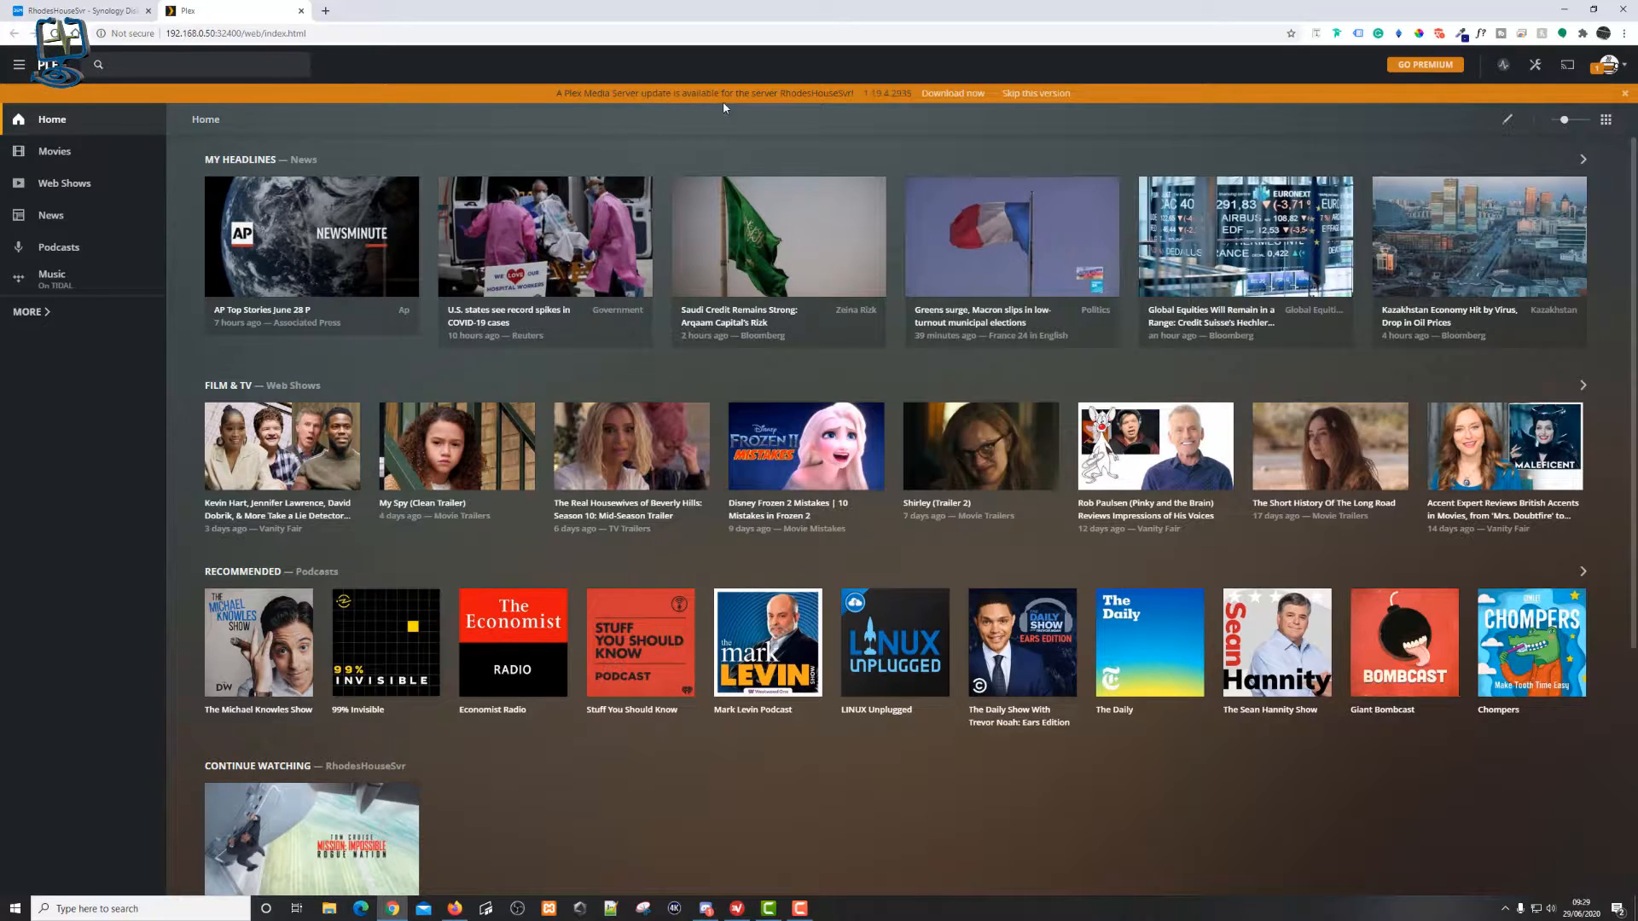
{"action": "mouse_move", "coordinate": [851, 109]}
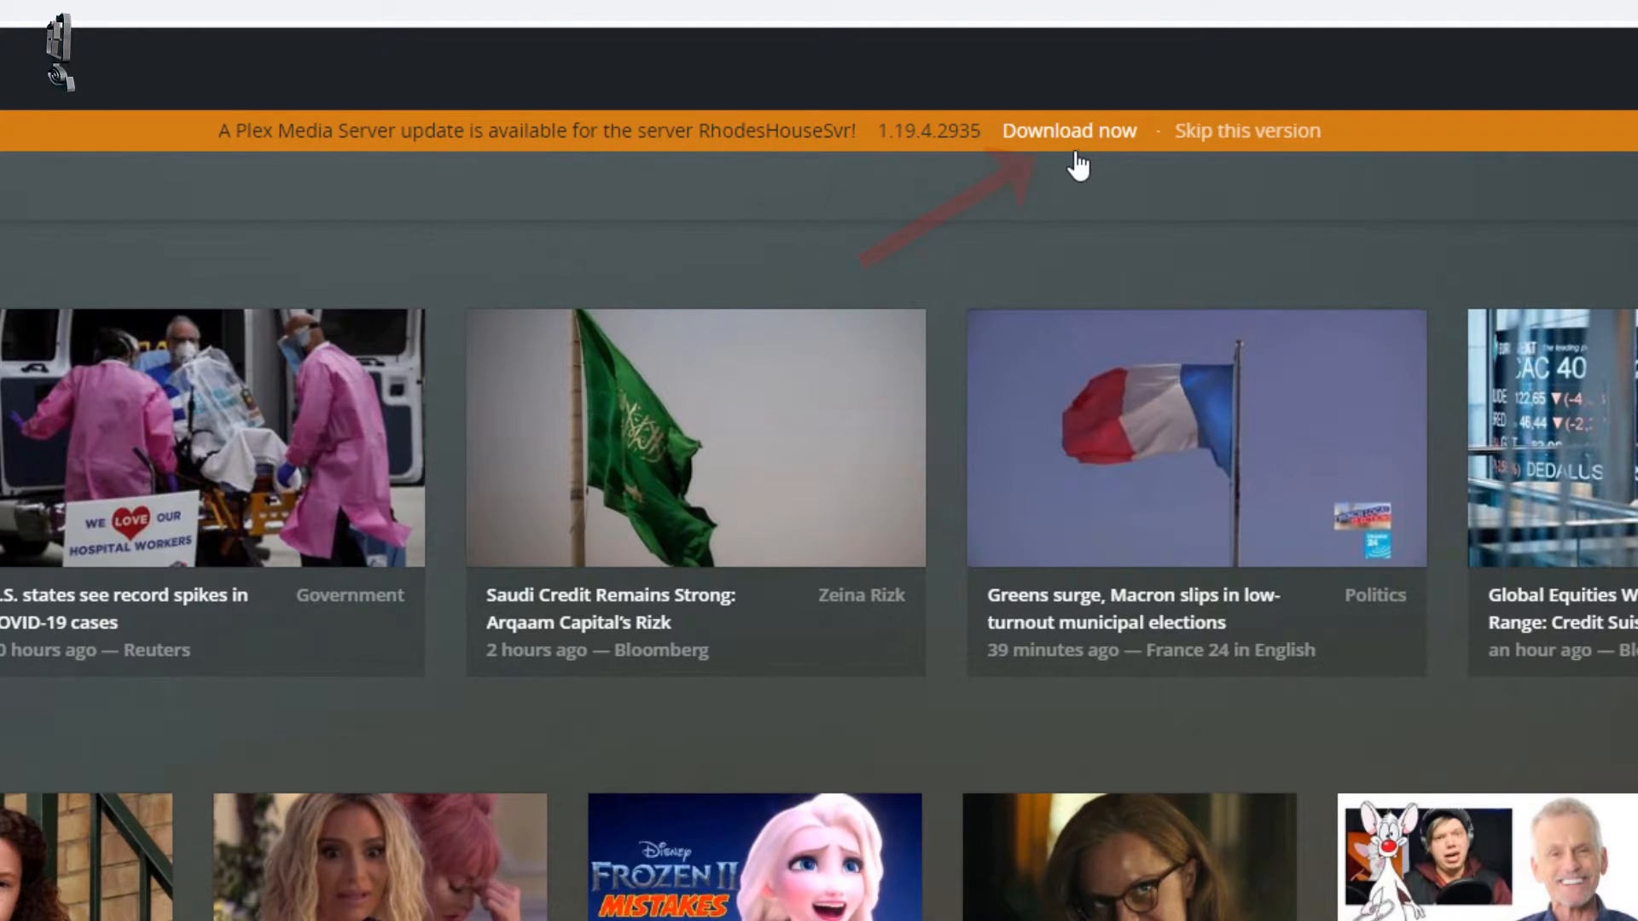
{"action": "mouse_move", "coordinate": [1211, 163]}
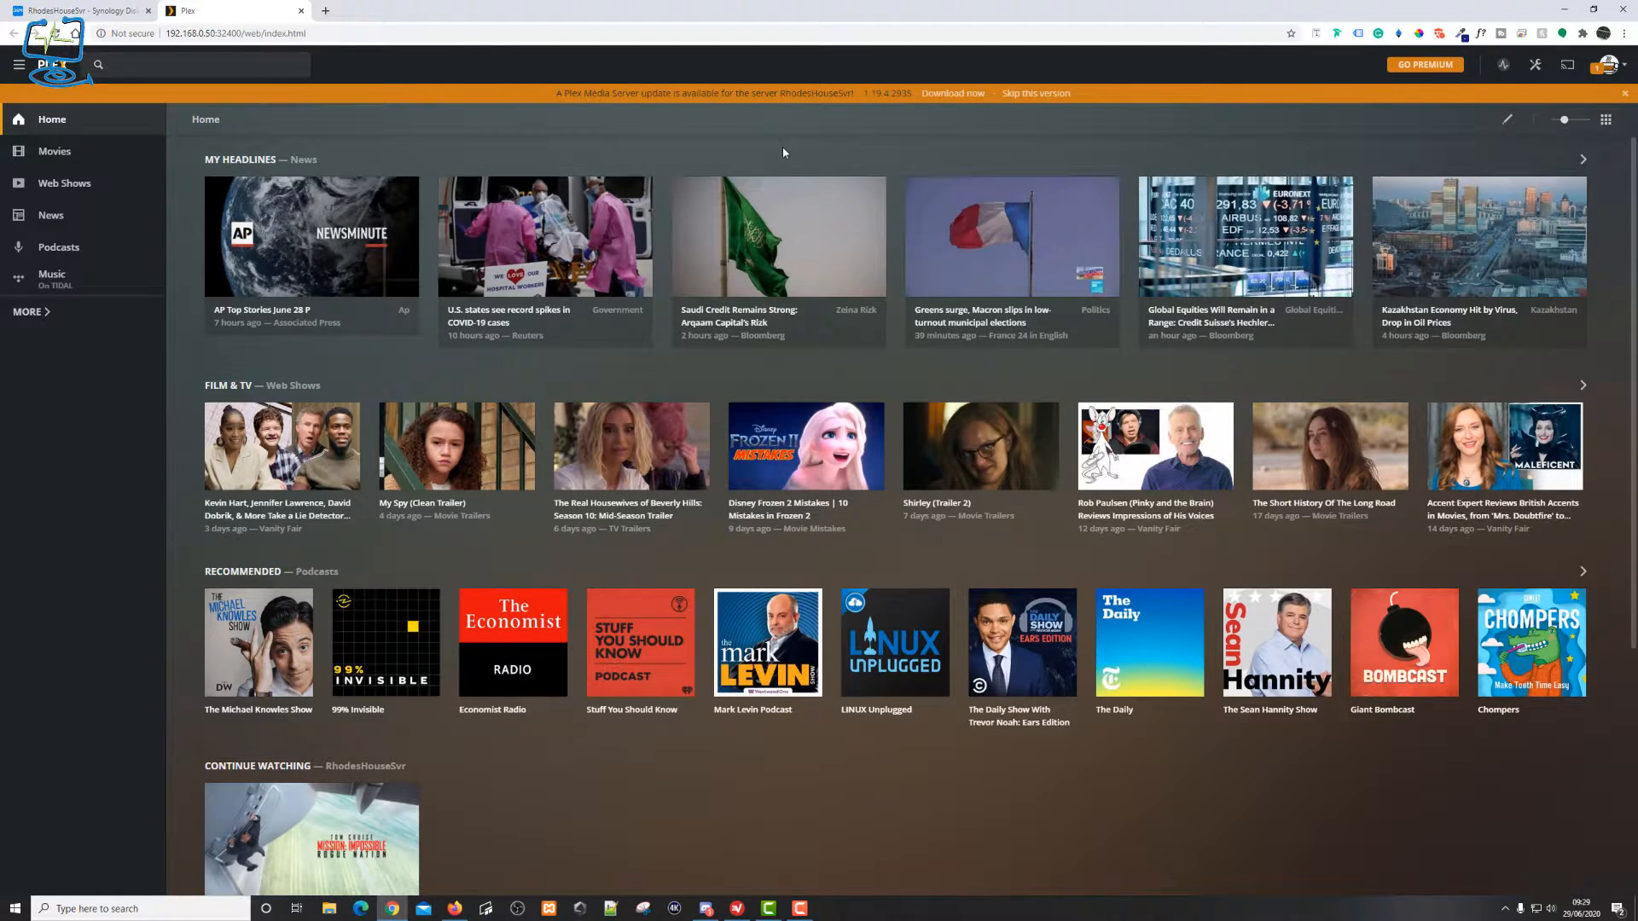
{"action": "mouse_move", "coordinate": [961, 174]}
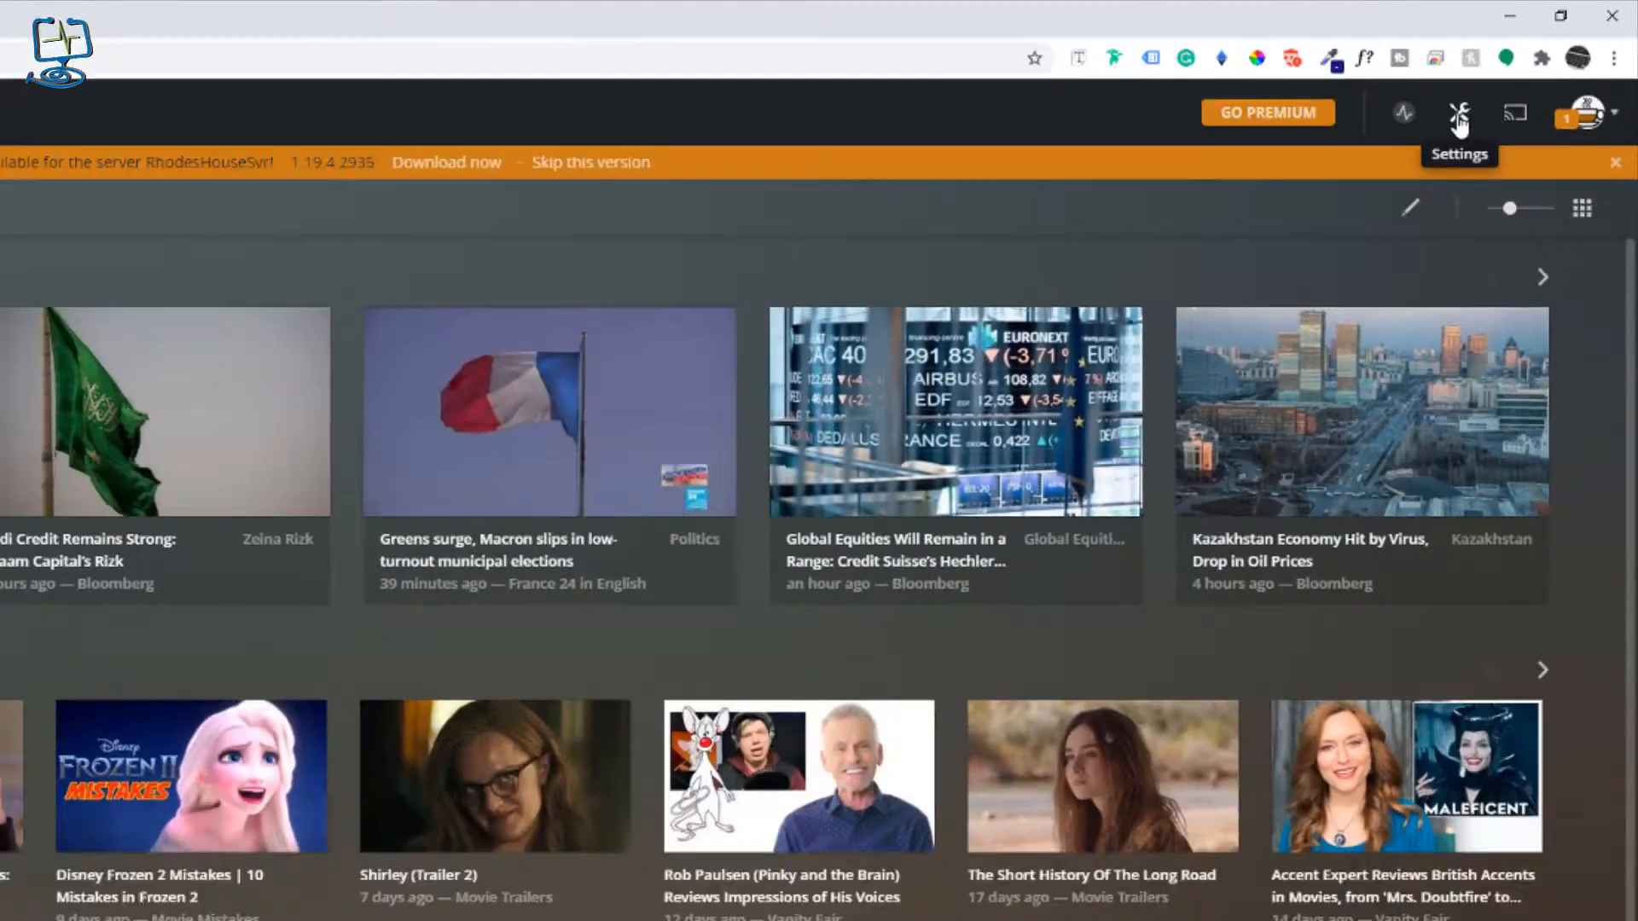
- View the server's General settings reporting version 1.18.5.2309 needing a manual update, then start a new tab
{"action": "left_click", "coordinate": [1459, 113]}
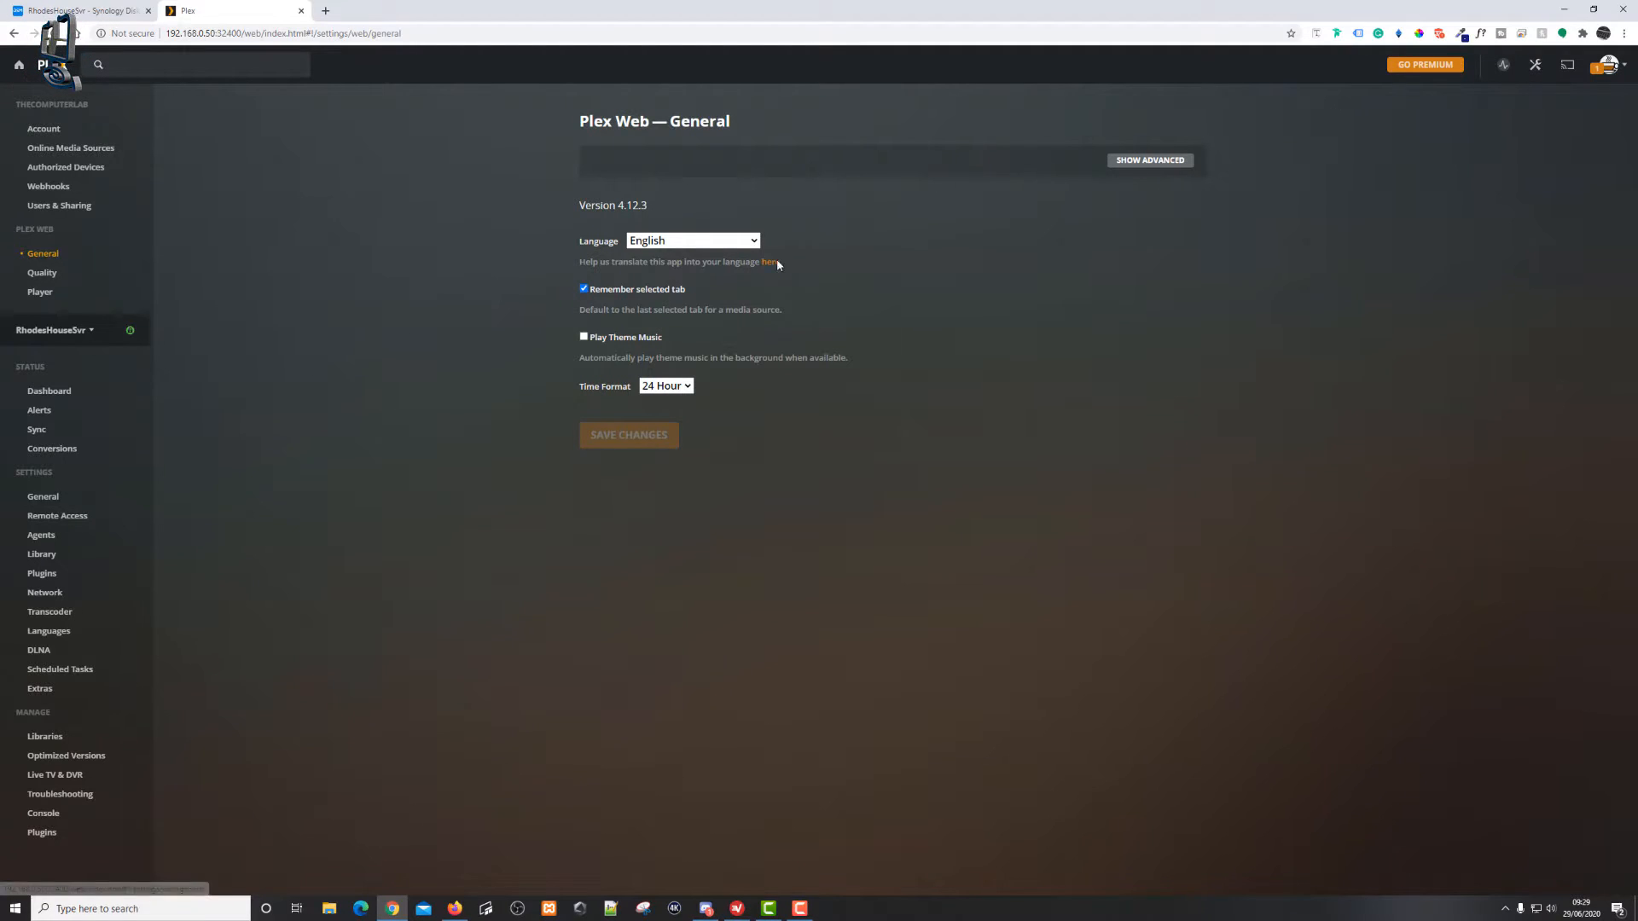
{"action": "mouse_move", "coordinate": [329, 436]}
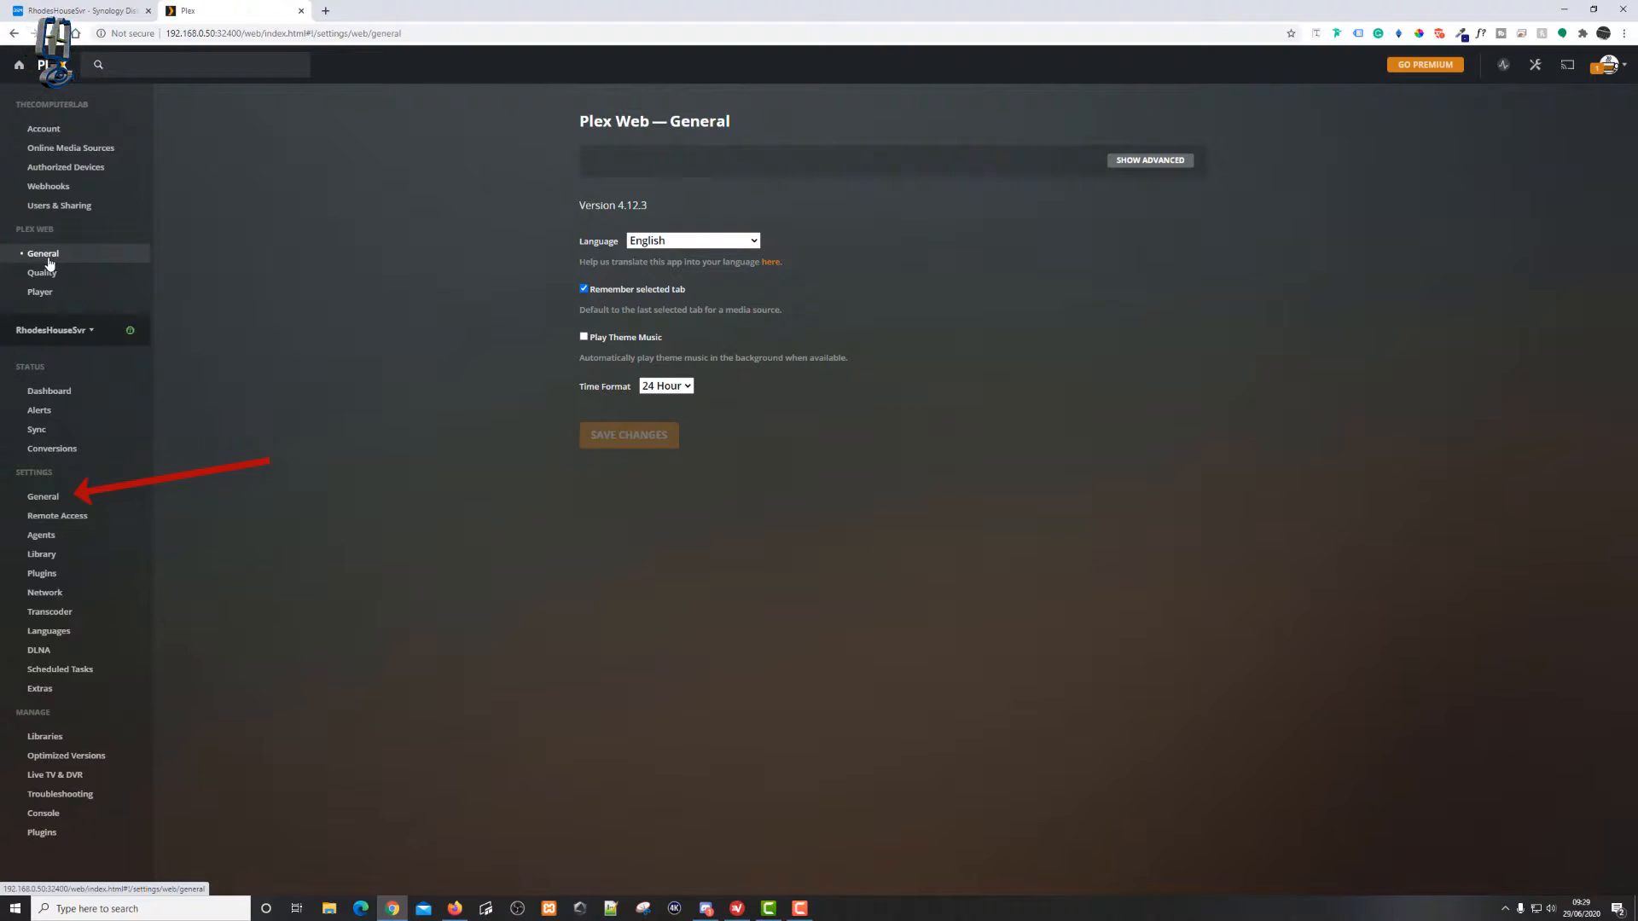
{"action": "mouse_move", "coordinate": [41, 273]}
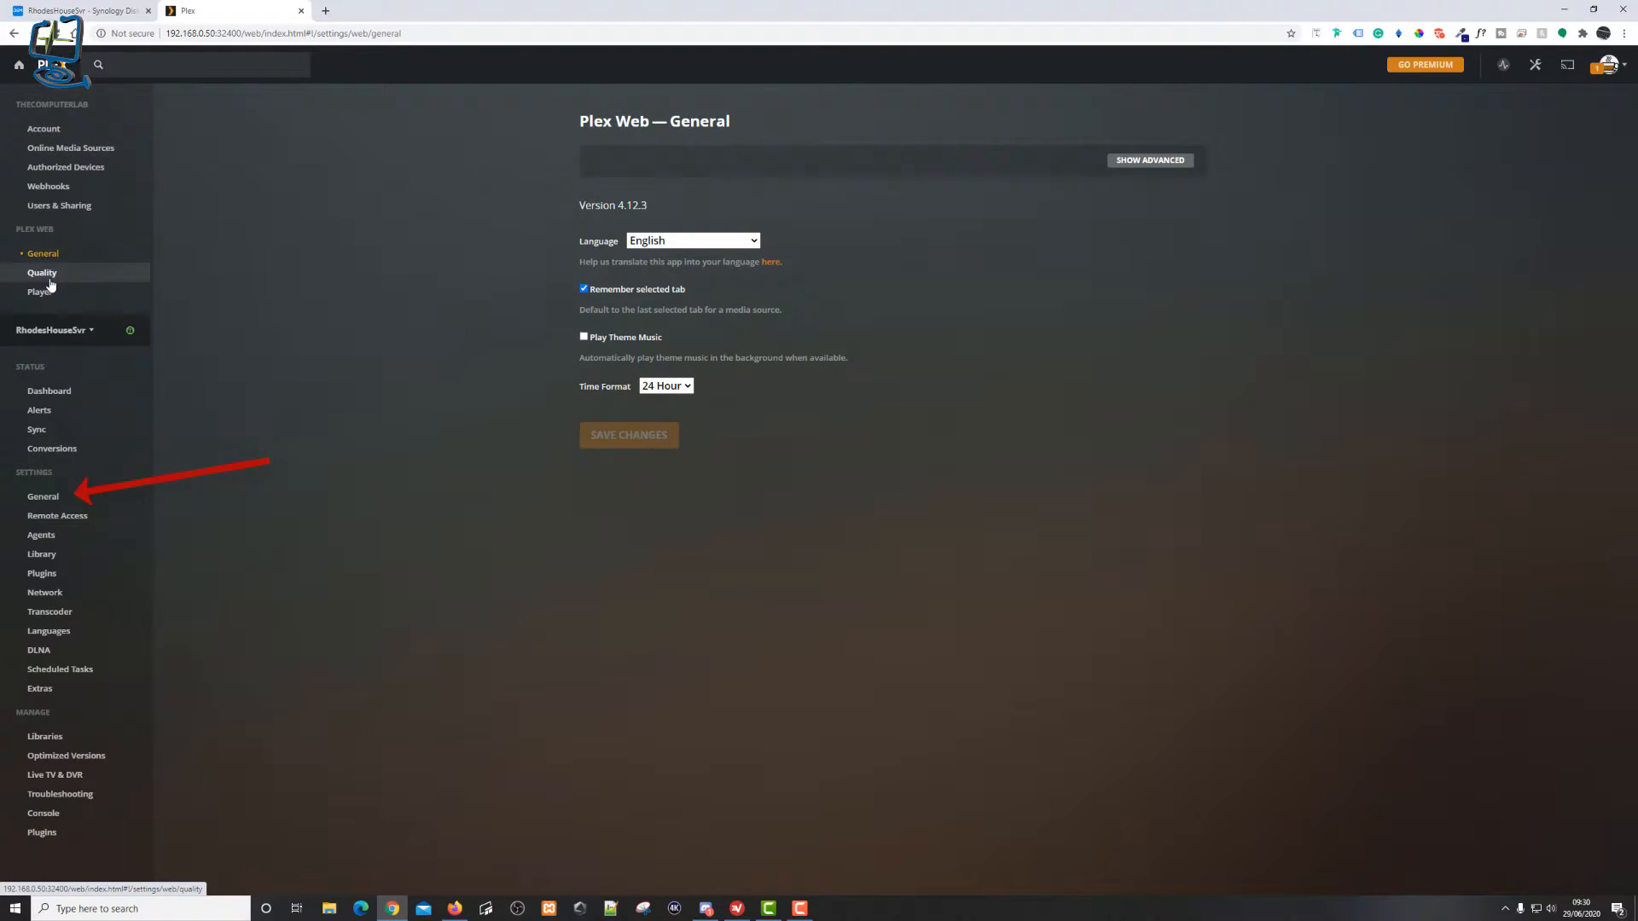
{"action": "left_click", "coordinate": [39, 291]}
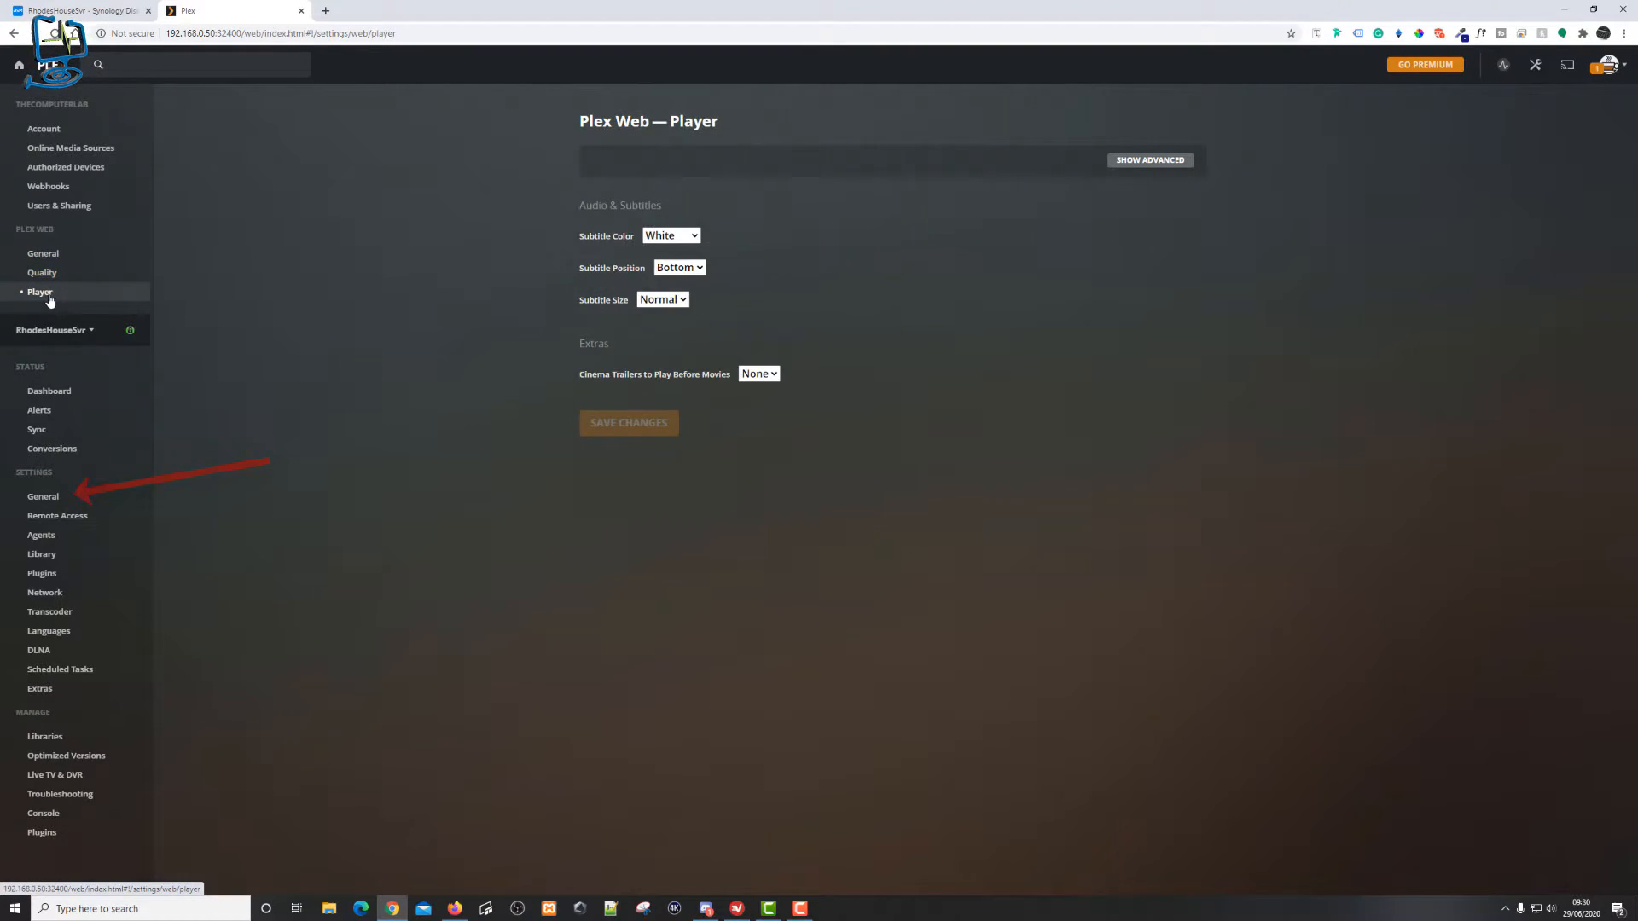
{"action": "left_click", "coordinate": [42, 497]}
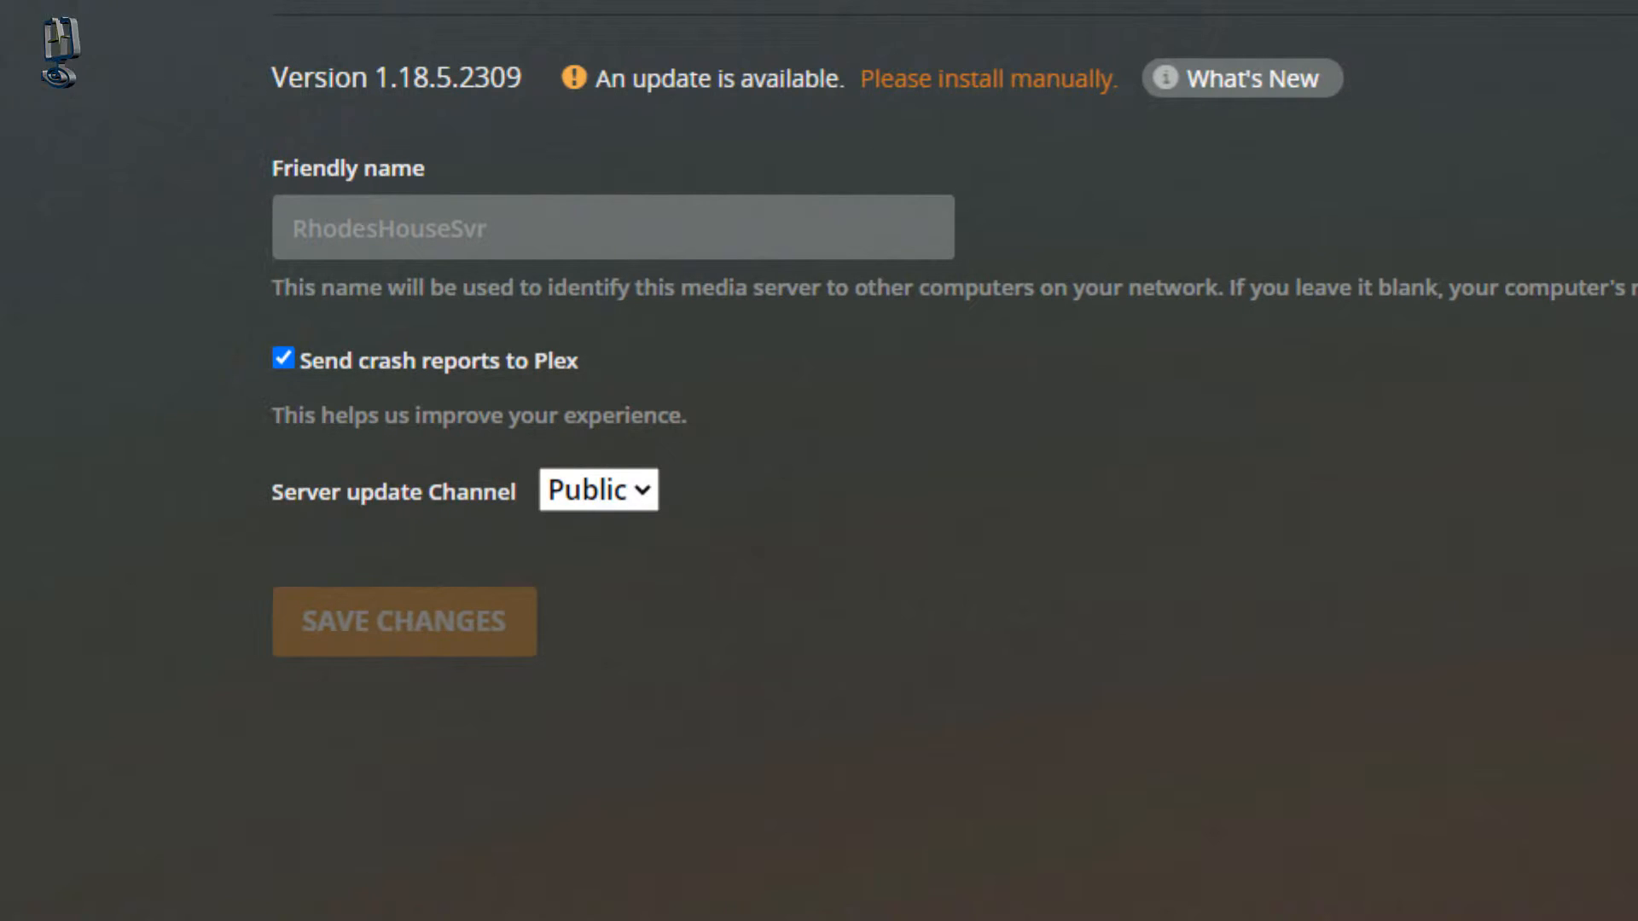
{"action": "left_click", "coordinate": [478, 10]}
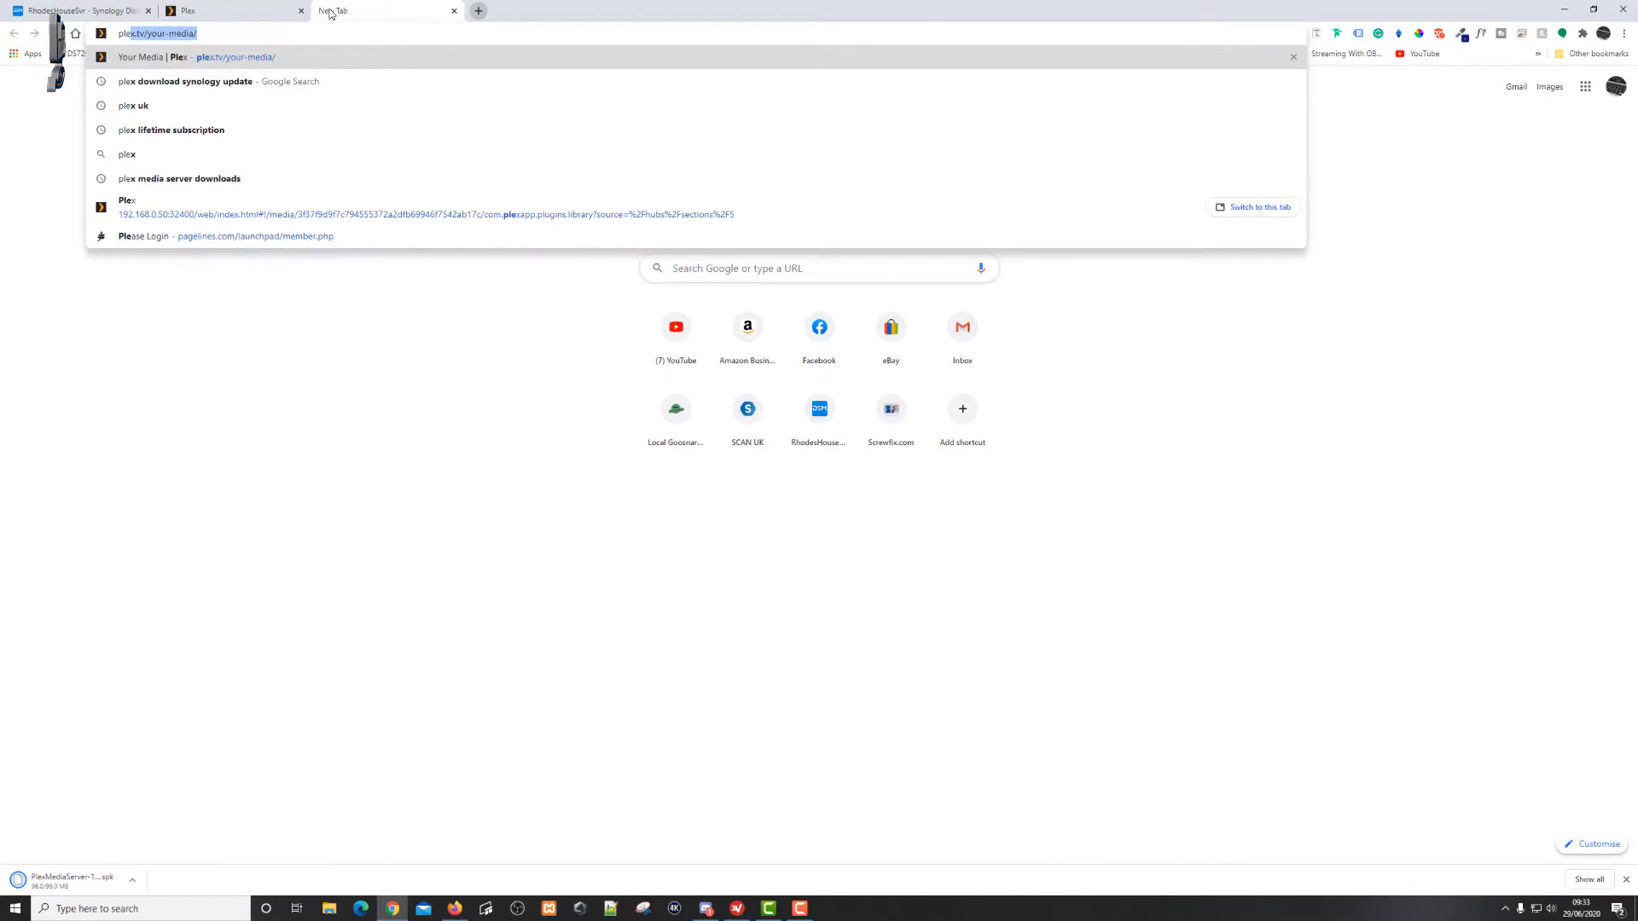
- Search Google for 'plex' and reach the plex.tv Media Server downloads page
{"action": "type", "text": "plex"}
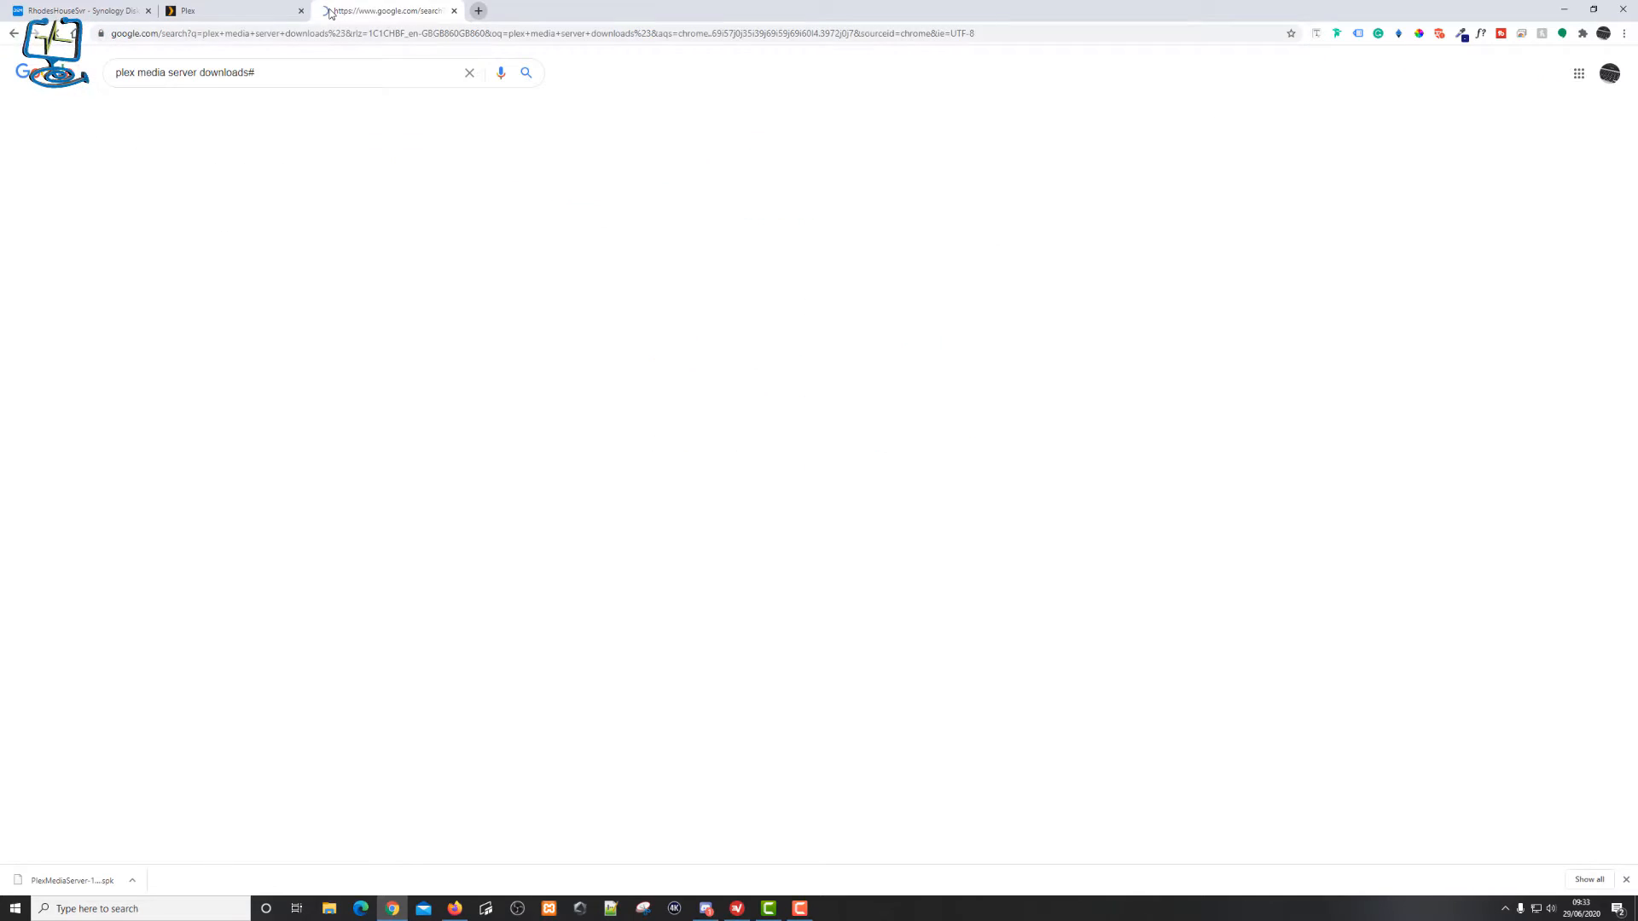
{"action": "left_click", "coordinate": [292, 71]}
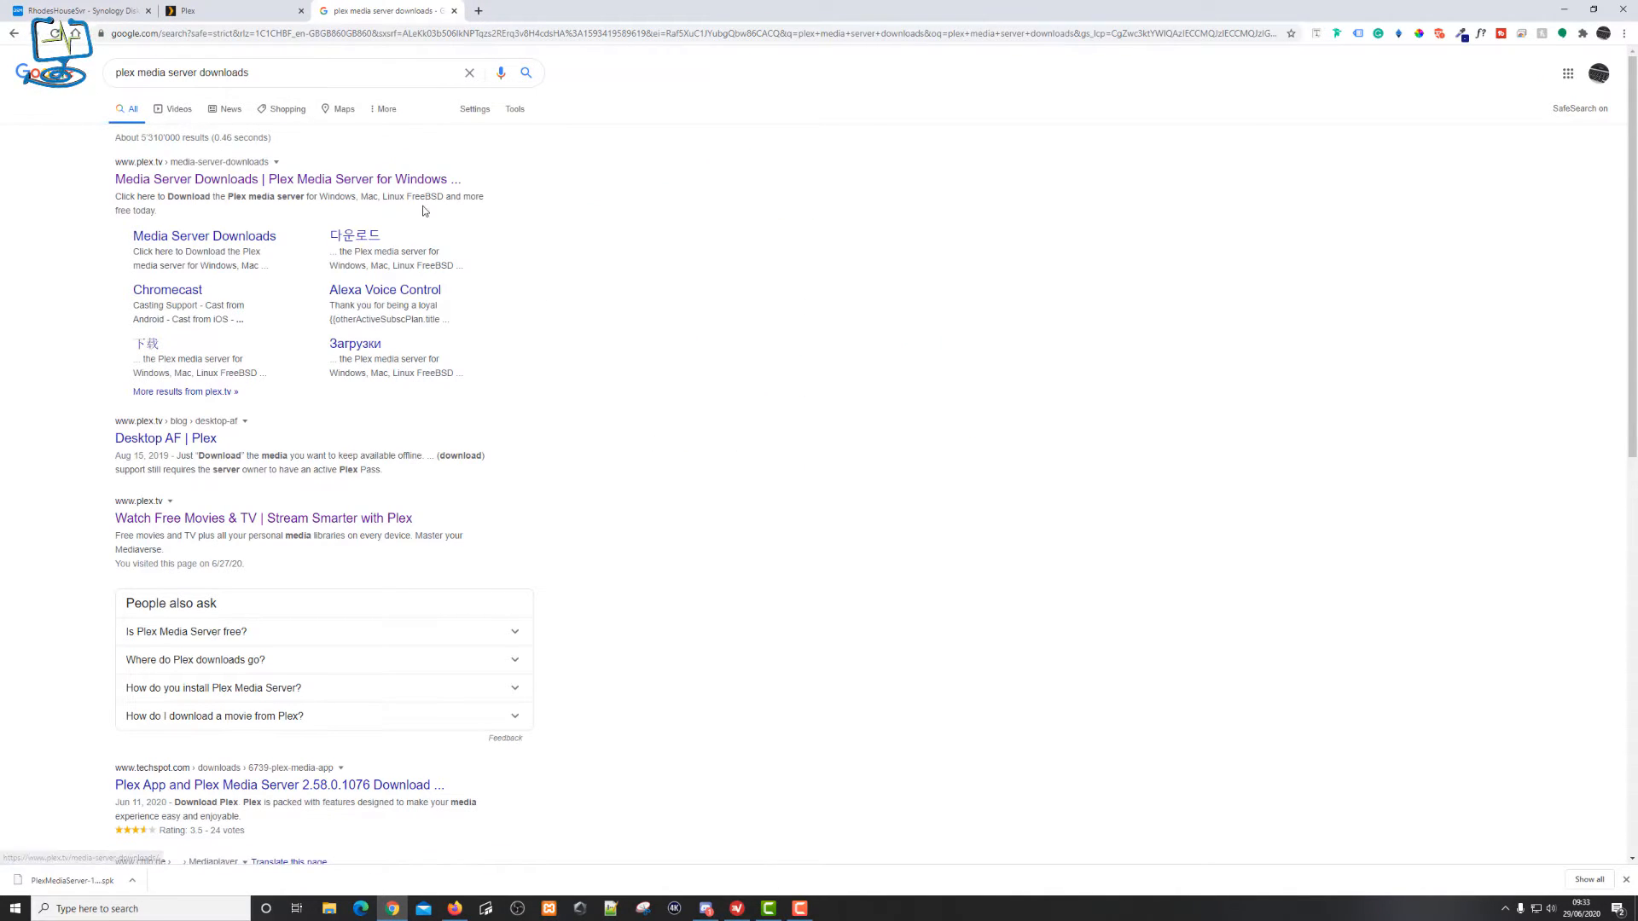
{"action": "mouse_move", "coordinate": [230, 179]}
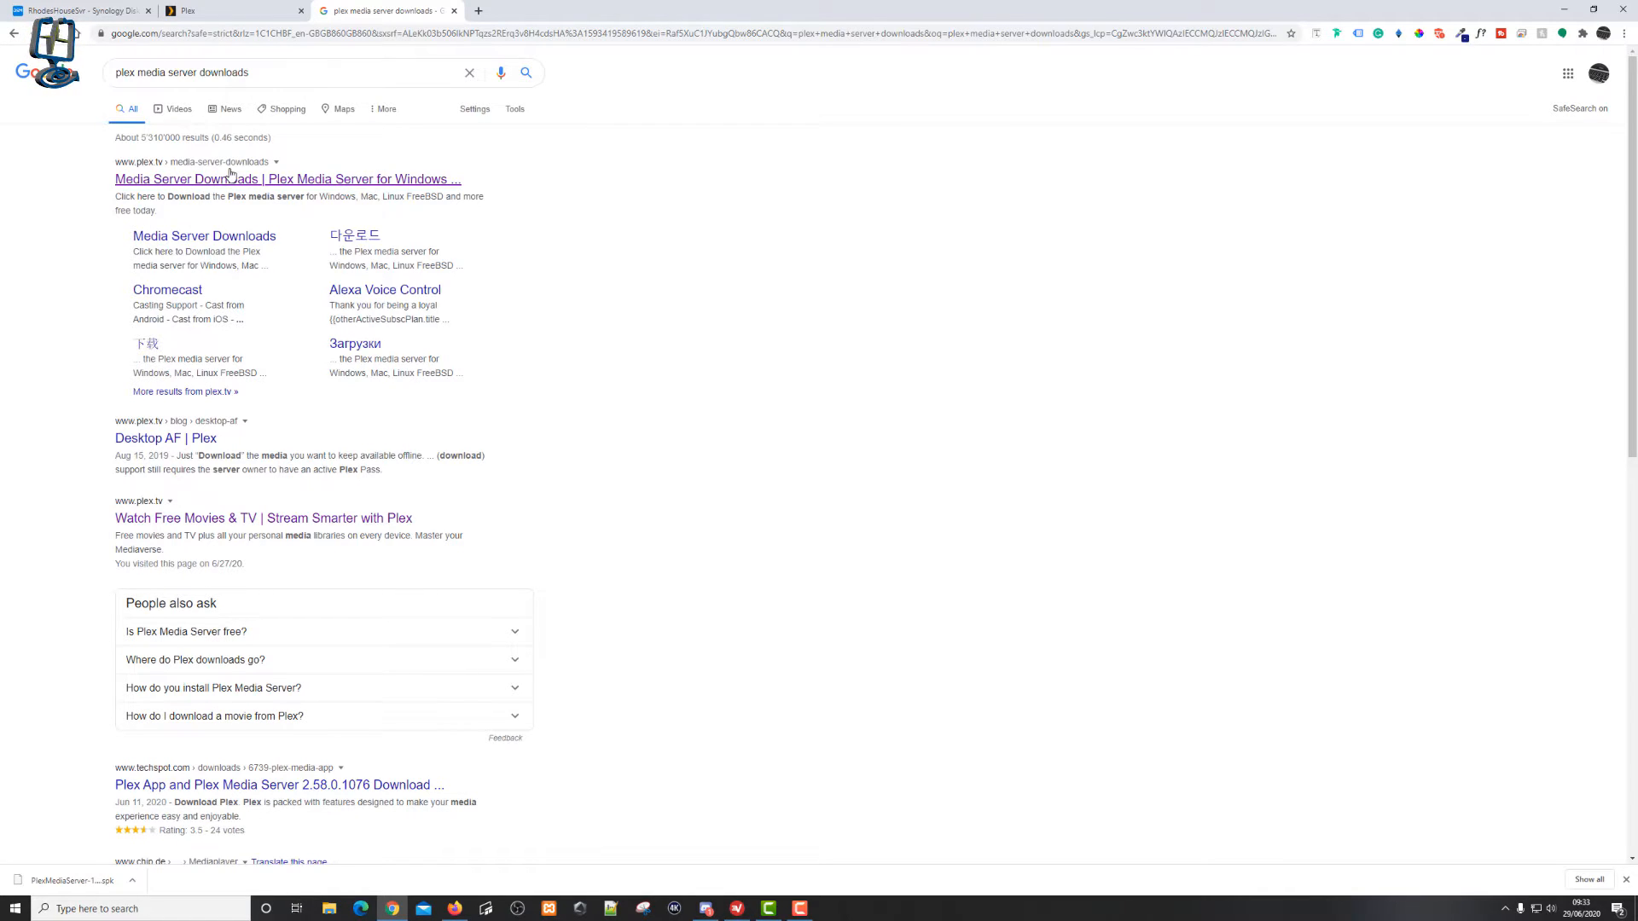
{"action": "left_click", "coordinate": [287, 180]}
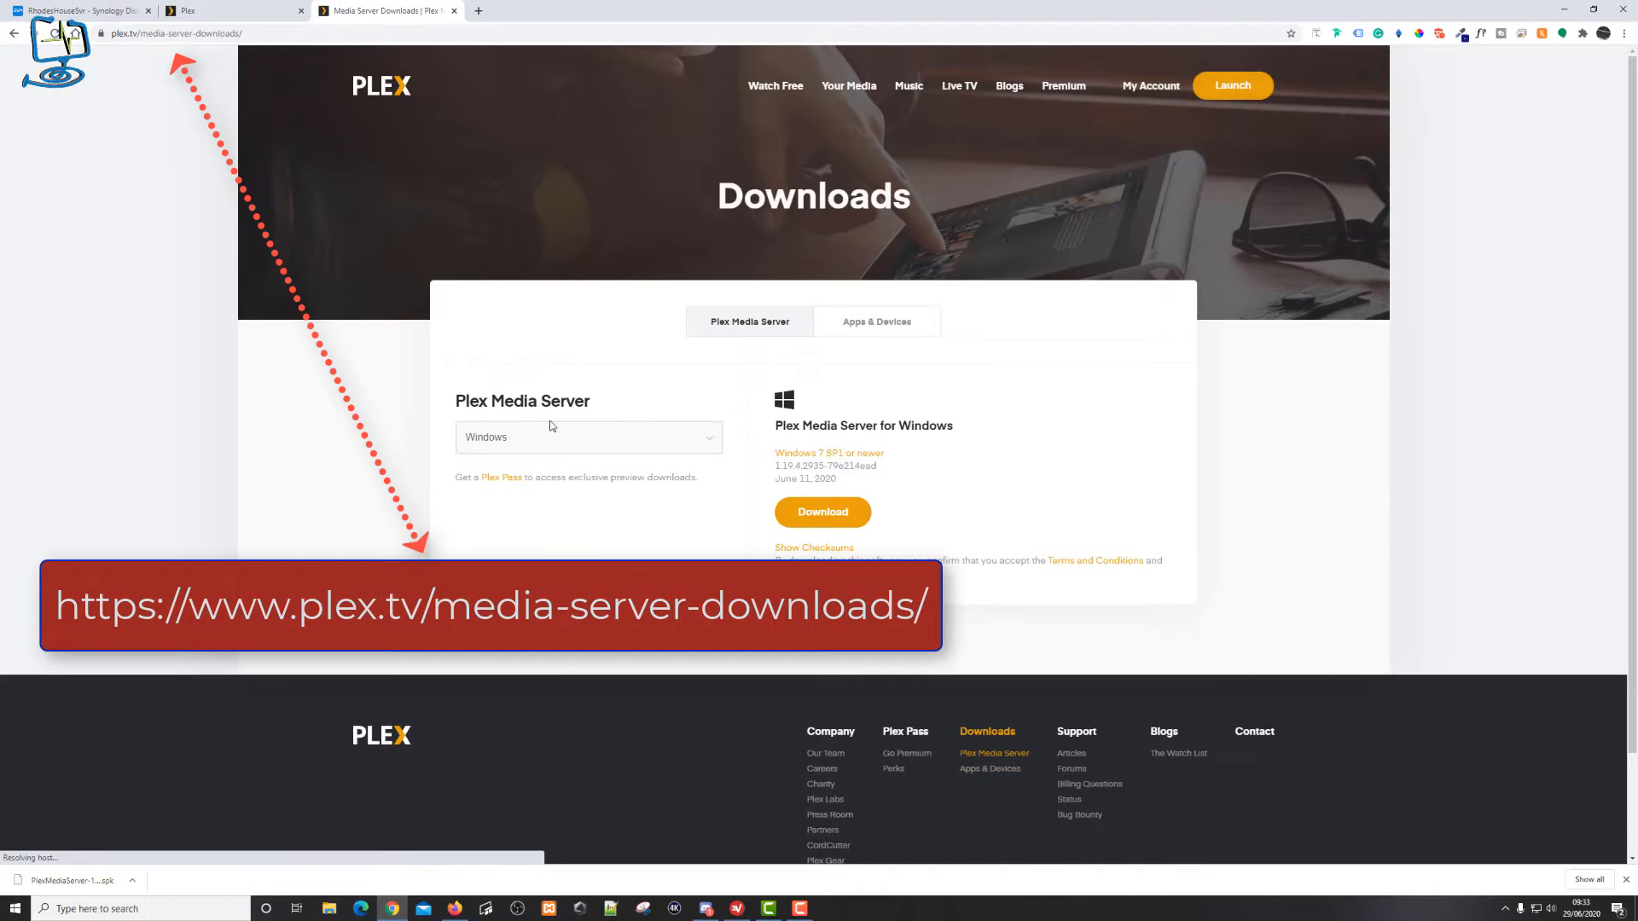
- Choose Synology as the platform, showing latest version 1.19.4.2935, and begin downloading the package
{"action": "left_click", "coordinate": [587, 437]}
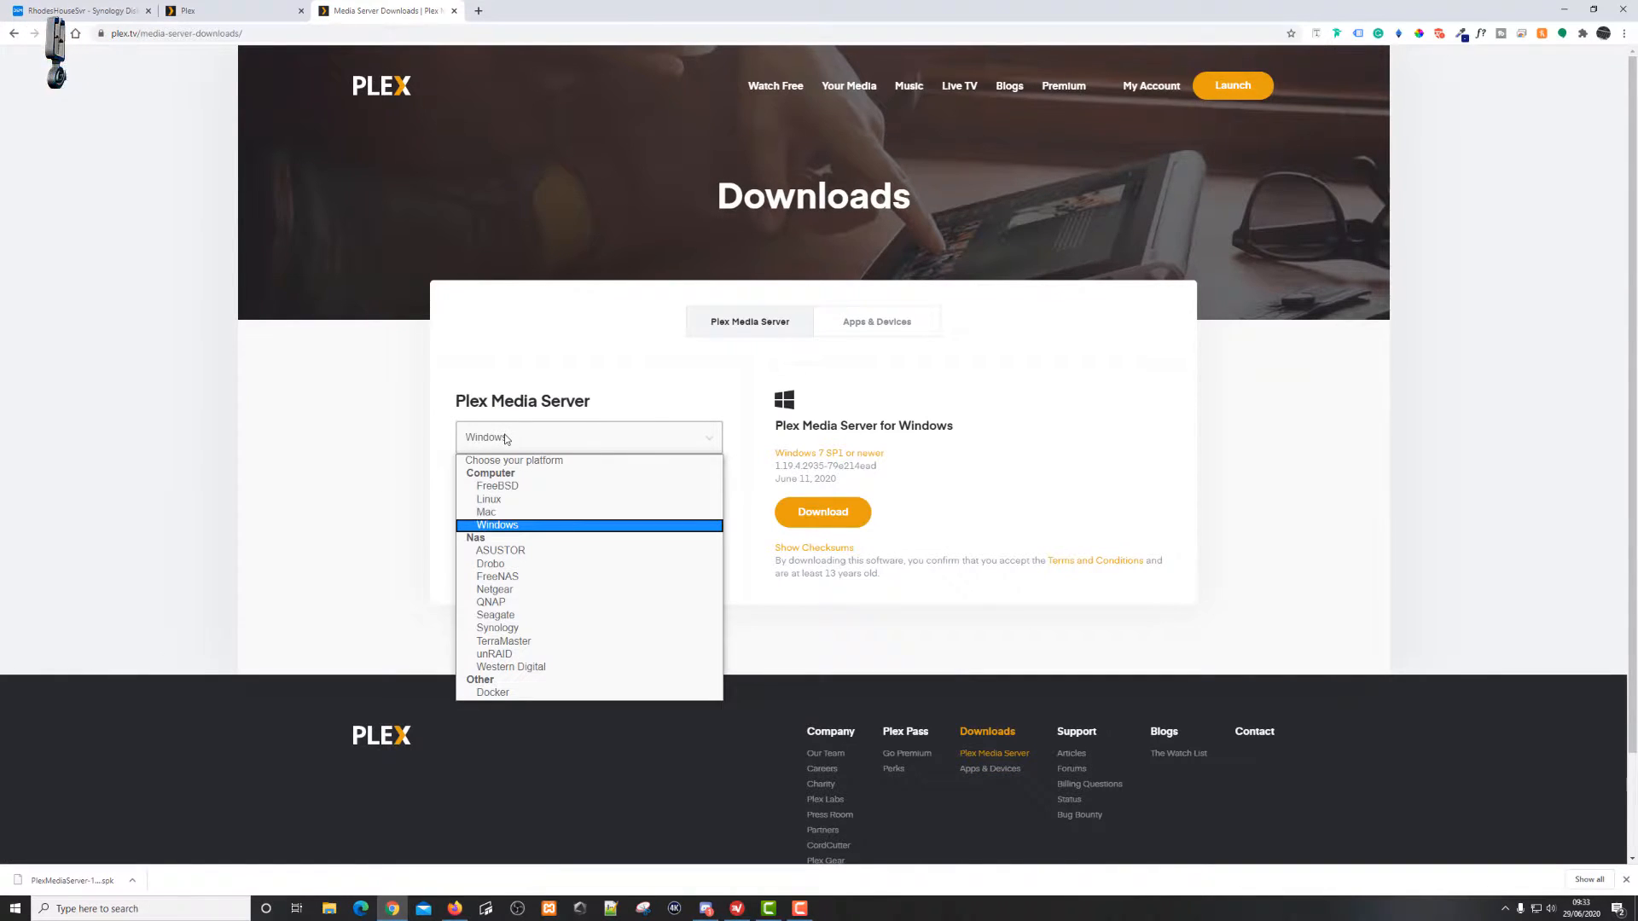
{"action": "left_click", "coordinate": [497, 628]}
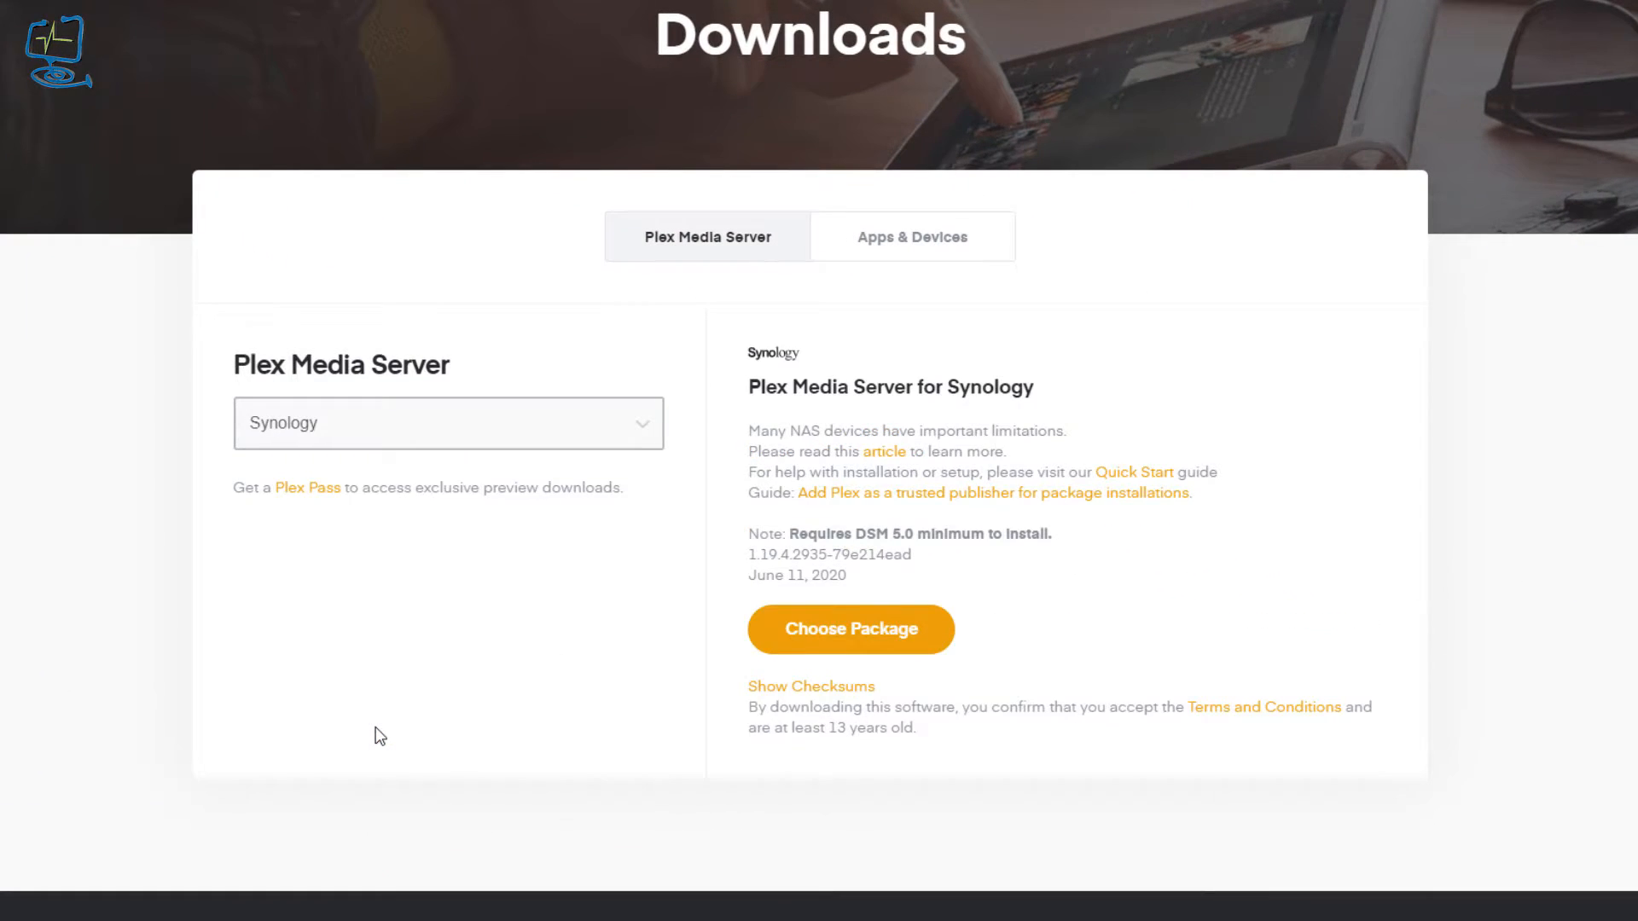
{"action": "mouse_move", "coordinate": [751, 562]}
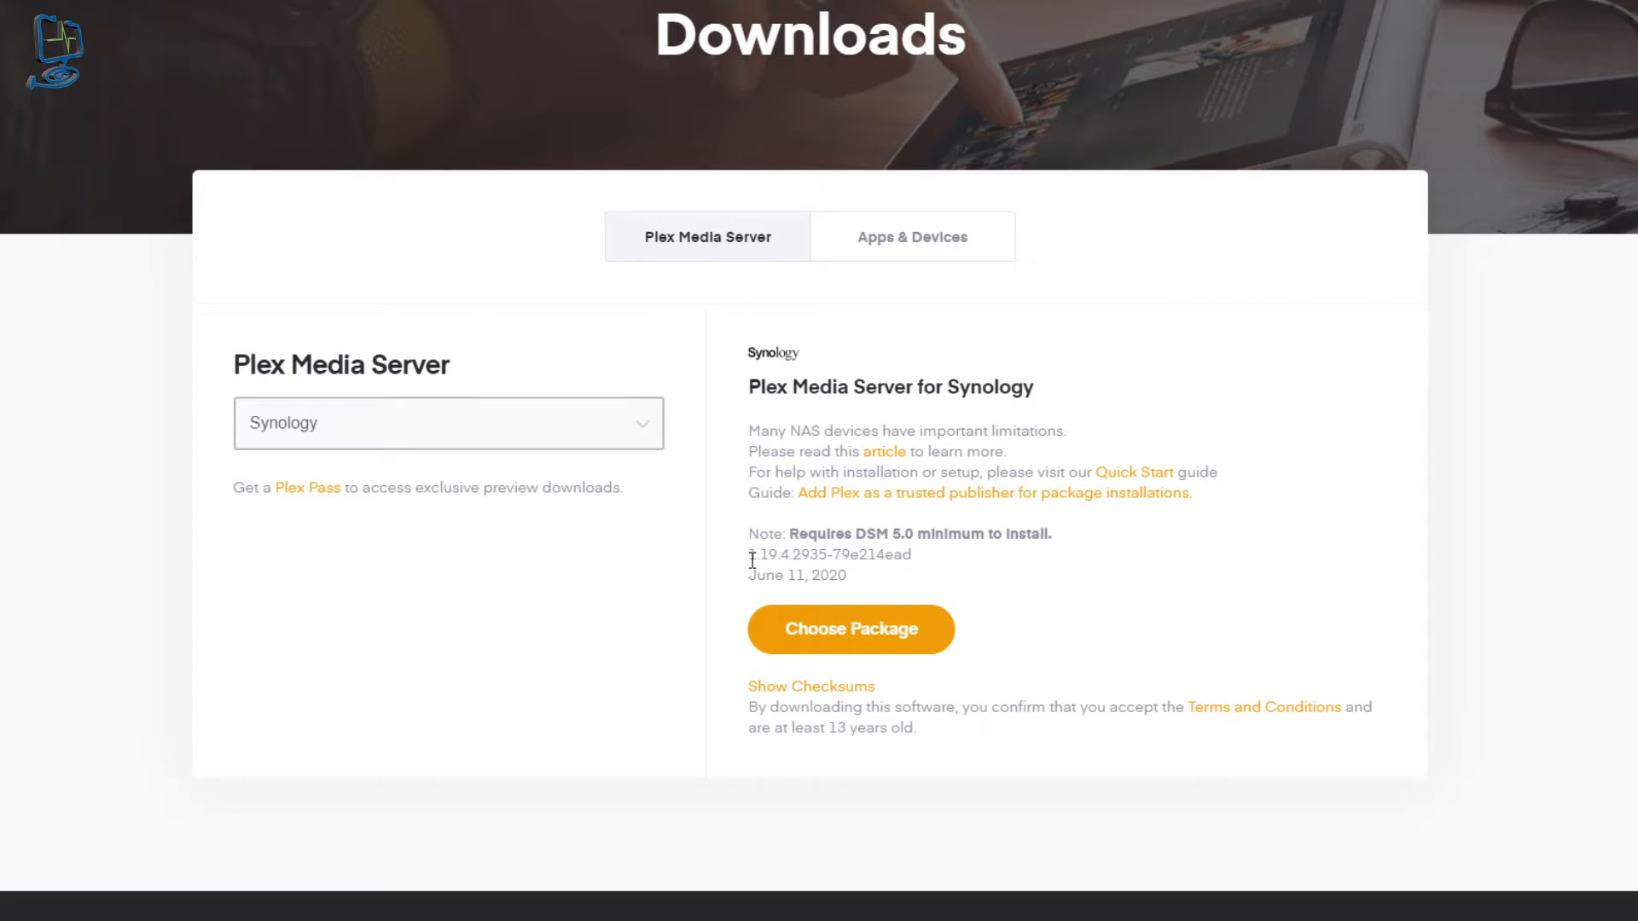
{"action": "double_click", "coordinate": [788, 554]}
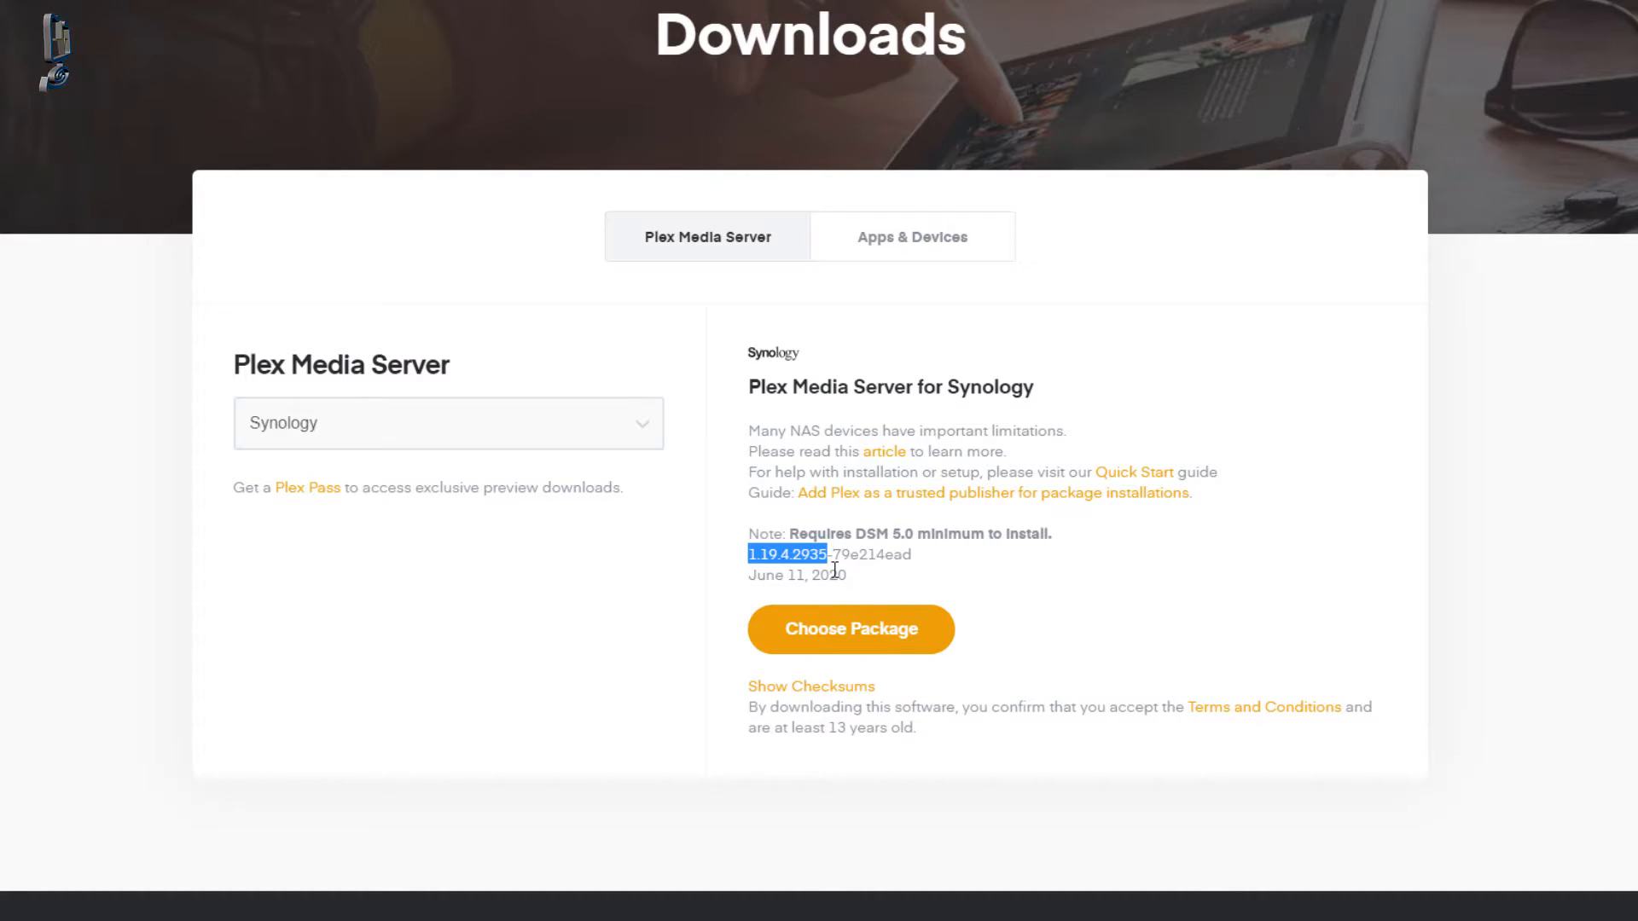
{"action": "mouse_move", "coordinate": [506, 628]}
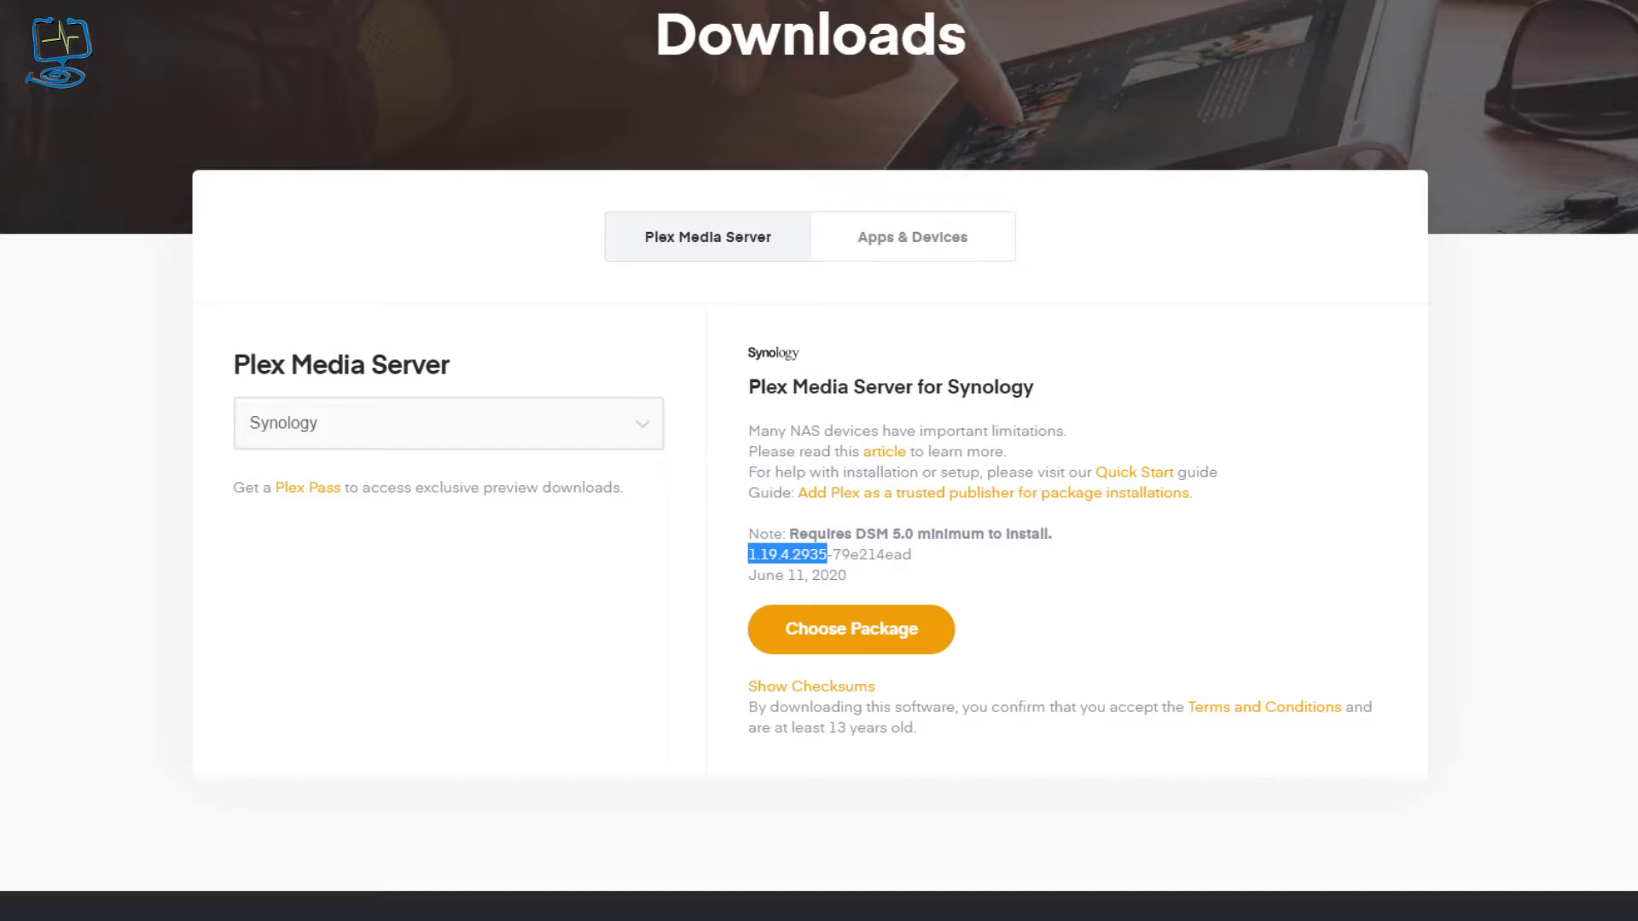
{"action": "left_click", "coordinate": [133, 880]}
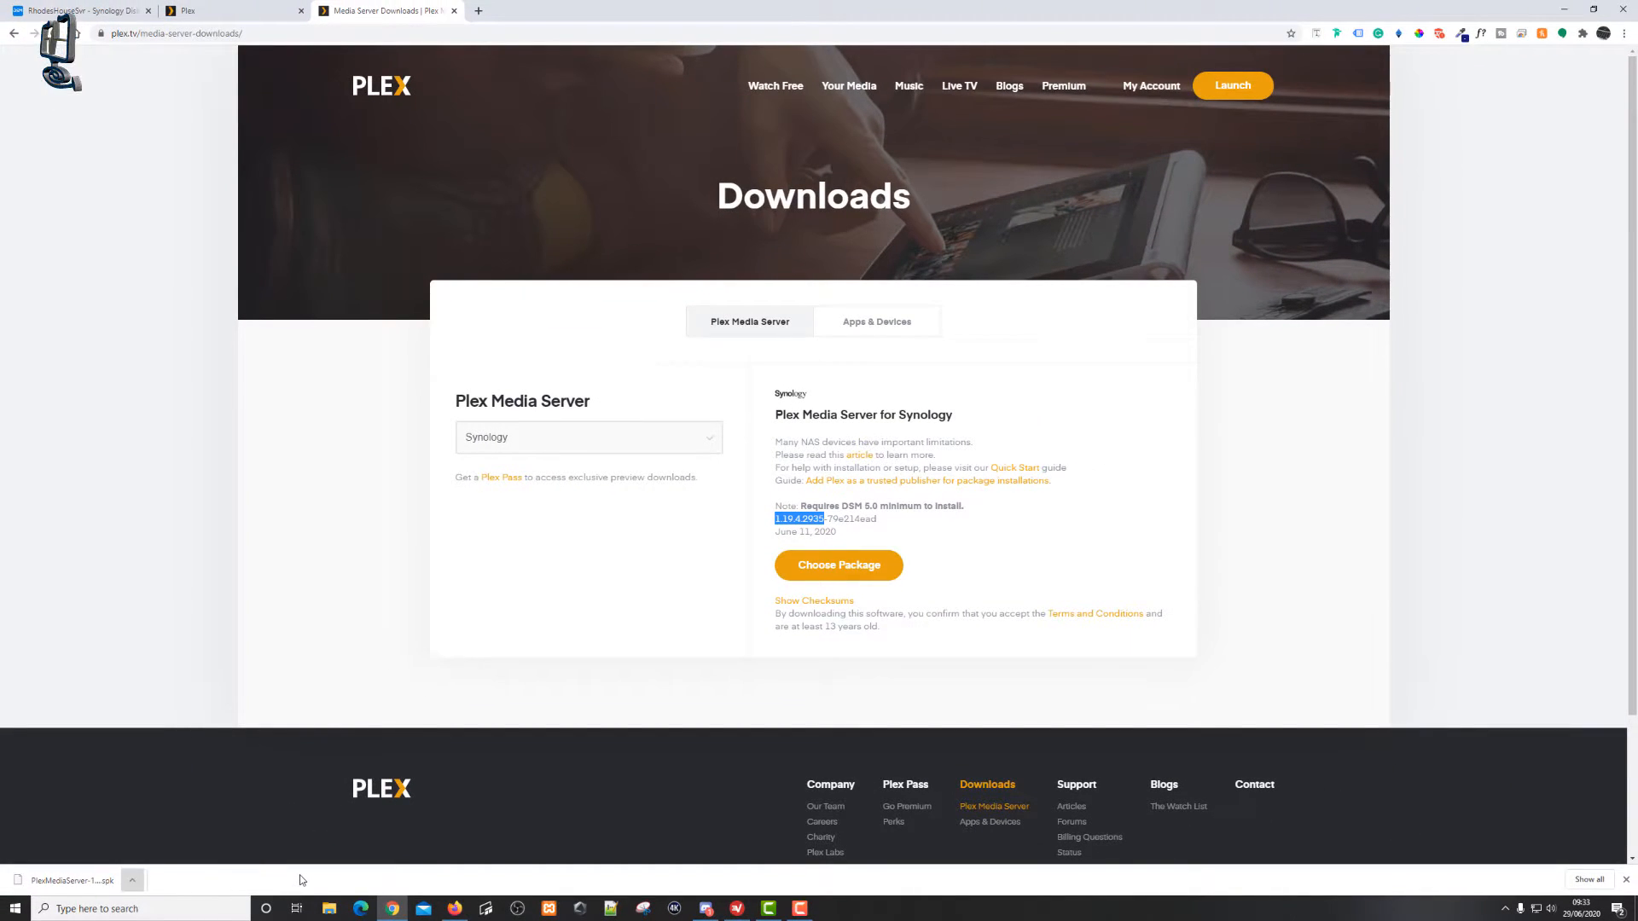
- Show the downloaded PlexMediaServer-1.19.4.2935 x86 .spk in Downloads with extensions visible beside the website version, then close the folder
{"action": "left_click", "coordinate": [131, 880]}
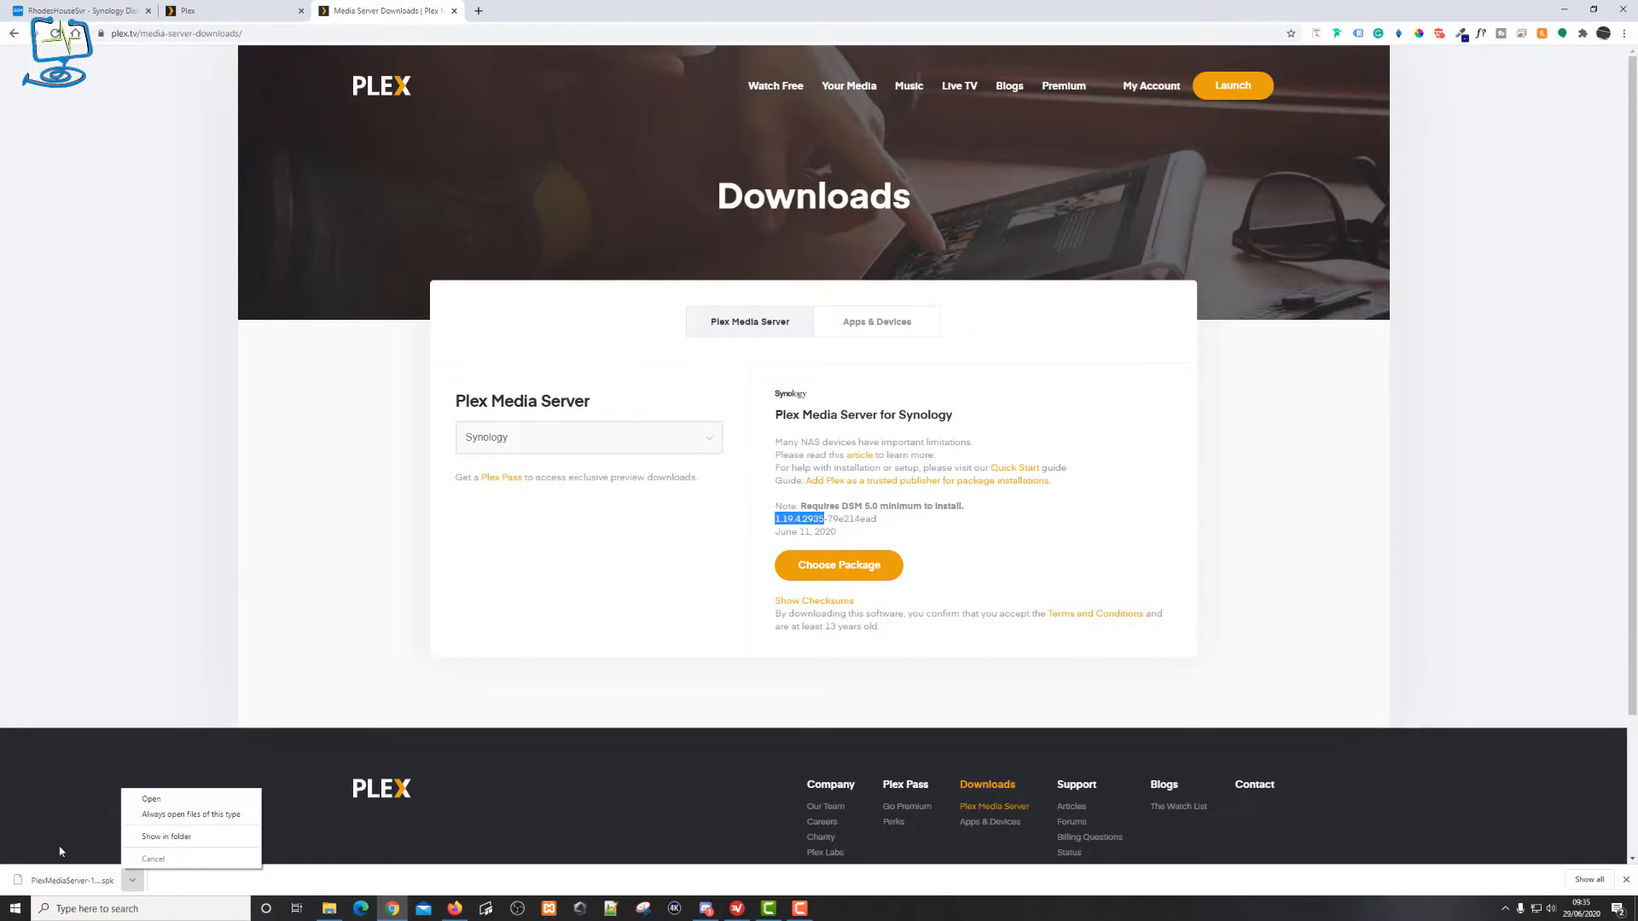
{"action": "mouse_move", "coordinate": [165, 836]}
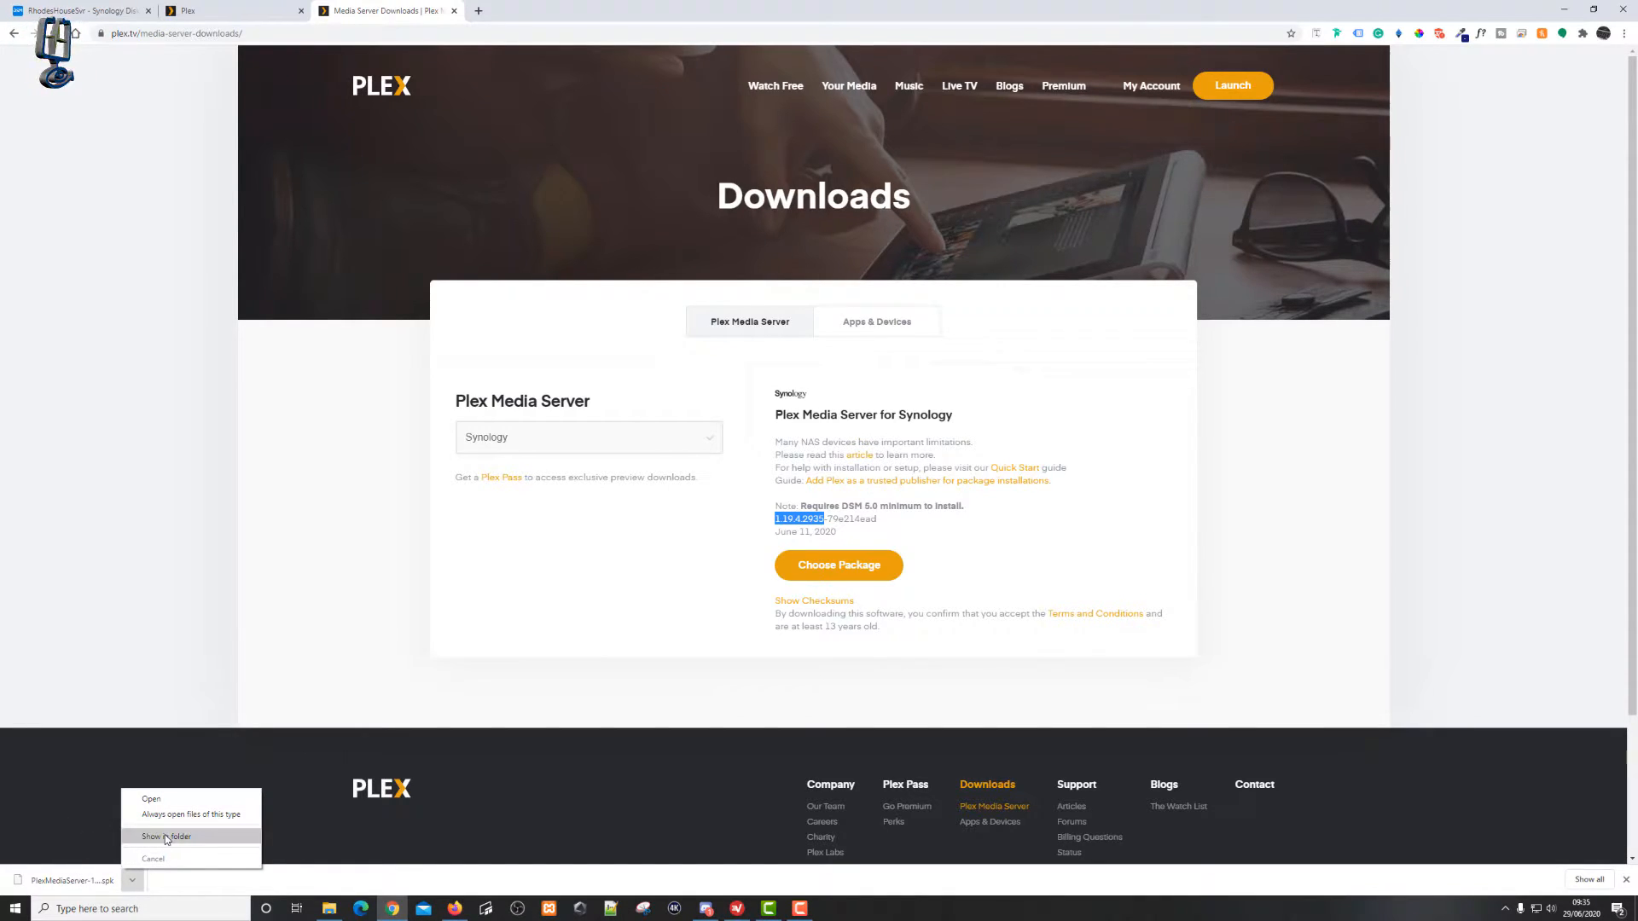
{"action": "left_click", "coordinate": [166, 836]}
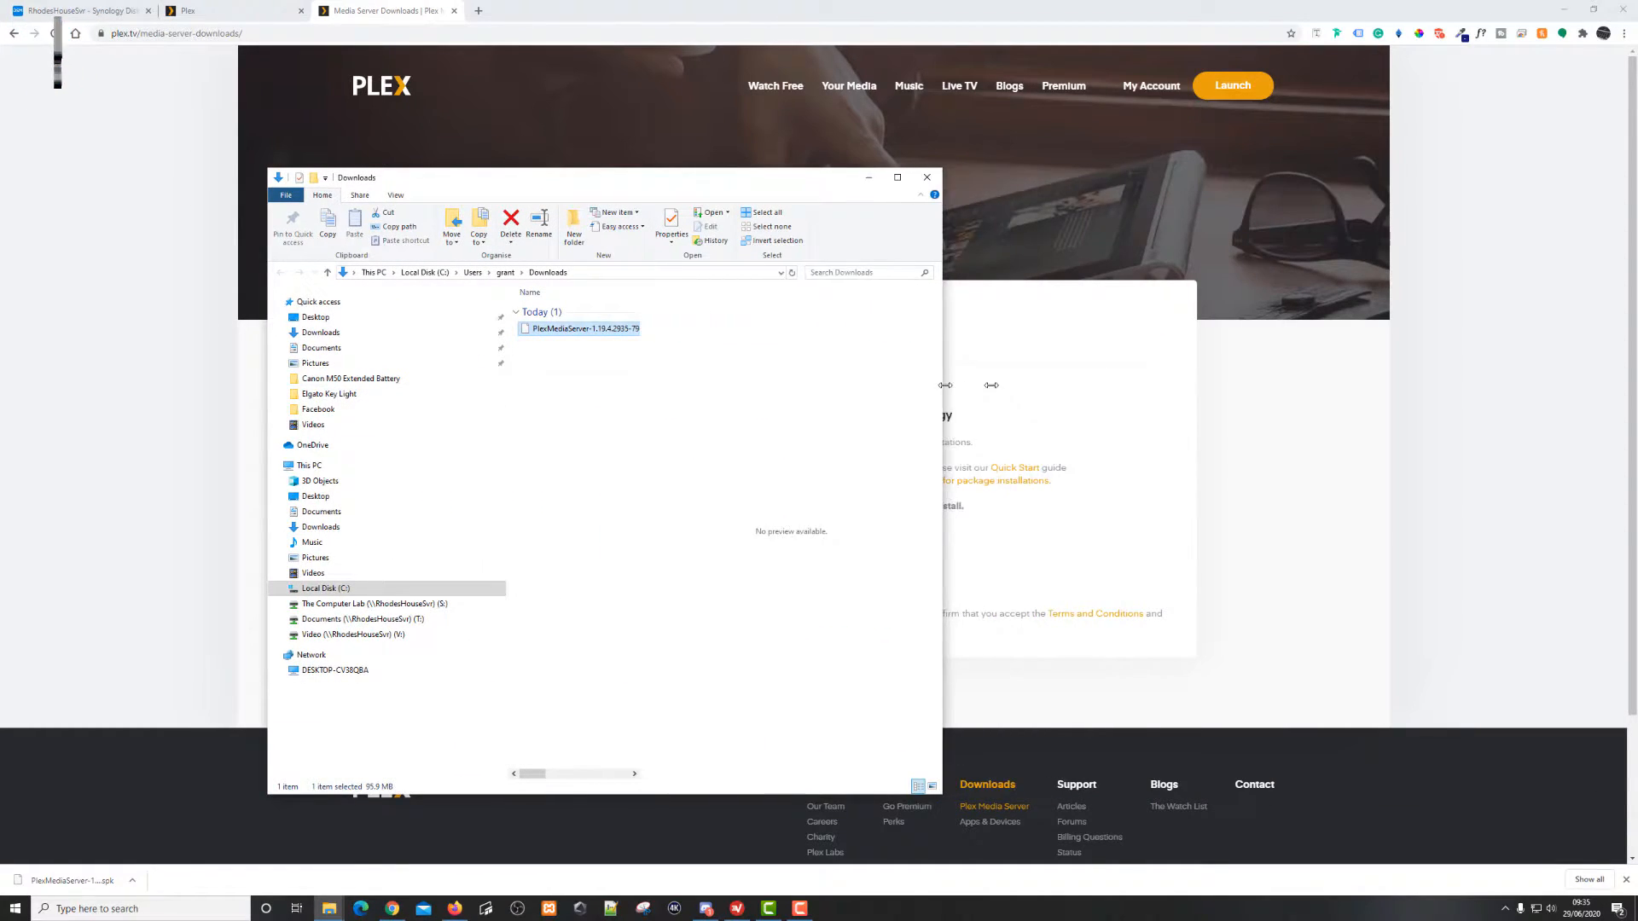
{"action": "left_click", "coordinate": [394, 195]}
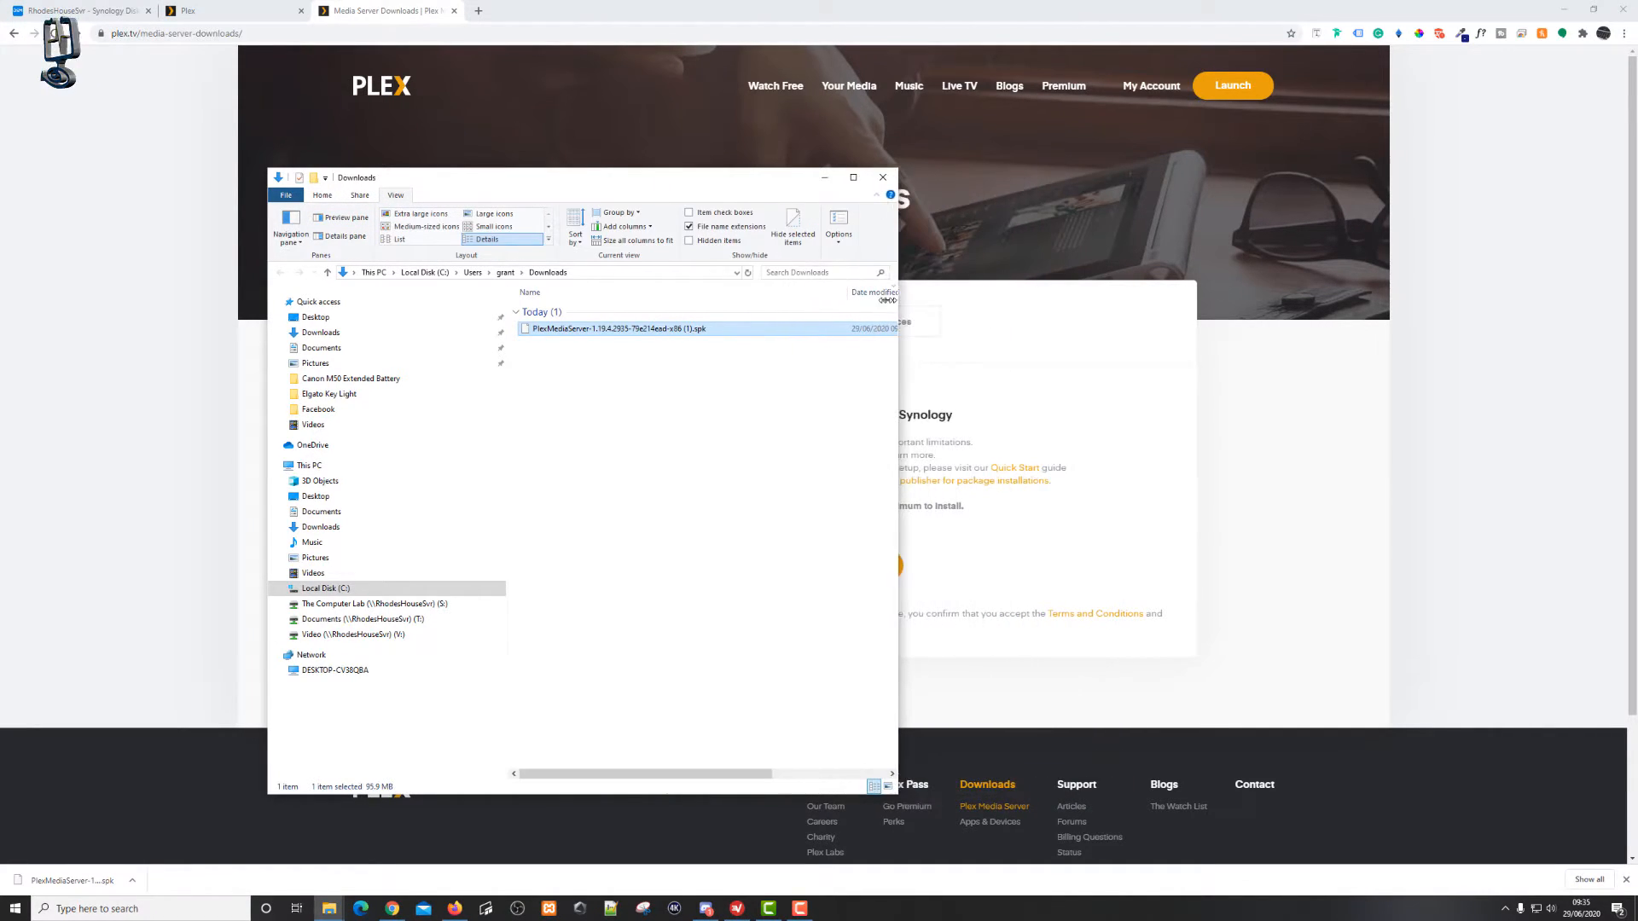
{"action": "left_click_drag", "start_coordinate": [580, 175], "coordinate": [450, 184]}
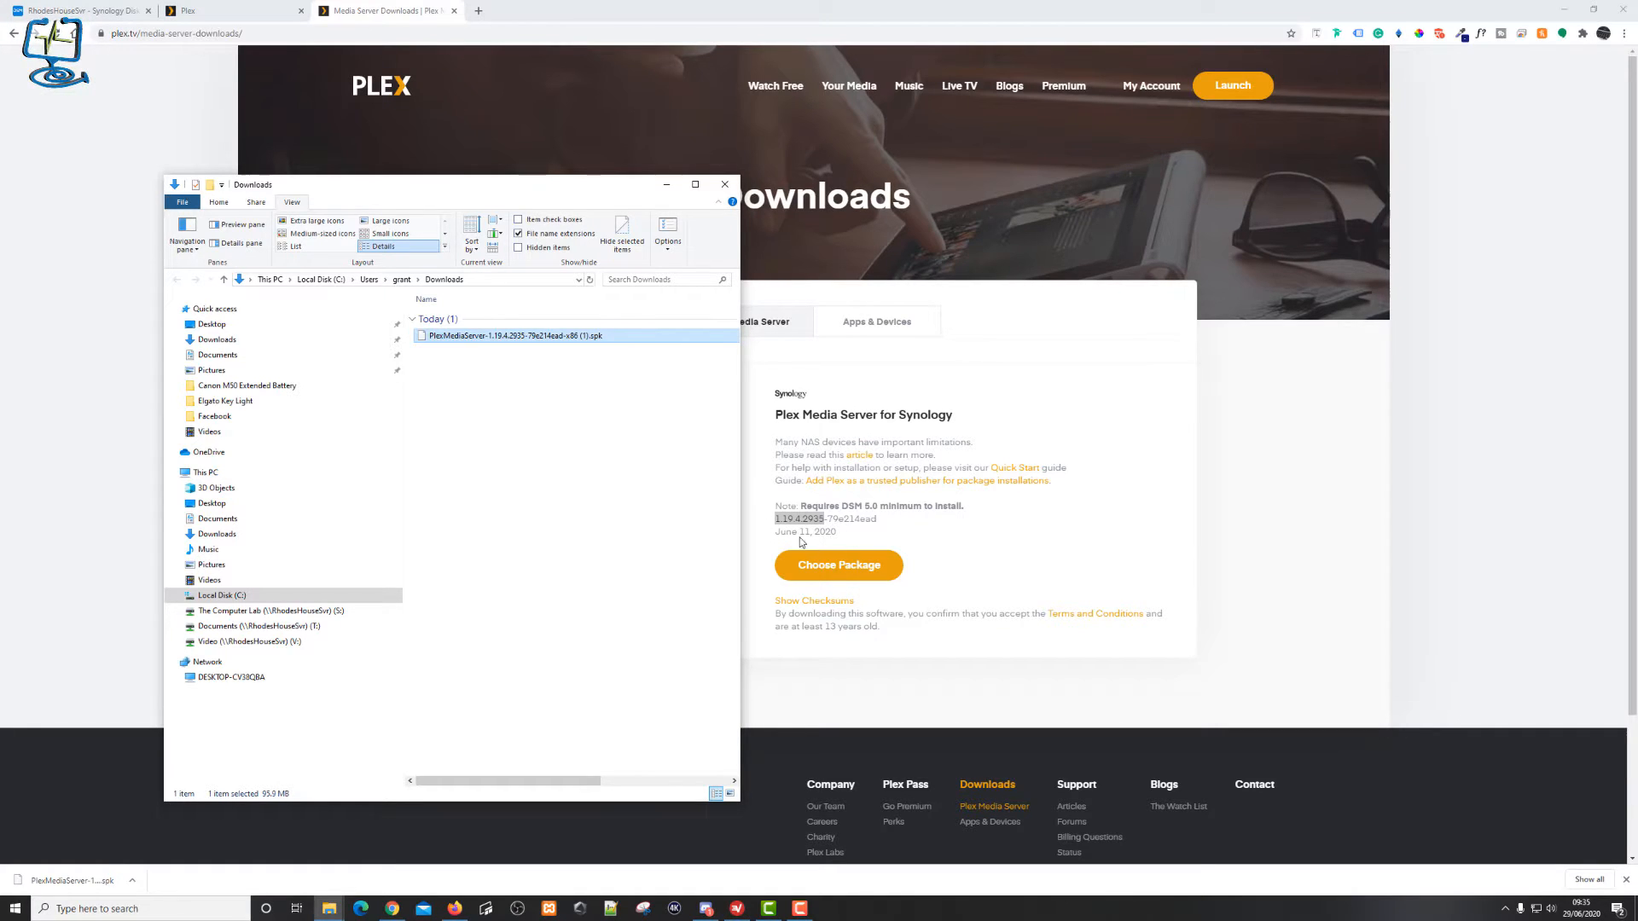
{"action": "mouse_move", "coordinate": [794, 463]}
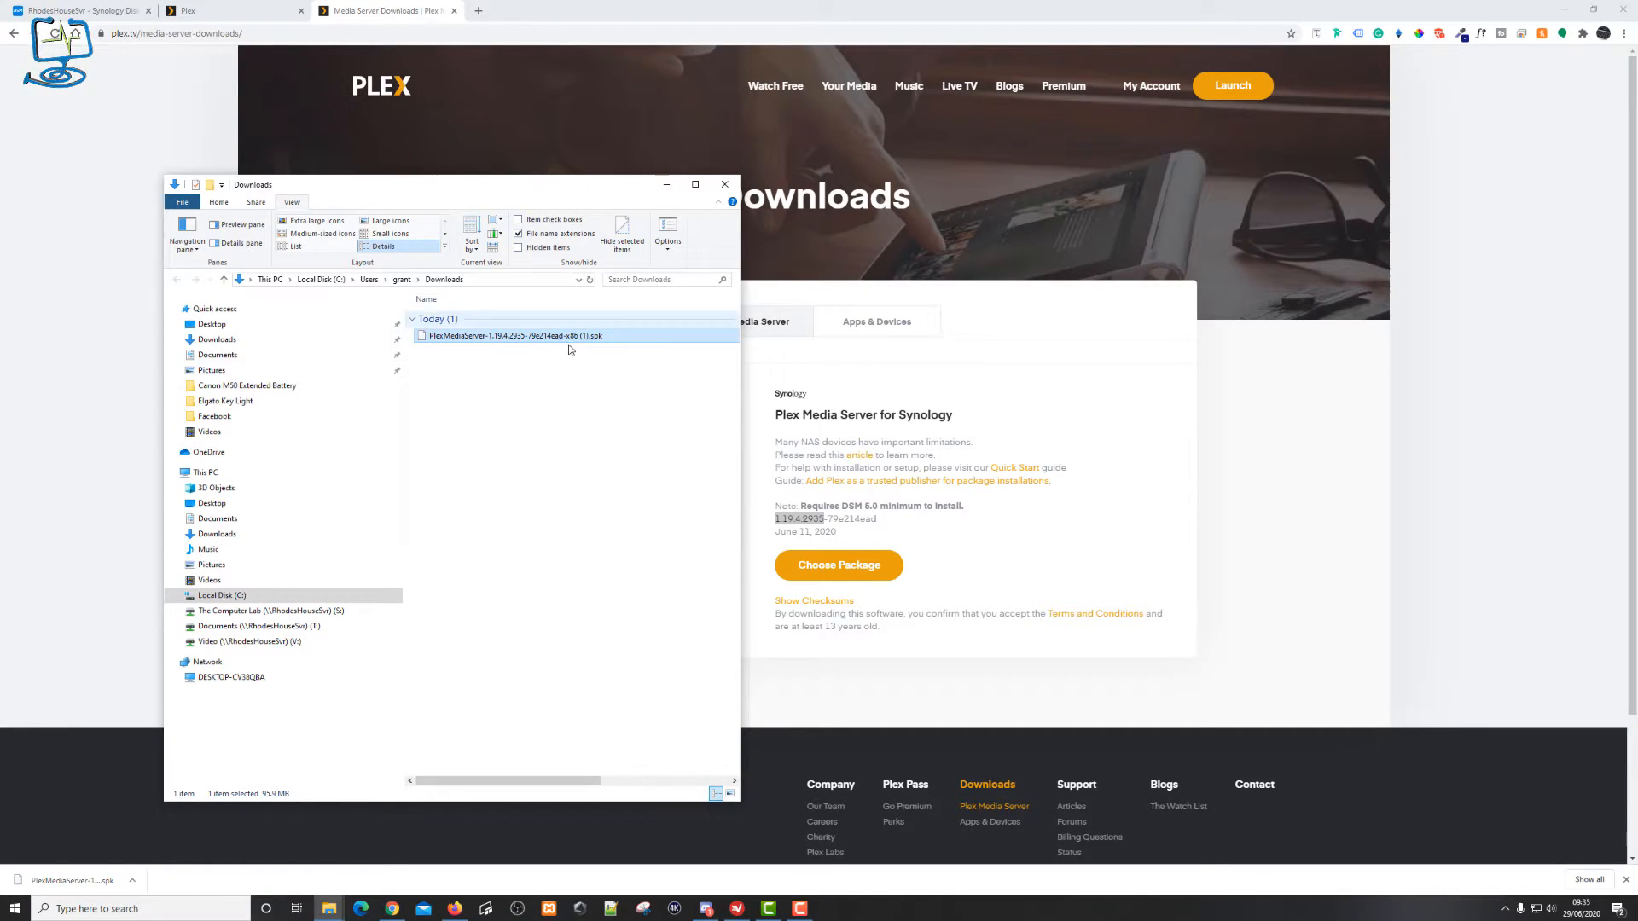
{"action": "left_click", "coordinate": [724, 184]}
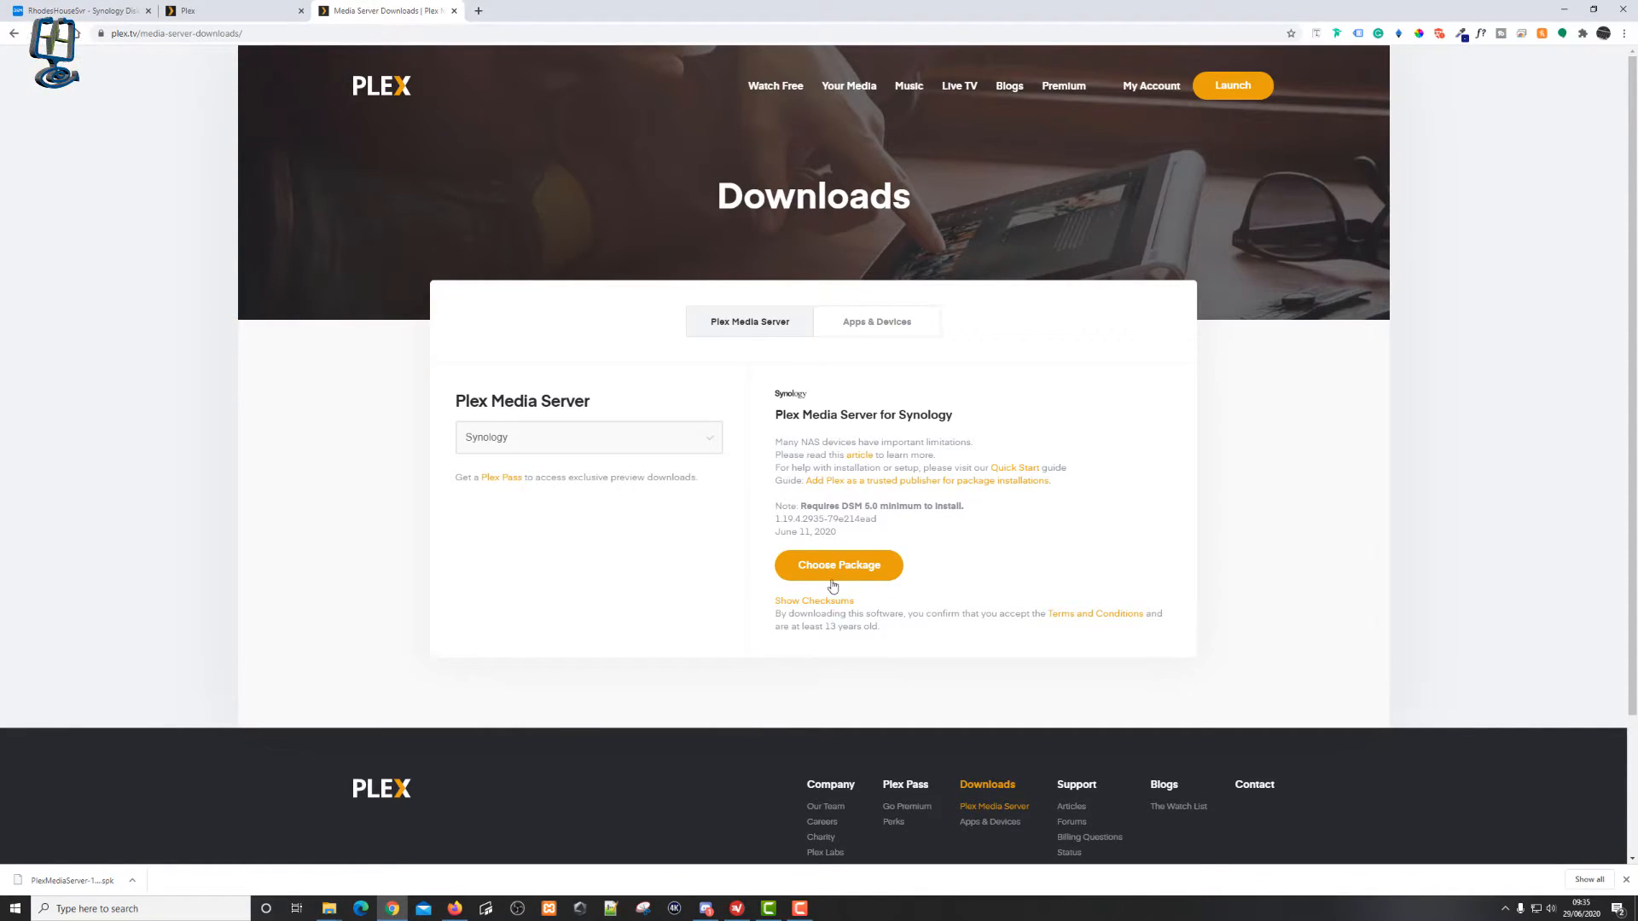
{"action": "left_click", "coordinate": [836, 565]}
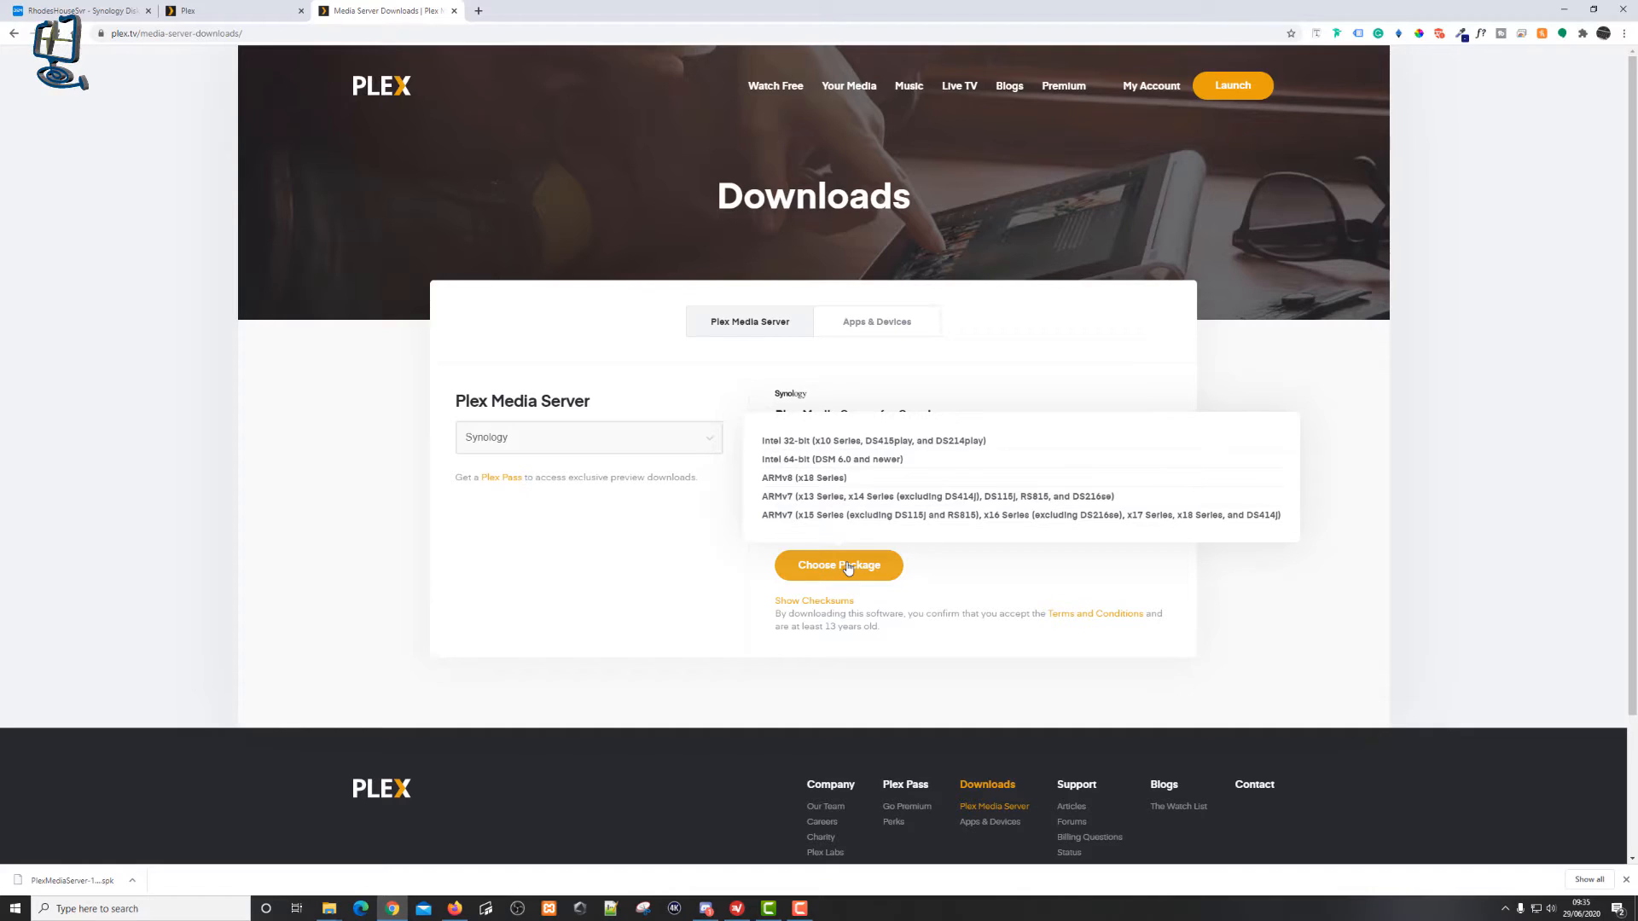
{"action": "mouse_move", "coordinate": [807, 531]}
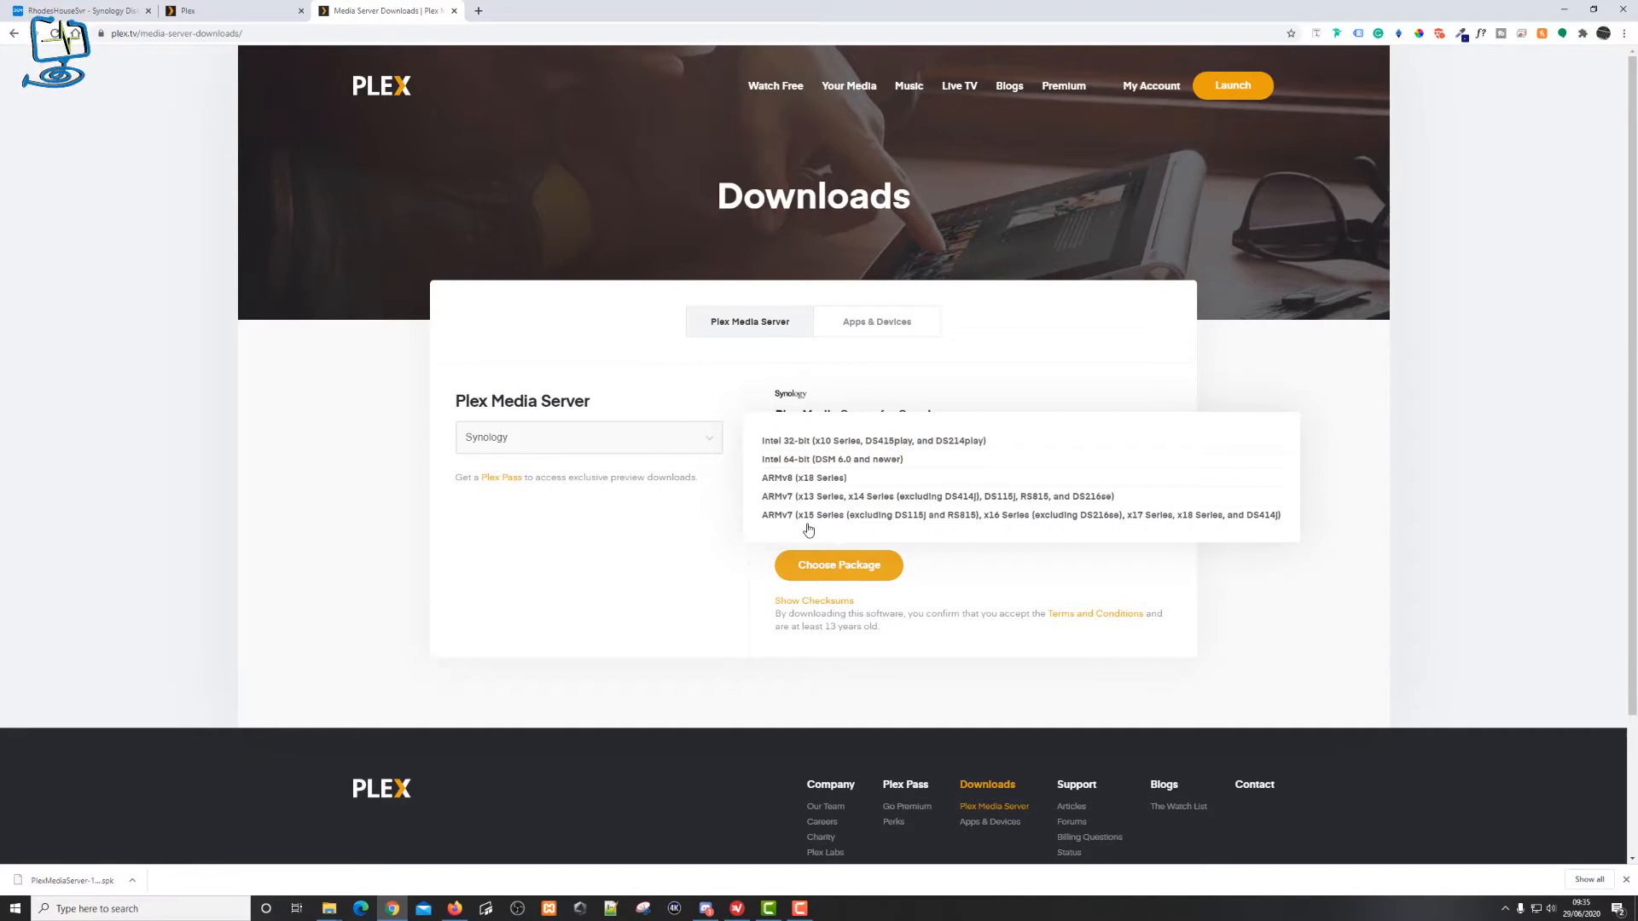
{"action": "mouse_move", "coordinate": [668, 583]}
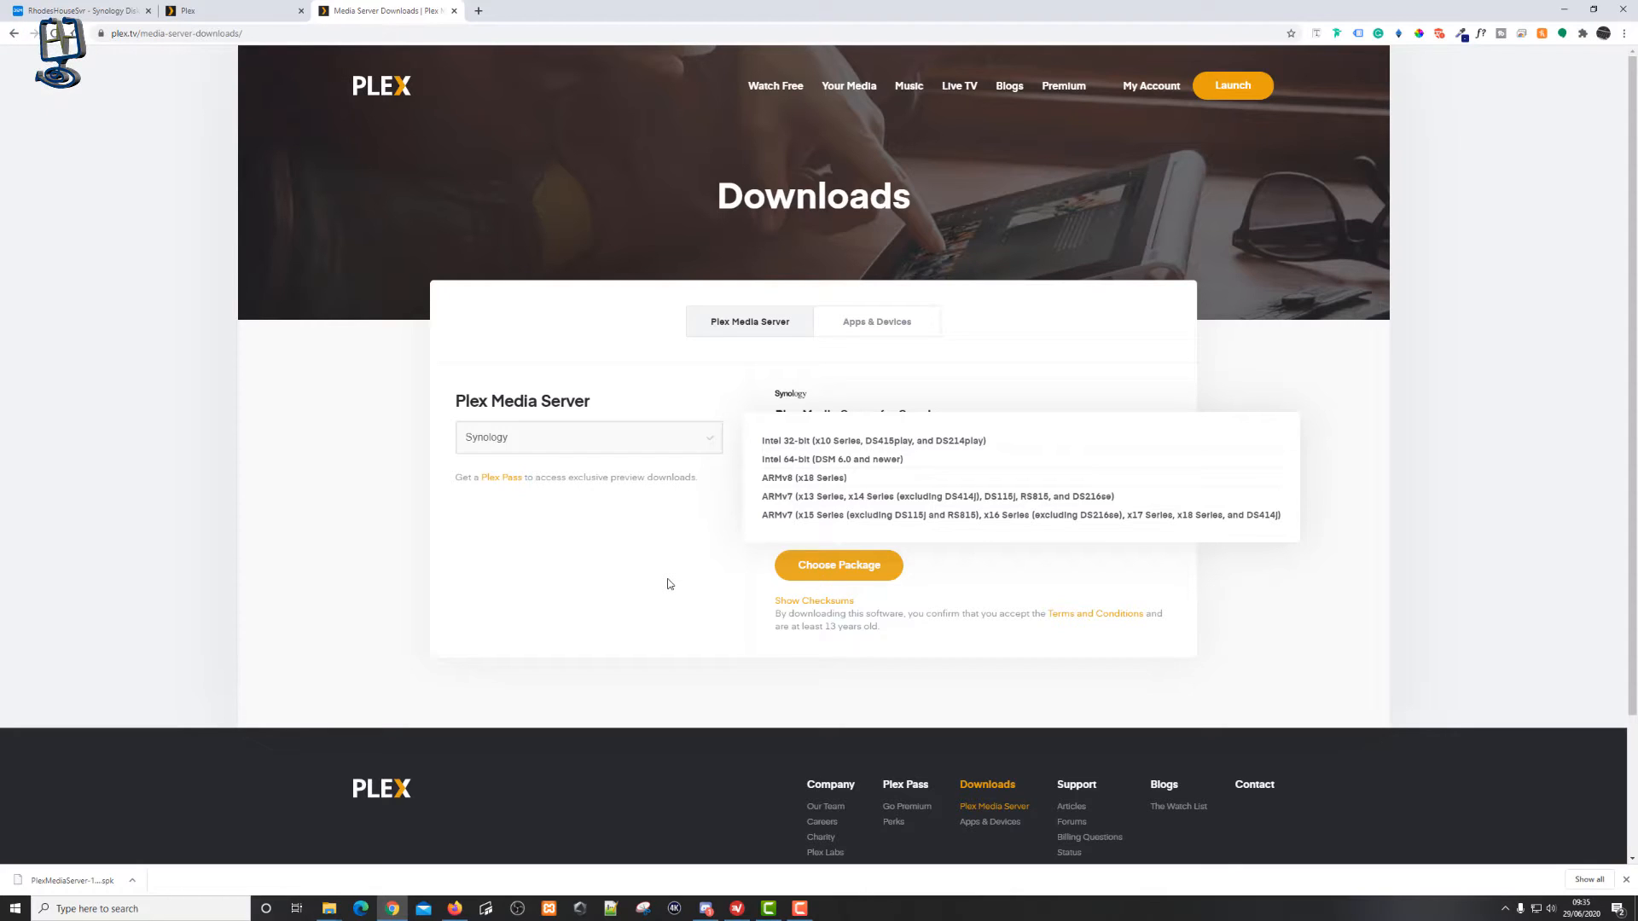
{"action": "mouse_move", "coordinate": [844, 447]}
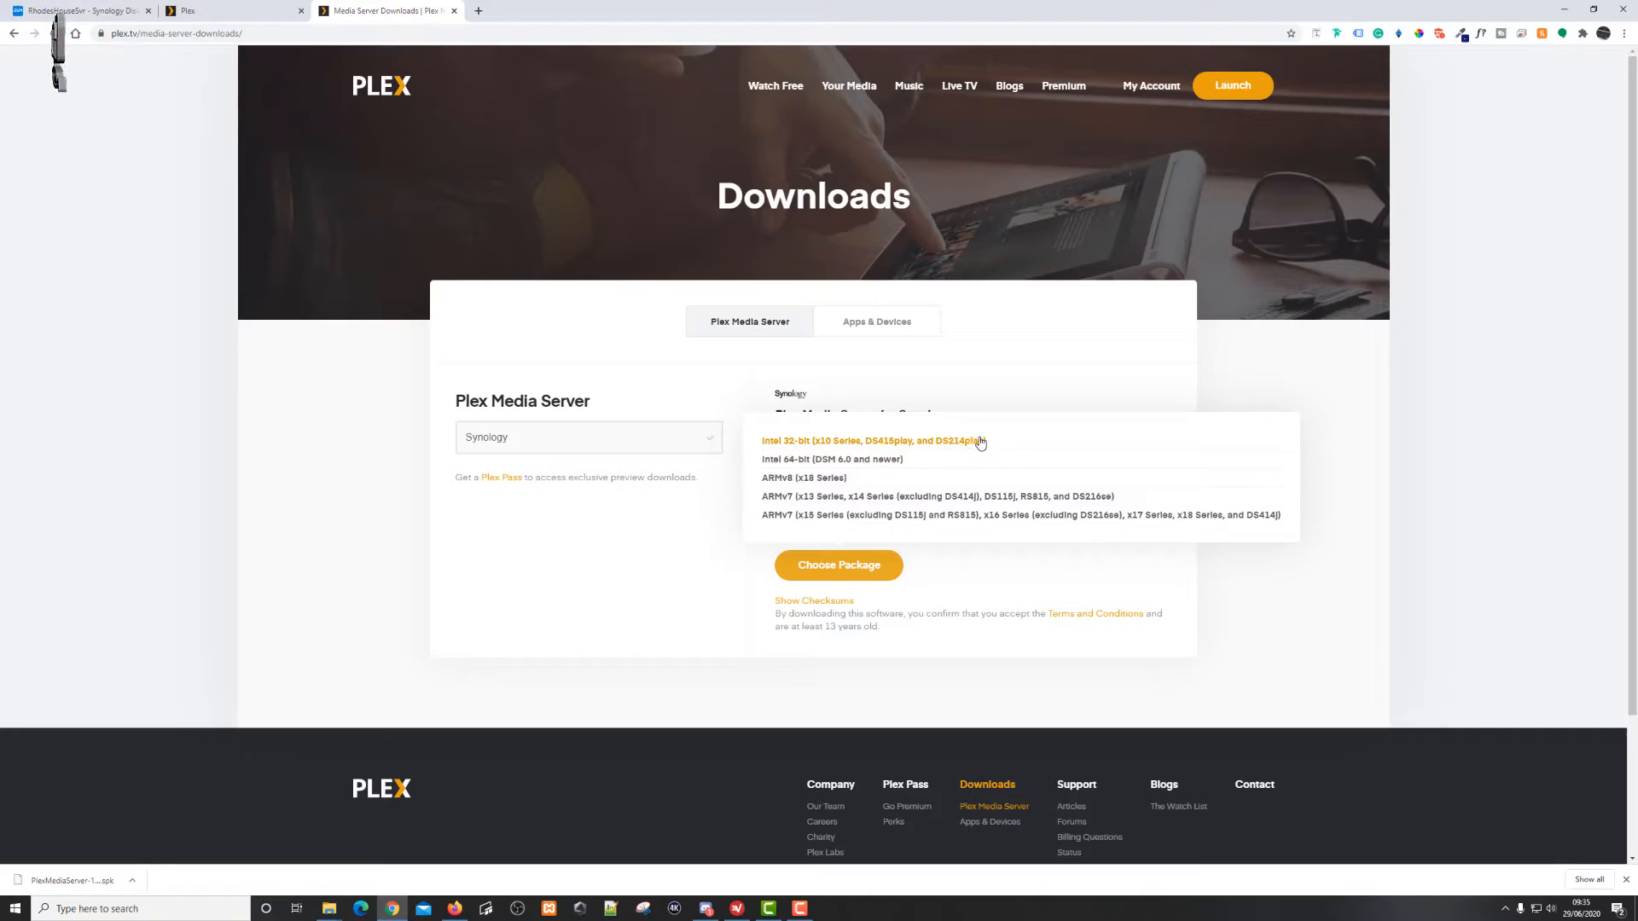
{"action": "mouse_move", "coordinate": [923, 442]}
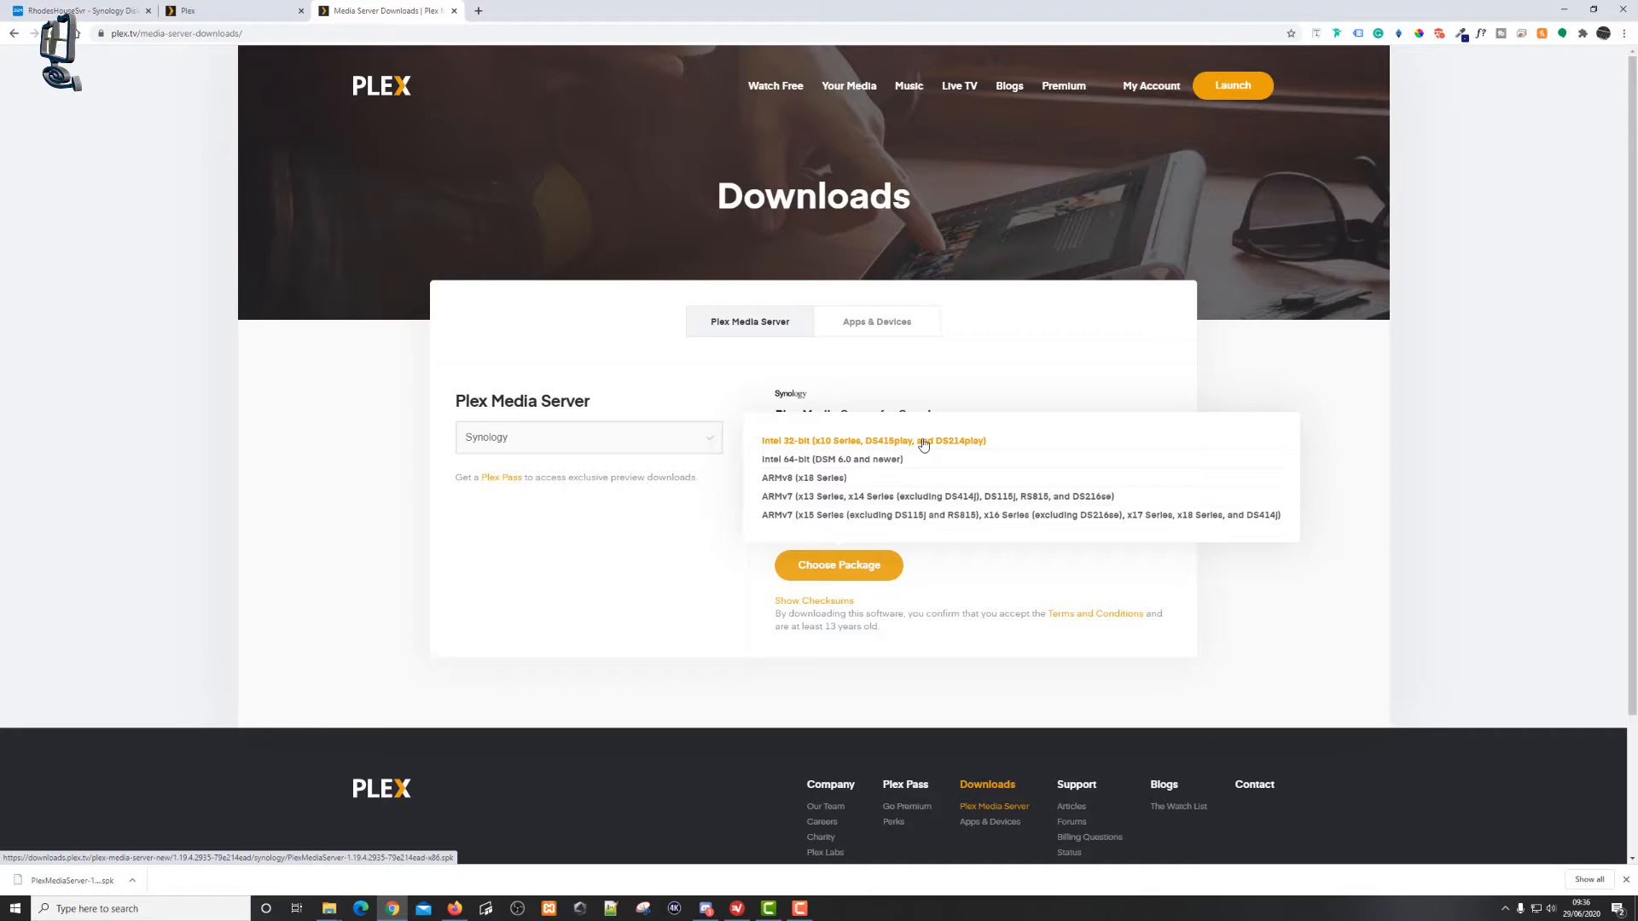
{"action": "mouse_move", "coordinate": [715, 589]}
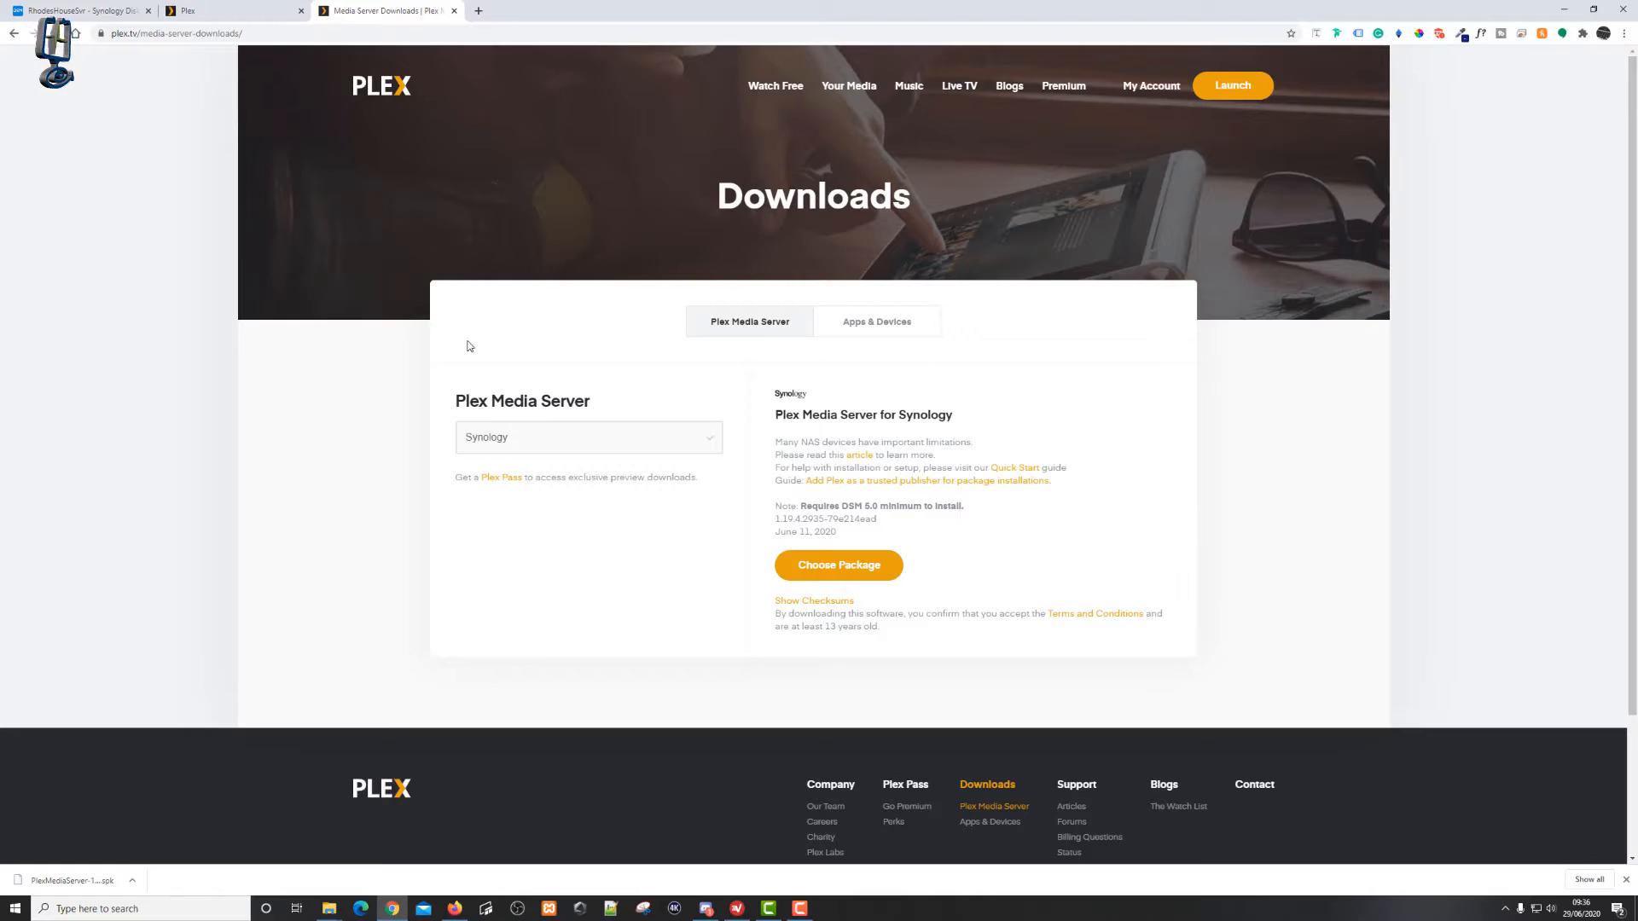
- Return to the Plex tab showing version 1.18.5.2309 with its 'Please install manually' notice
{"action": "left_click", "coordinate": [78, 10]}
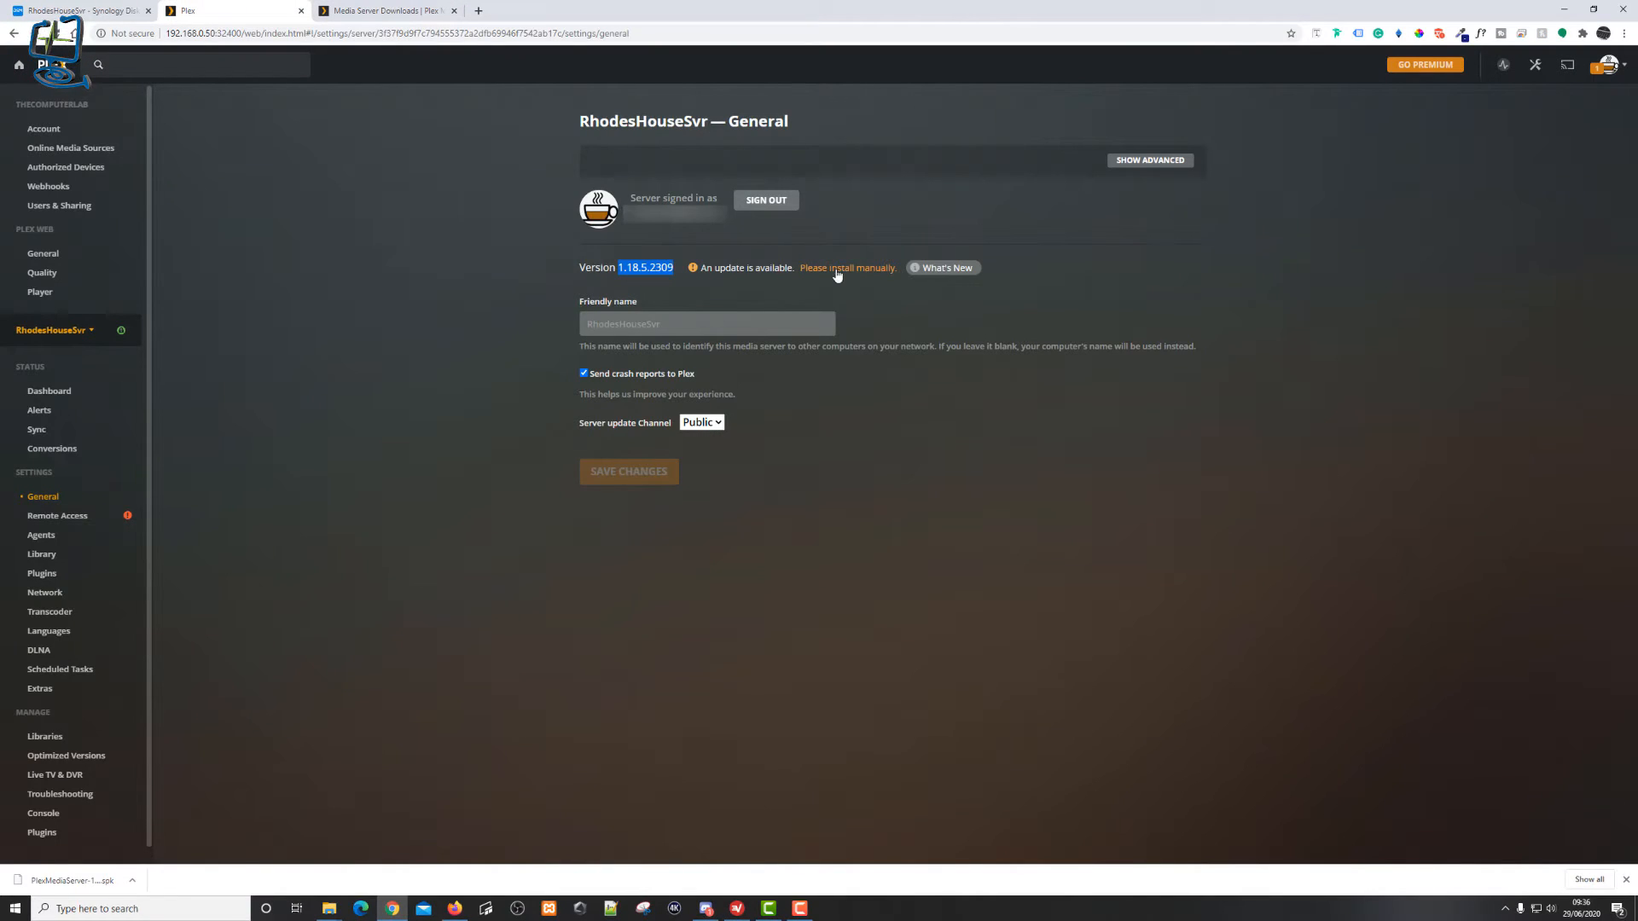
{"action": "mouse_move", "coordinate": [846, 268]}
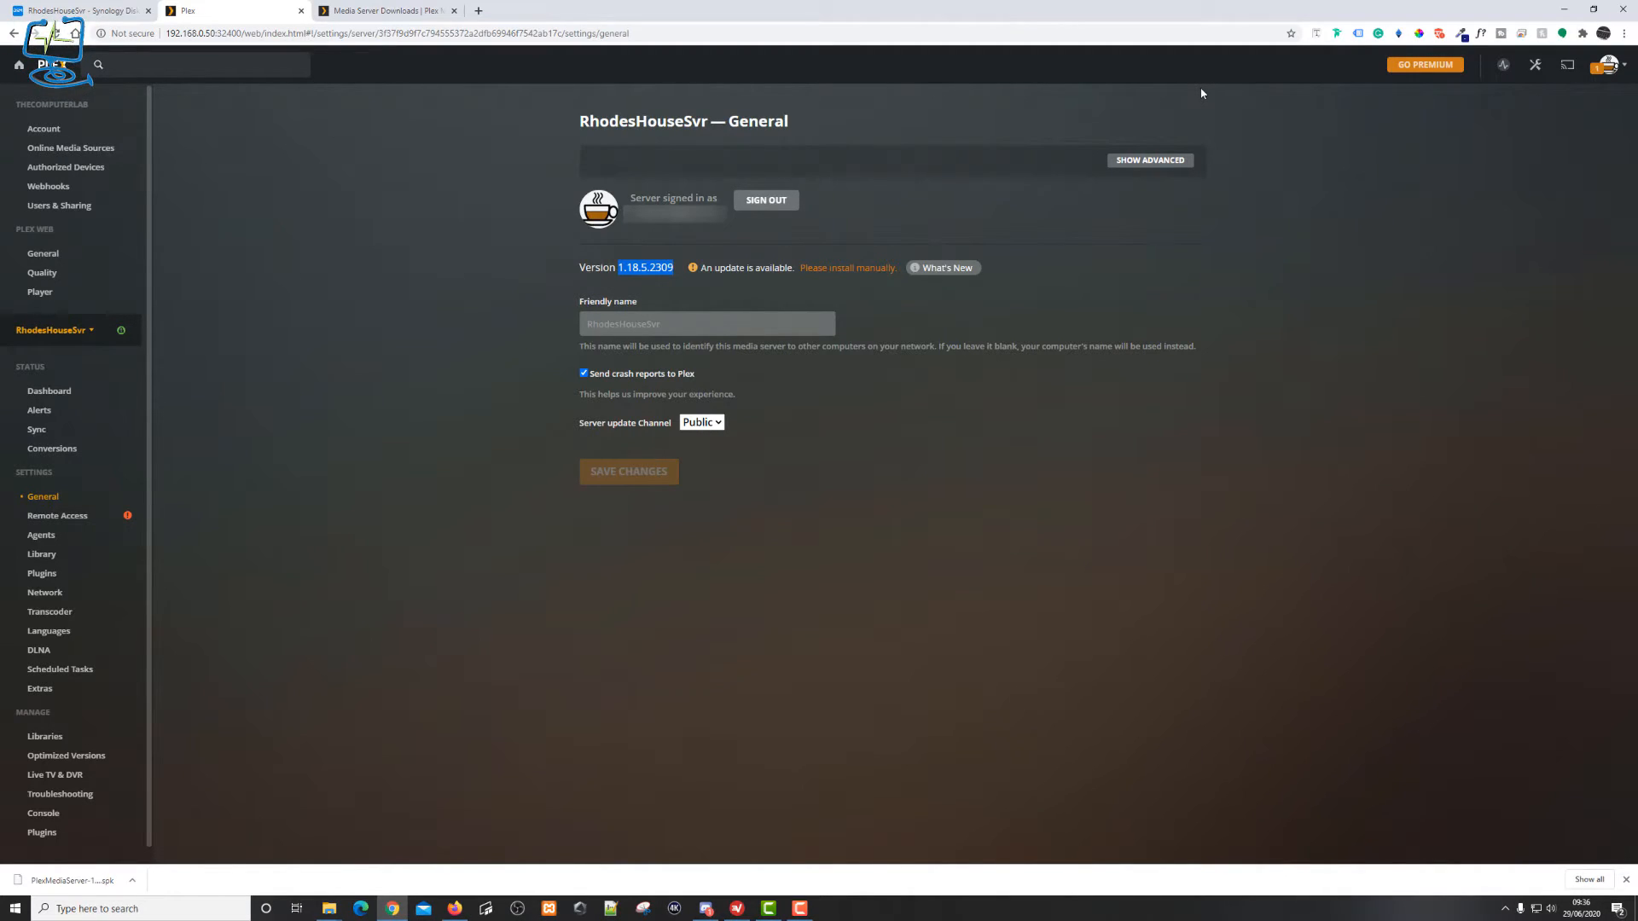
{"action": "mouse_move", "coordinate": [700, 614]}
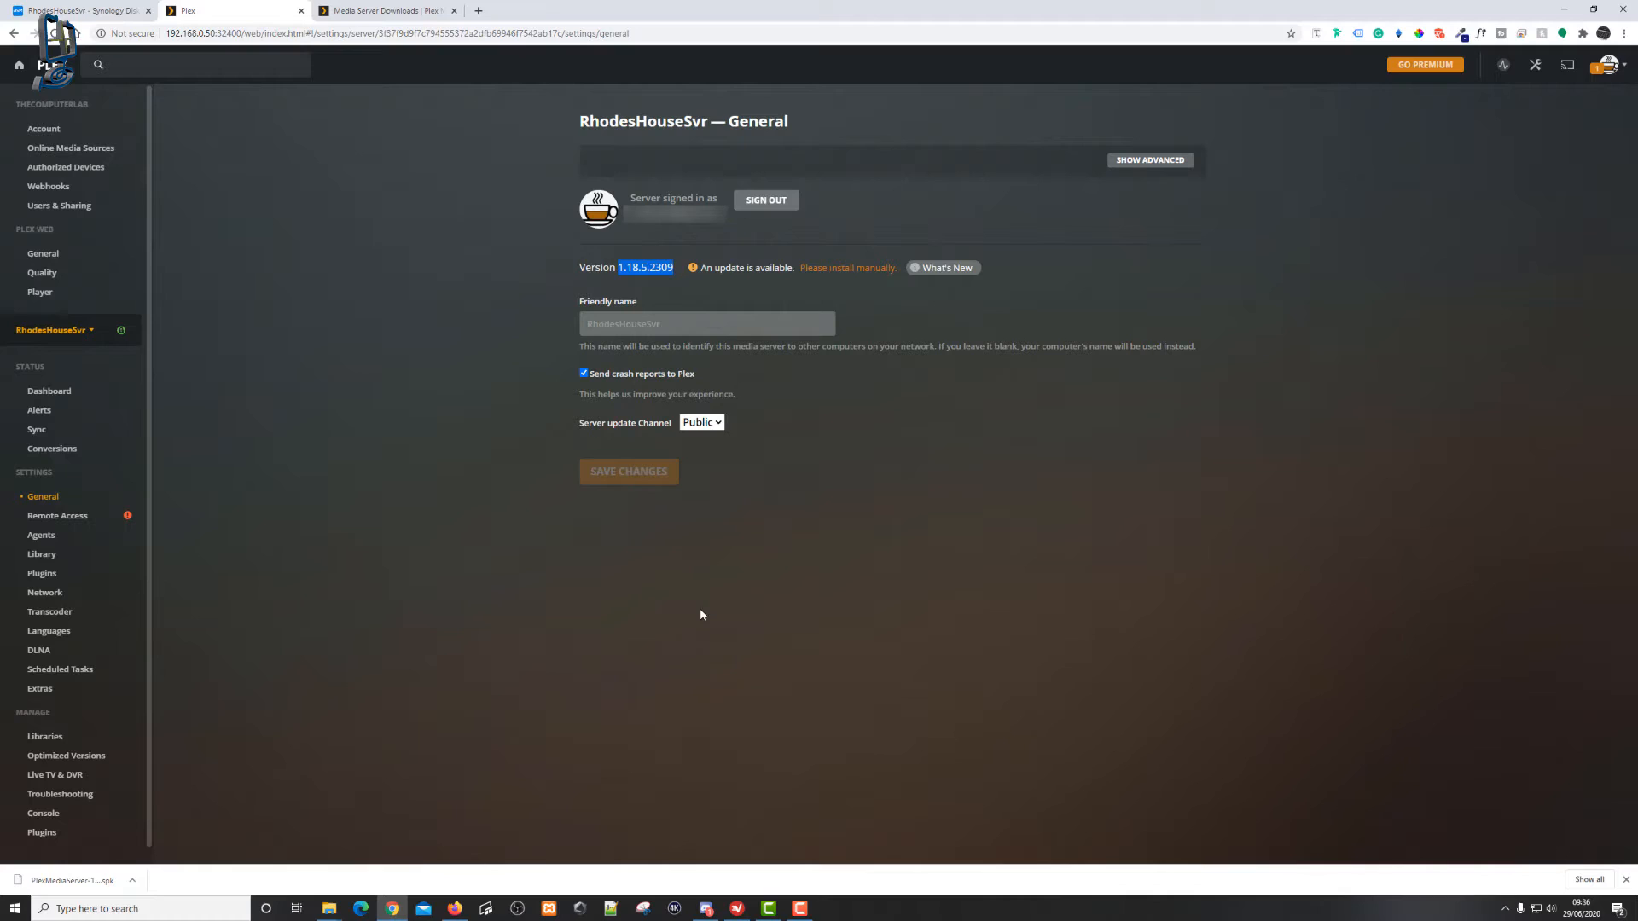
{"action": "mouse_move", "coordinate": [78, 10]}
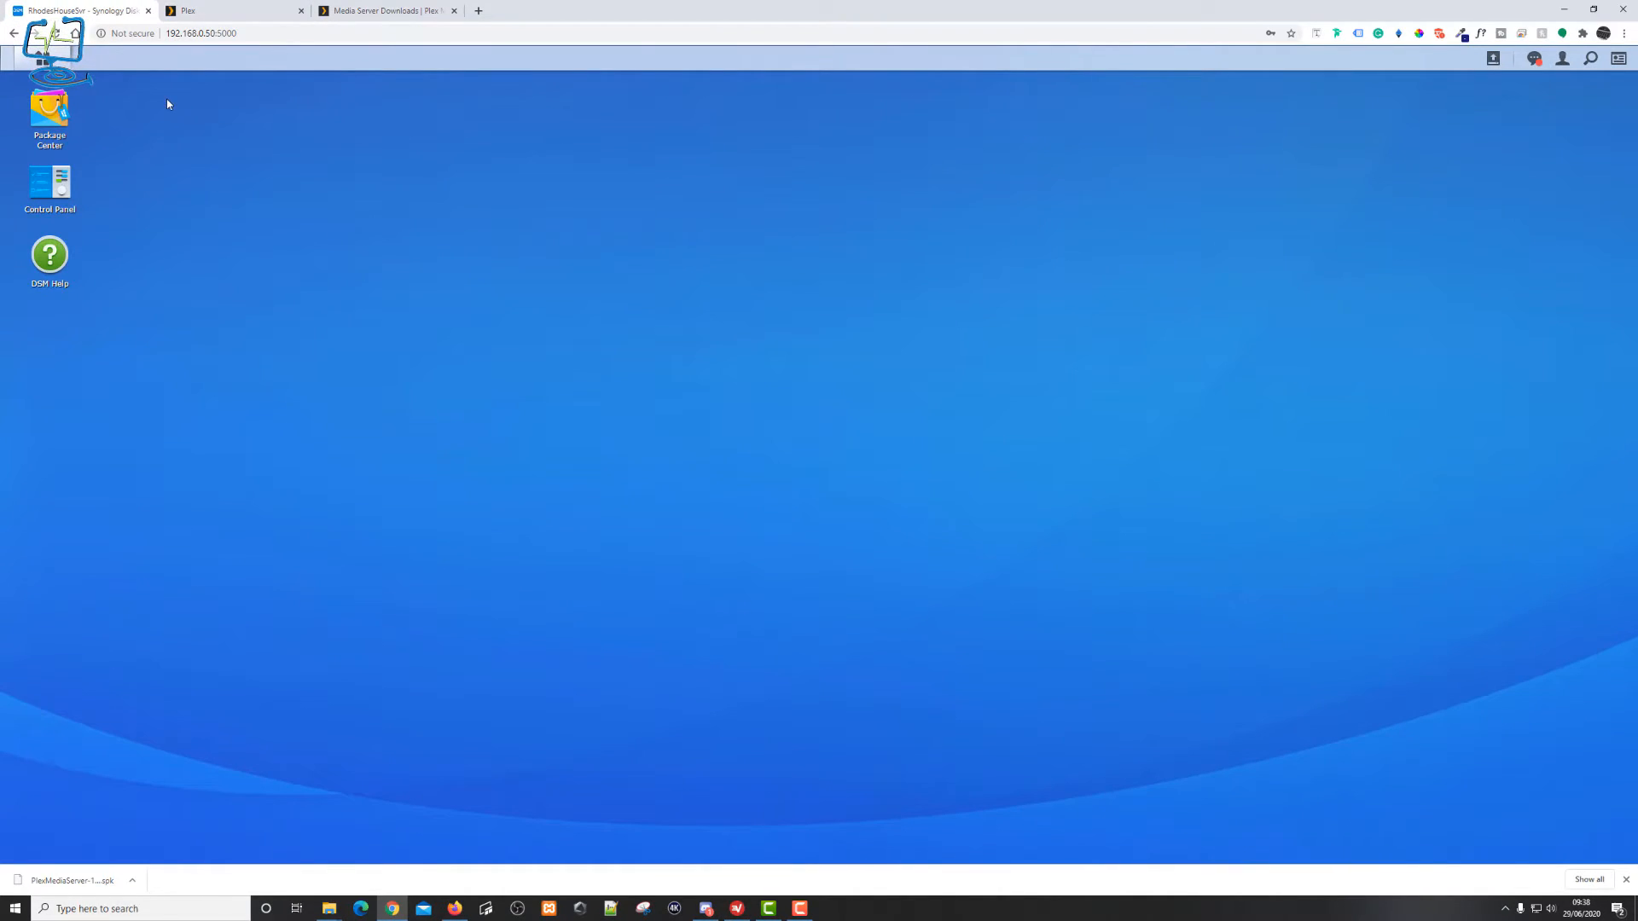
{"action": "mouse_move", "coordinate": [764, 442]}
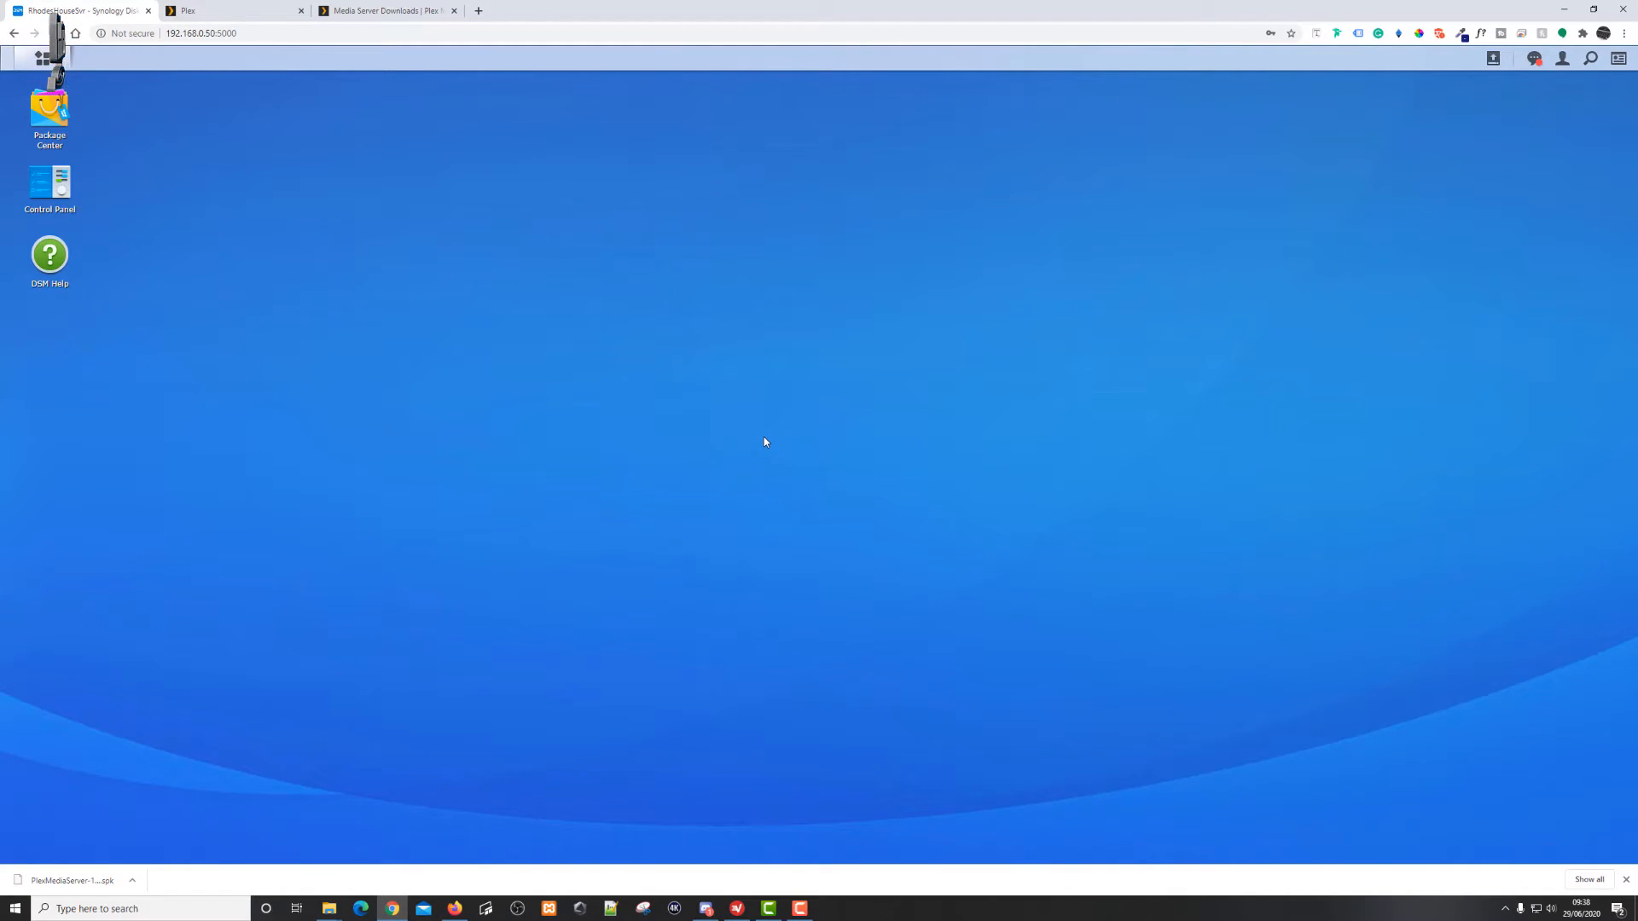
{"action": "mouse_move", "coordinate": [233, 180]}
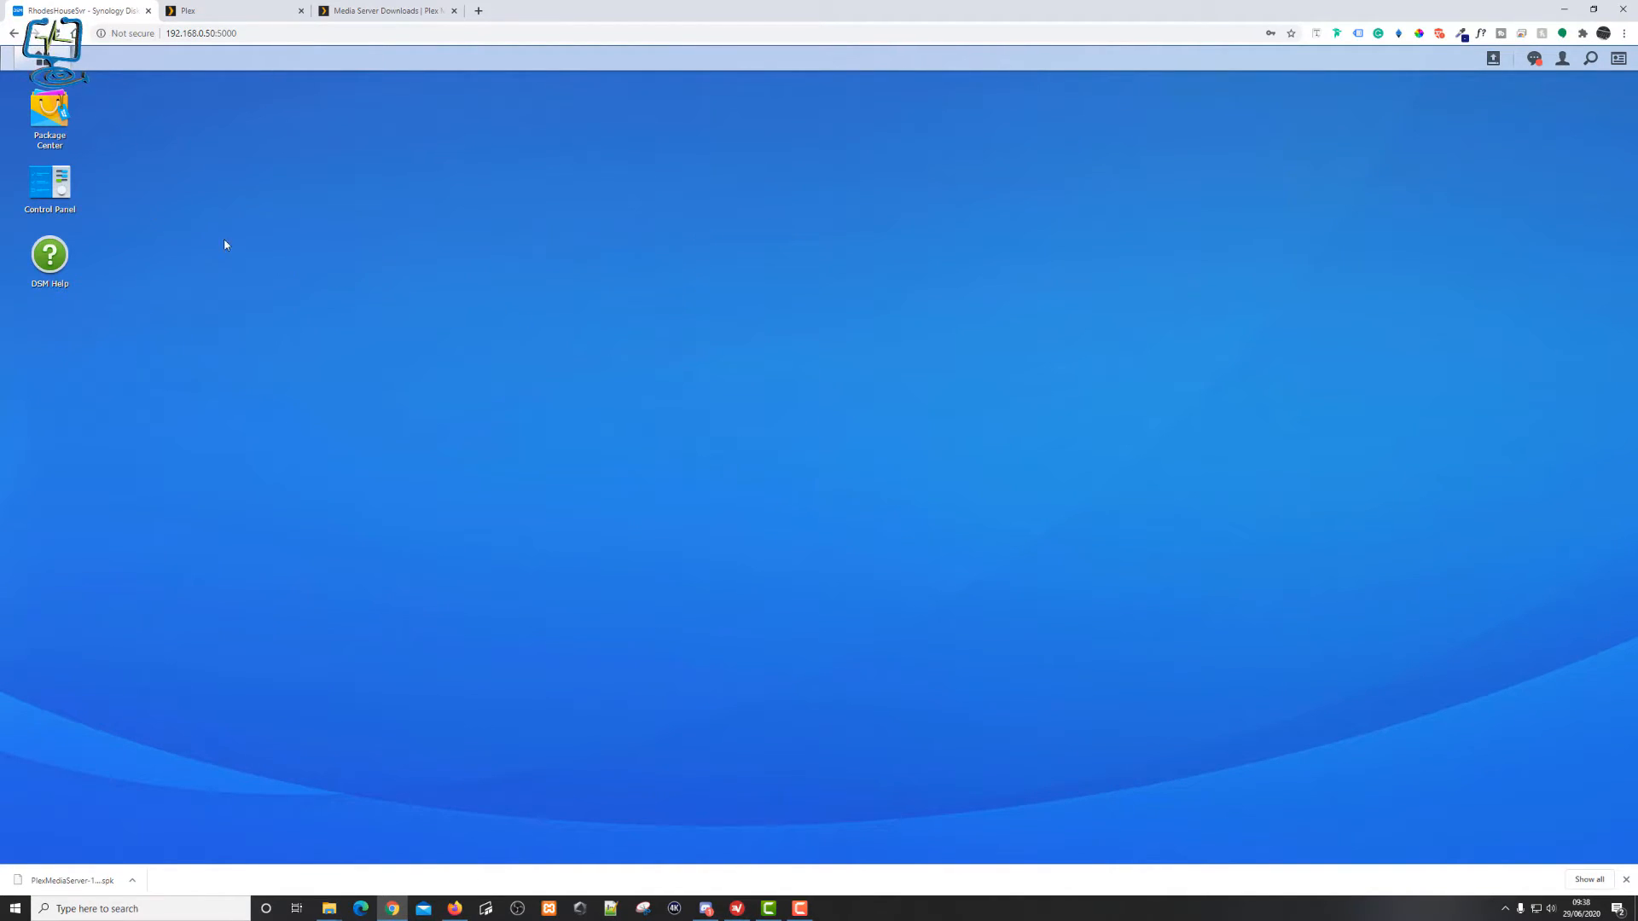
{"action": "mouse_move", "coordinate": [49, 112]}
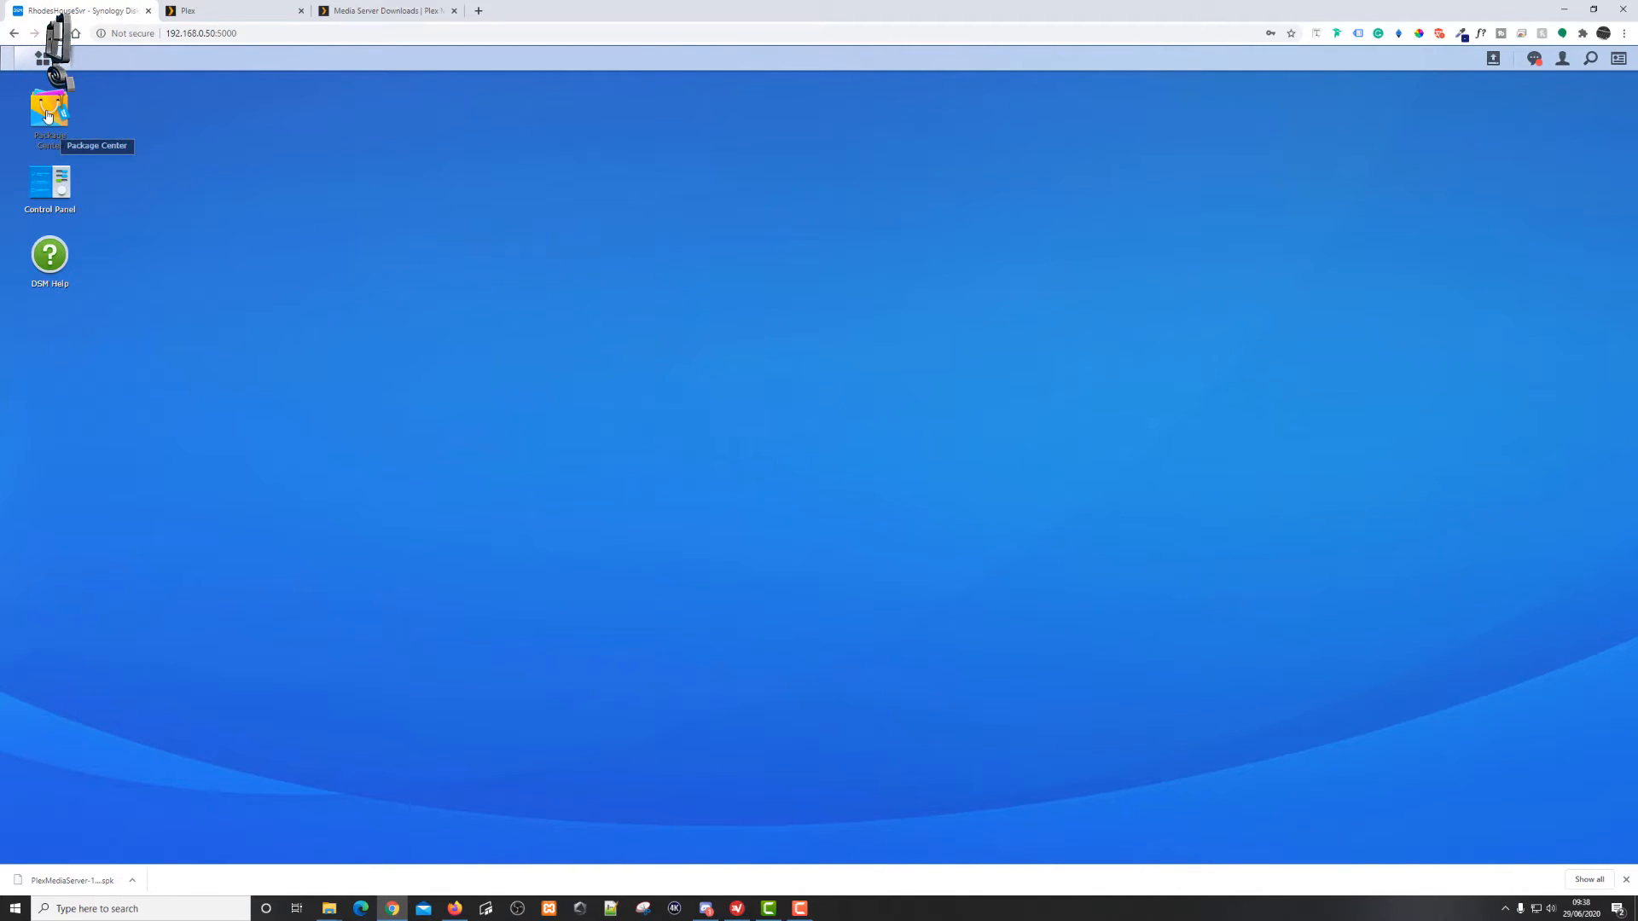
- Launch Package Center and scroll All Packages down to Plex Media Server
{"action": "double_click", "coordinate": [49, 107]}
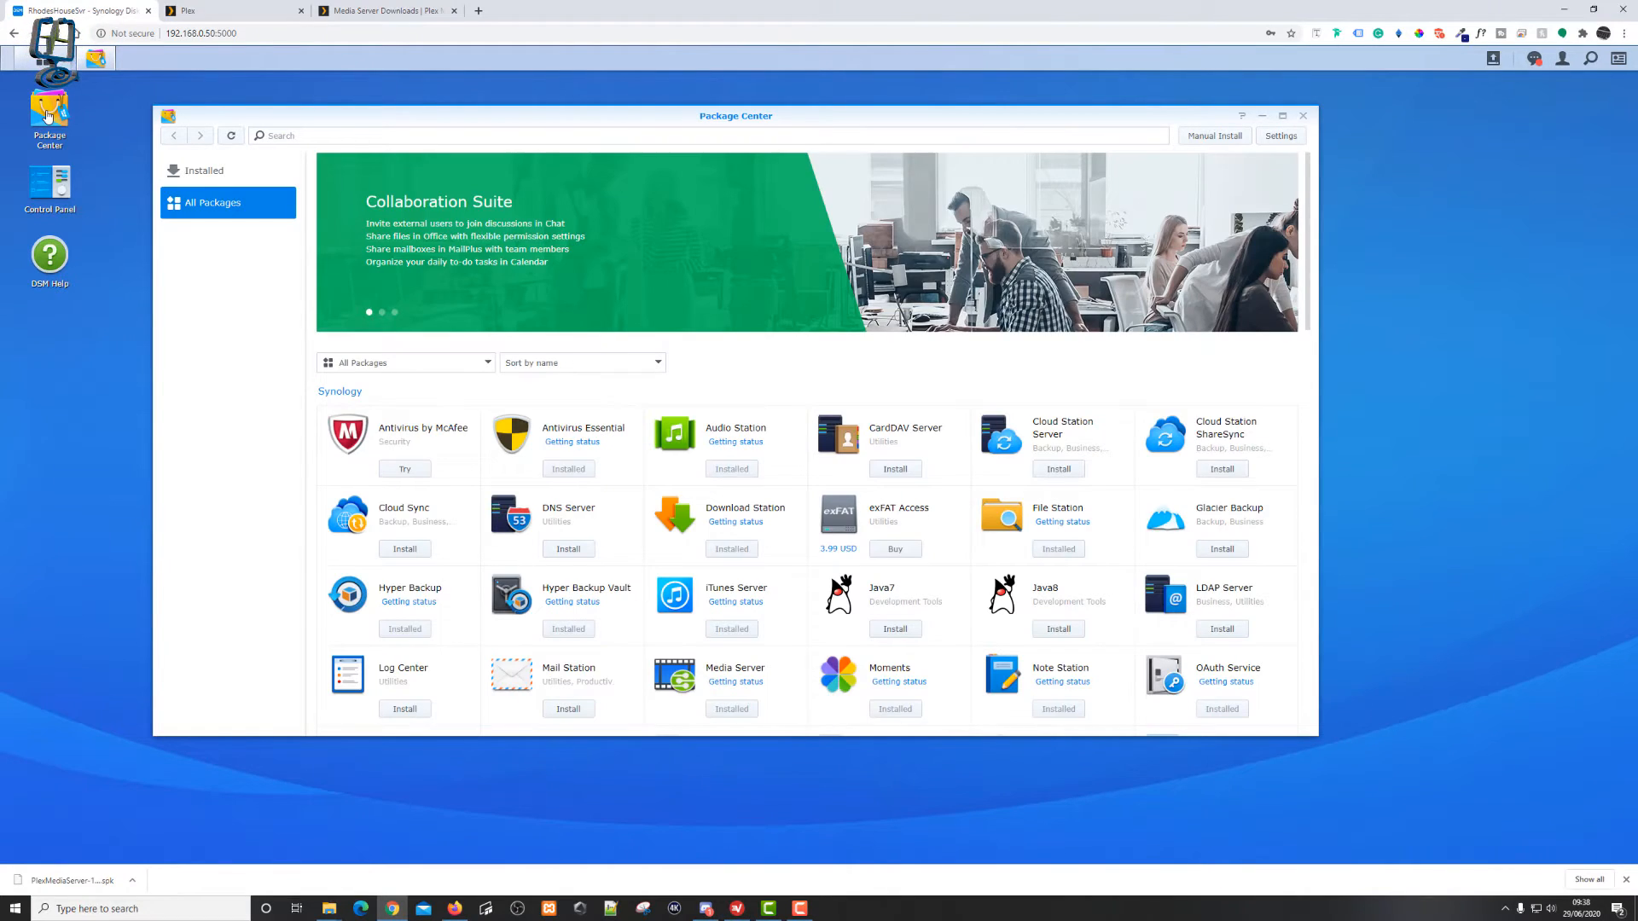
{"action": "scroll", "scroll_direction": "down", "scroll_amount": 3}
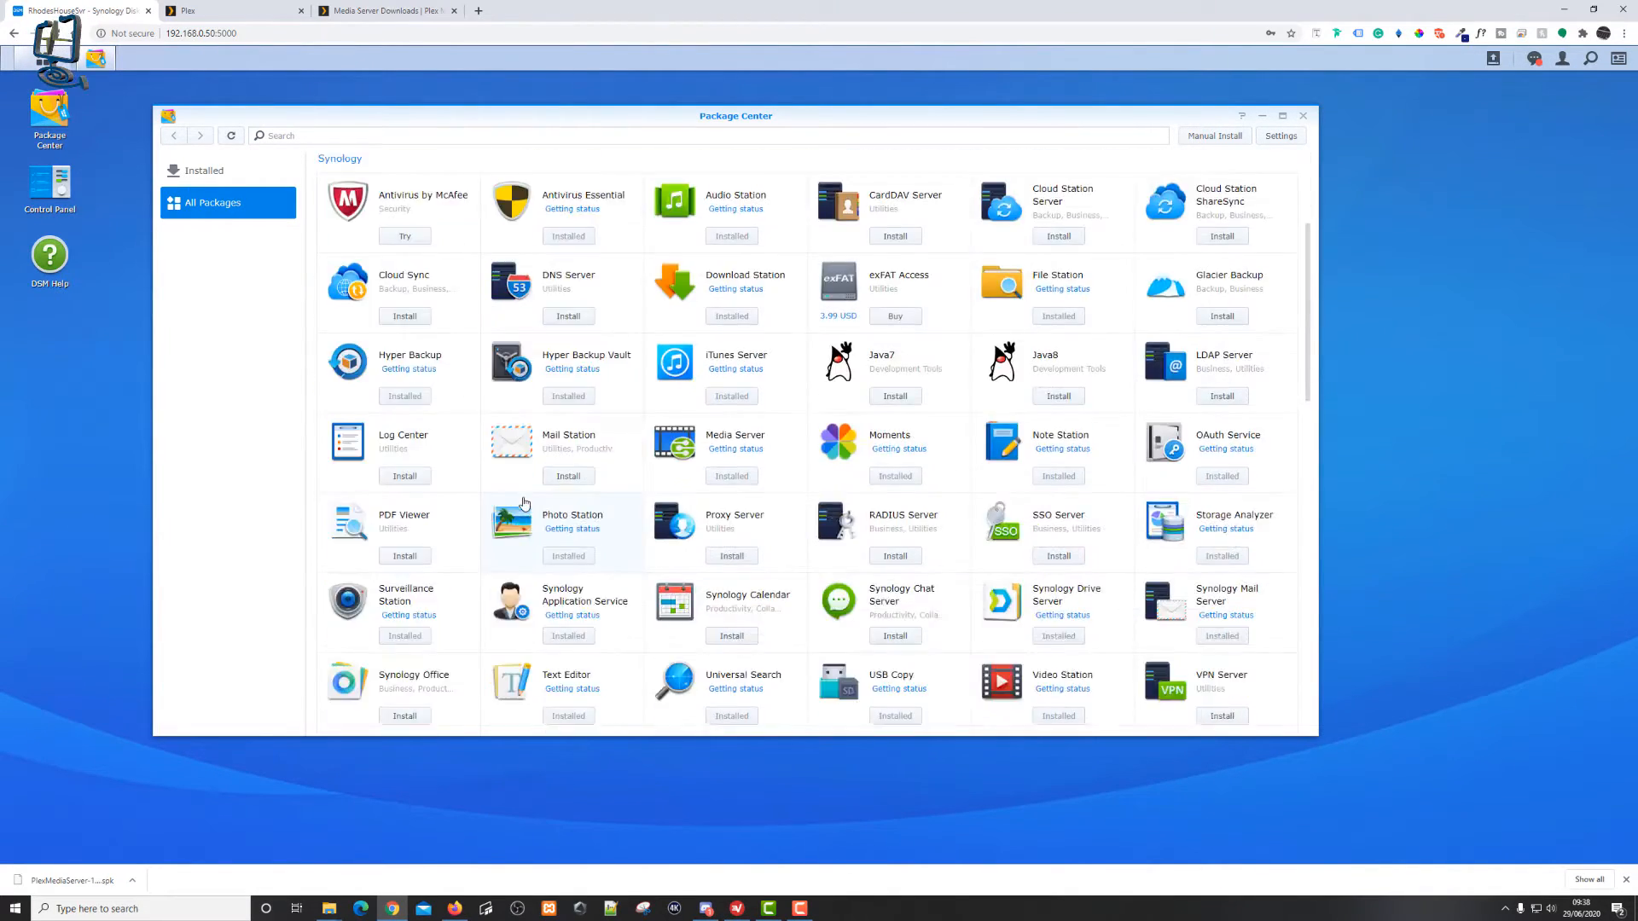
{"action": "scroll", "scroll_direction": "down", "scroll_amount": 3}
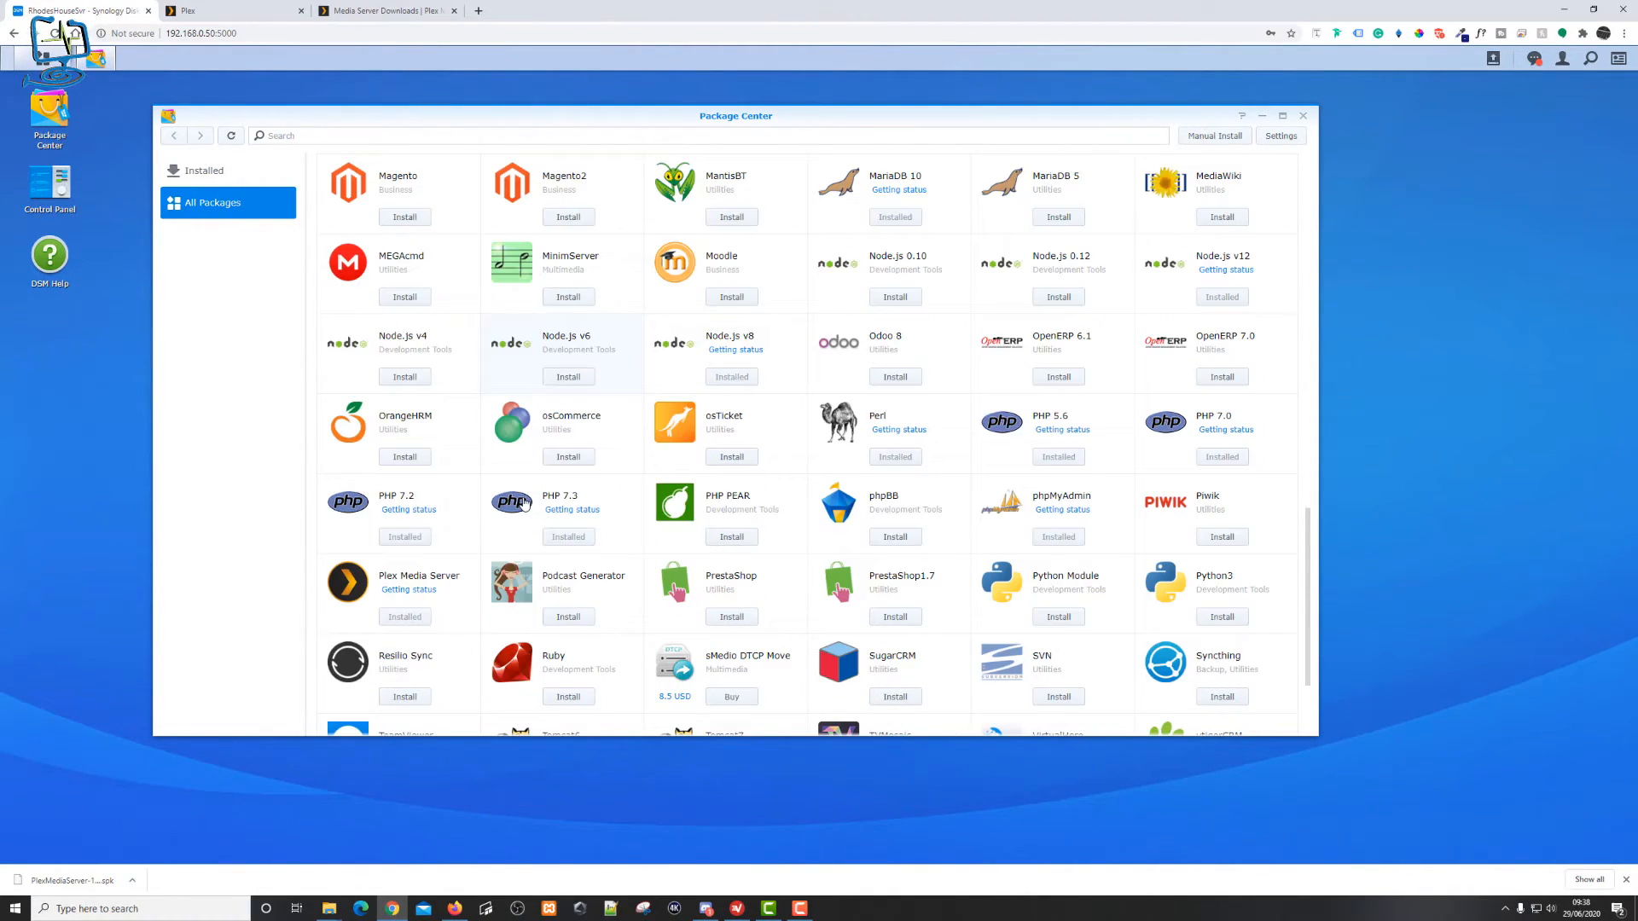
{"action": "scroll", "scroll_direction": "down", "scroll_amount": 3}
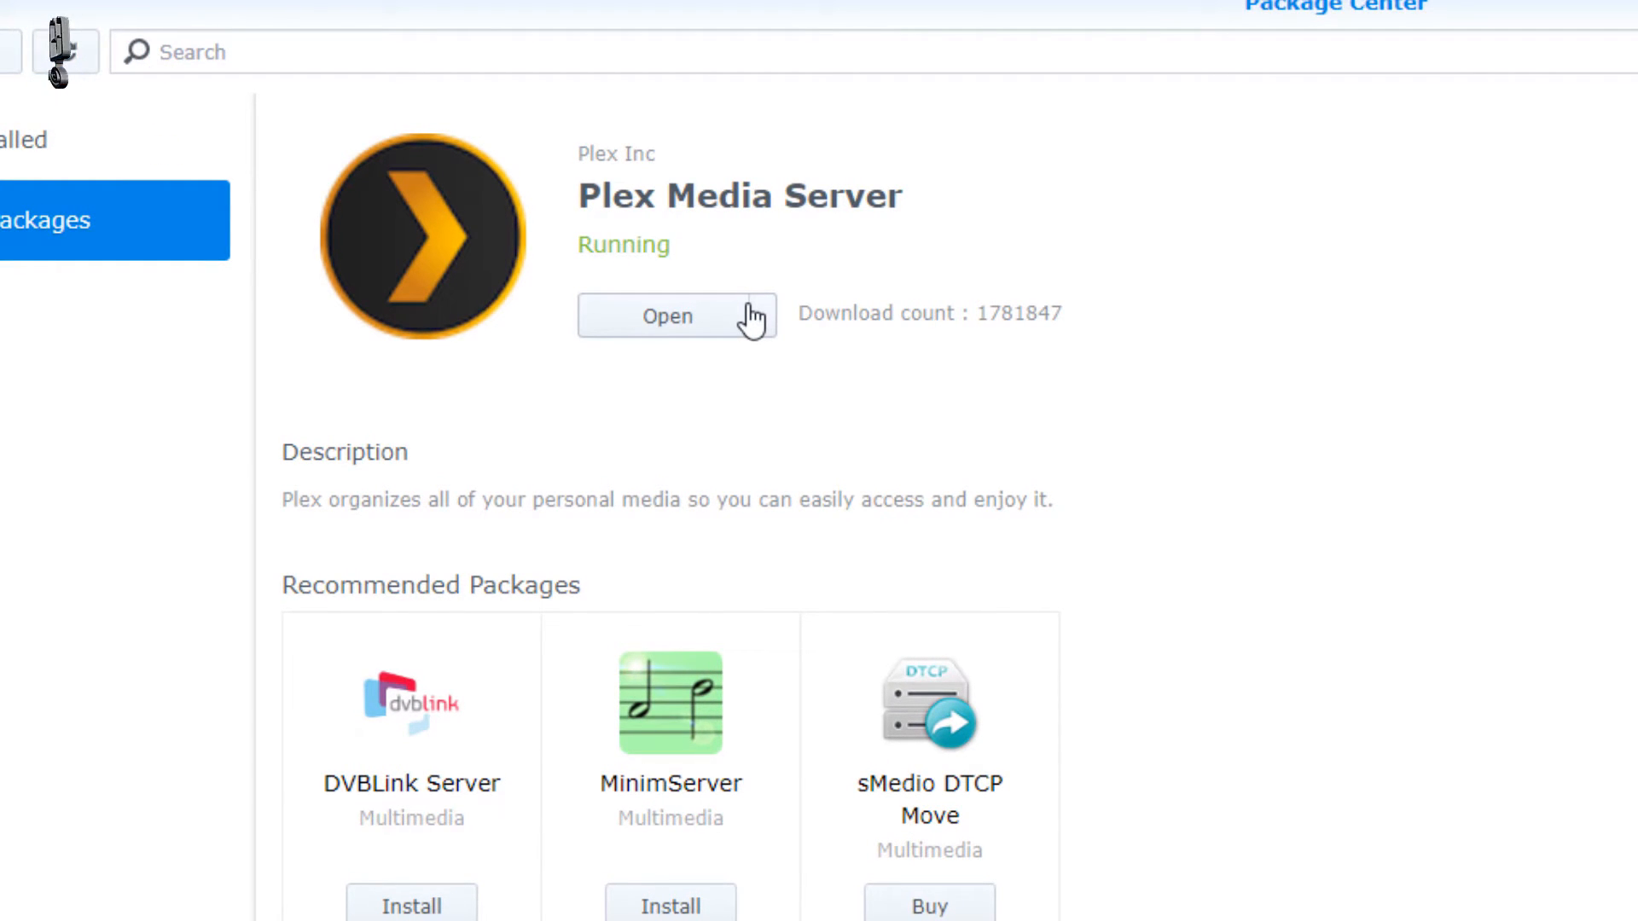
{"action": "mouse_move", "coordinate": [890, 513]}
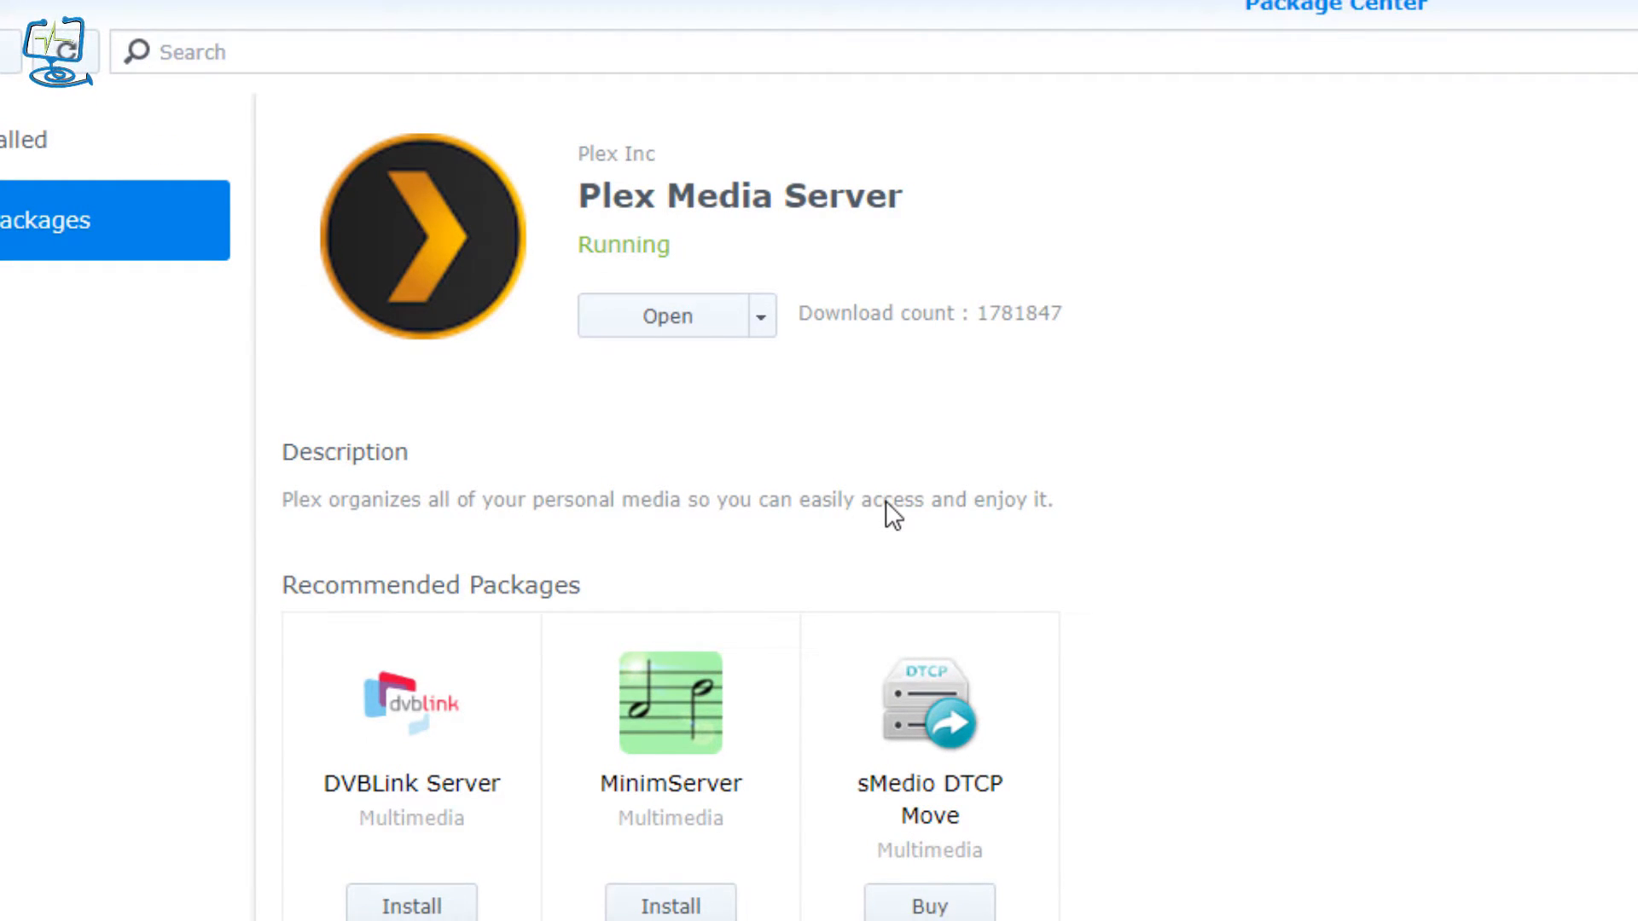
{"action": "mouse_move", "coordinate": [1167, 348]}
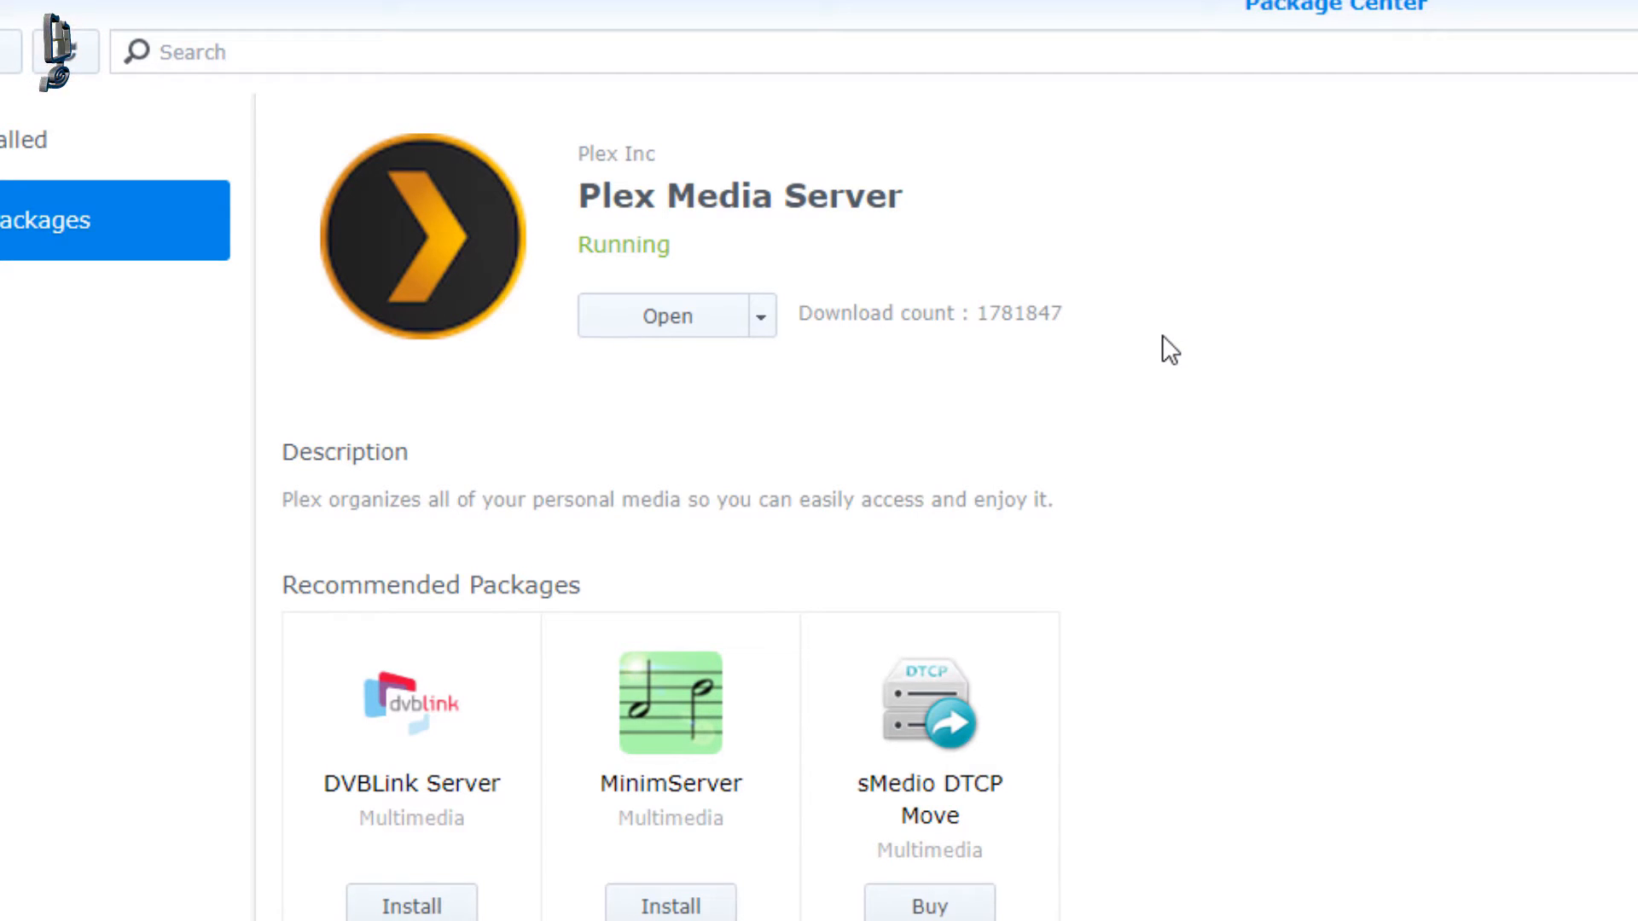
{"action": "mouse_move", "coordinate": [618, 403]}
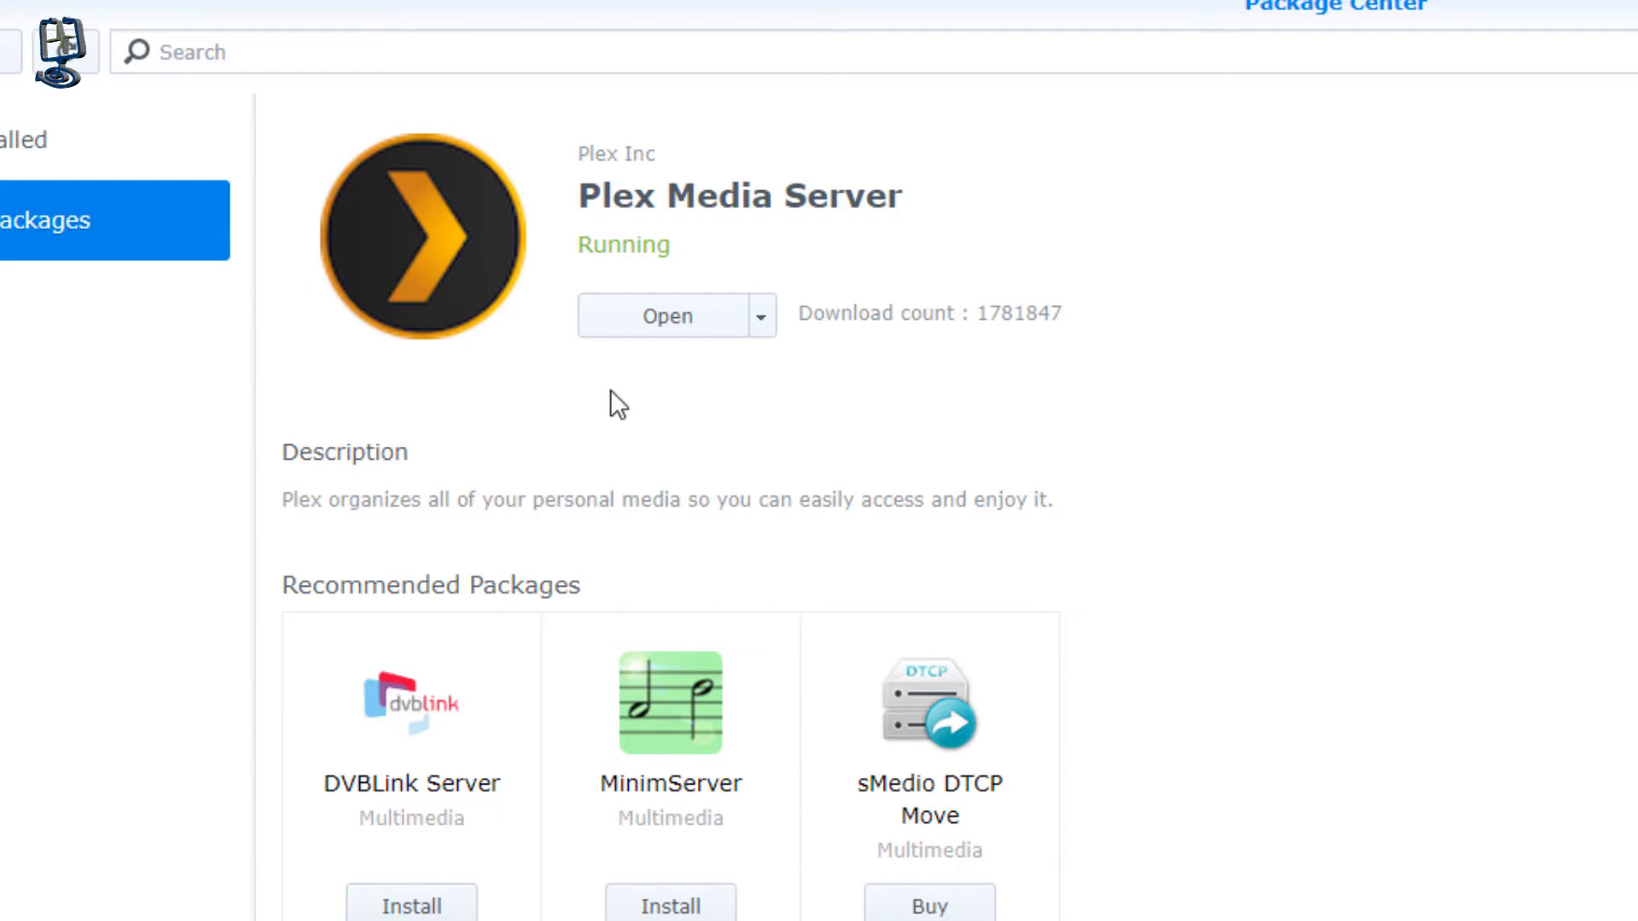
- Choose Stop from Plex Media Server's action menu and confirm, leaving it Stopped
{"action": "left_click", "coordinate": [759, 314]}
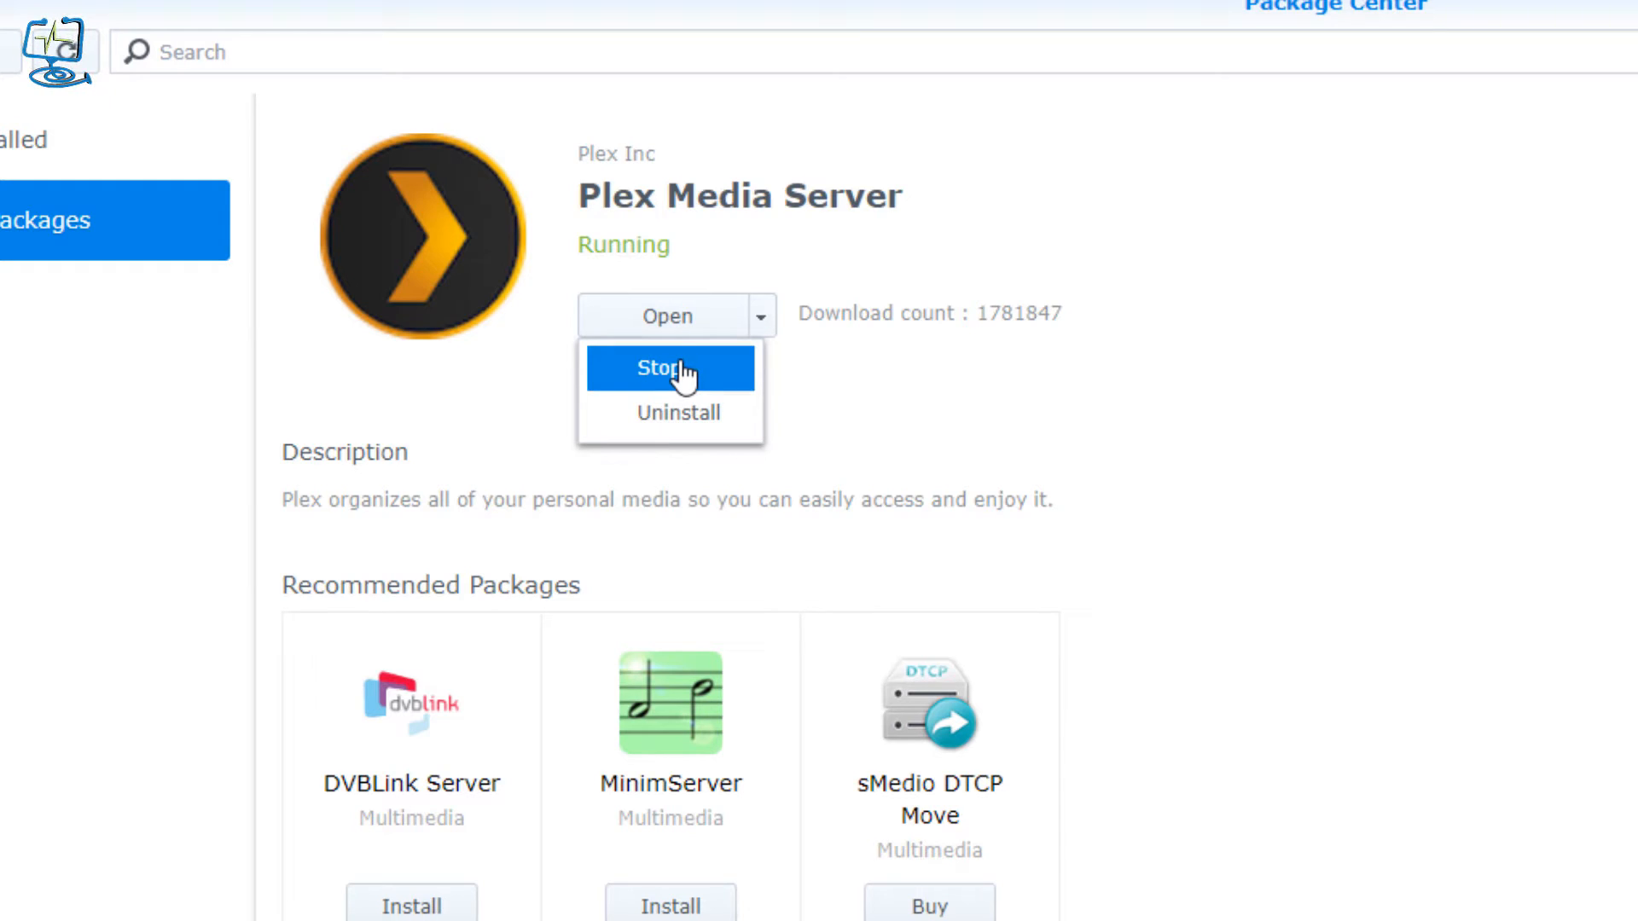
{"action": "left_click", "coordinate": [669, 369]}
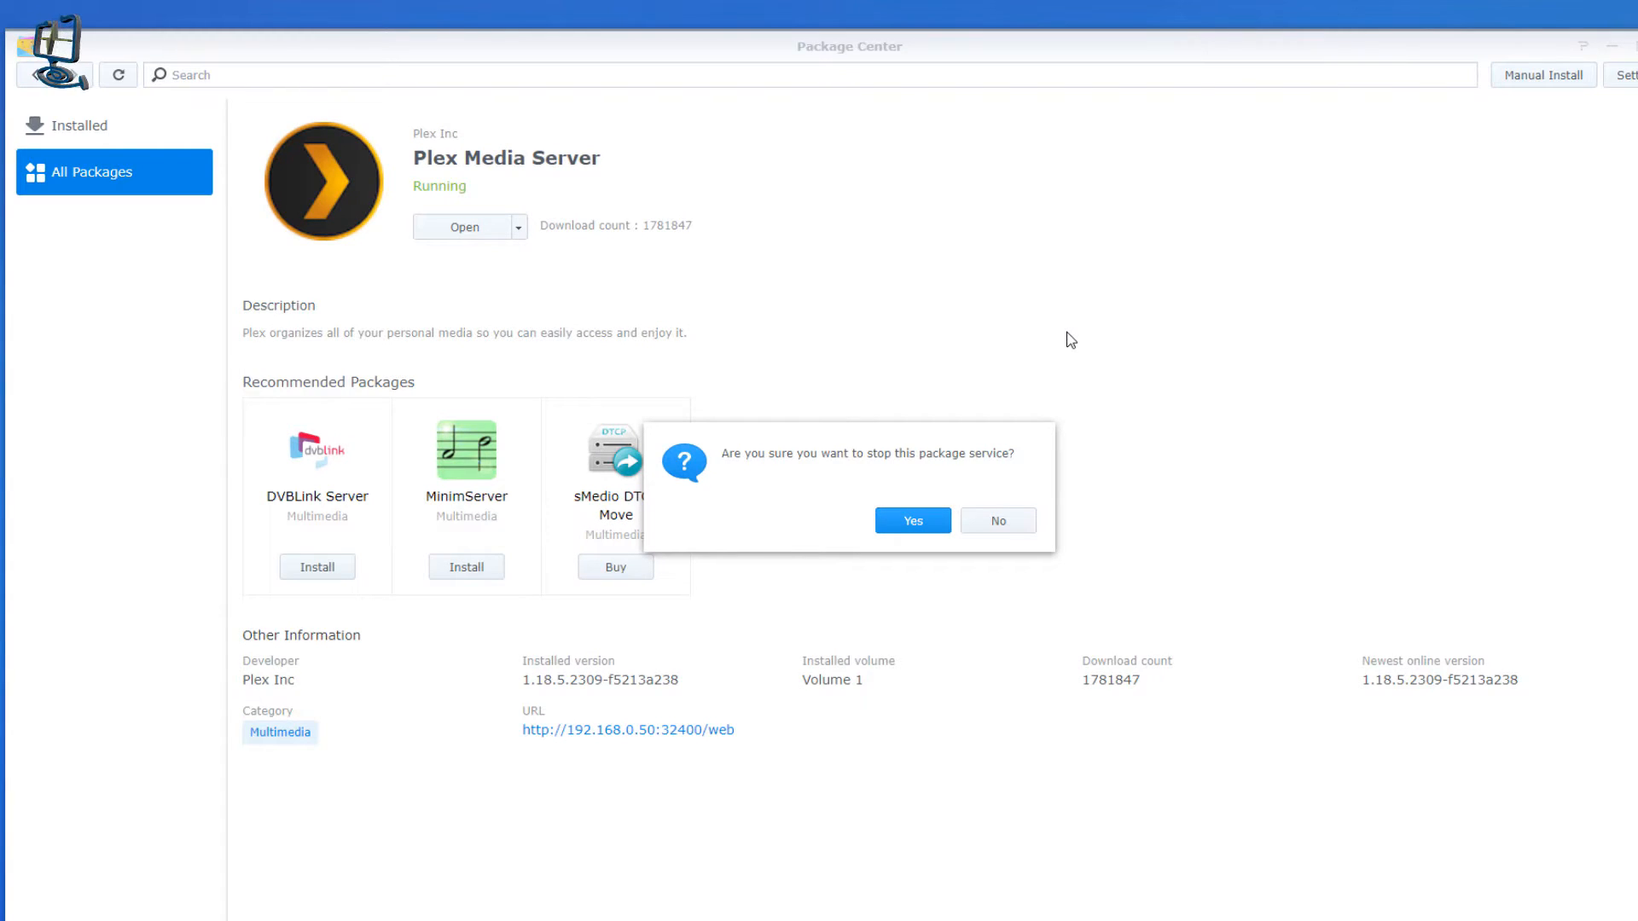
{"action": "left_click", "coordinate": [910, 521]}
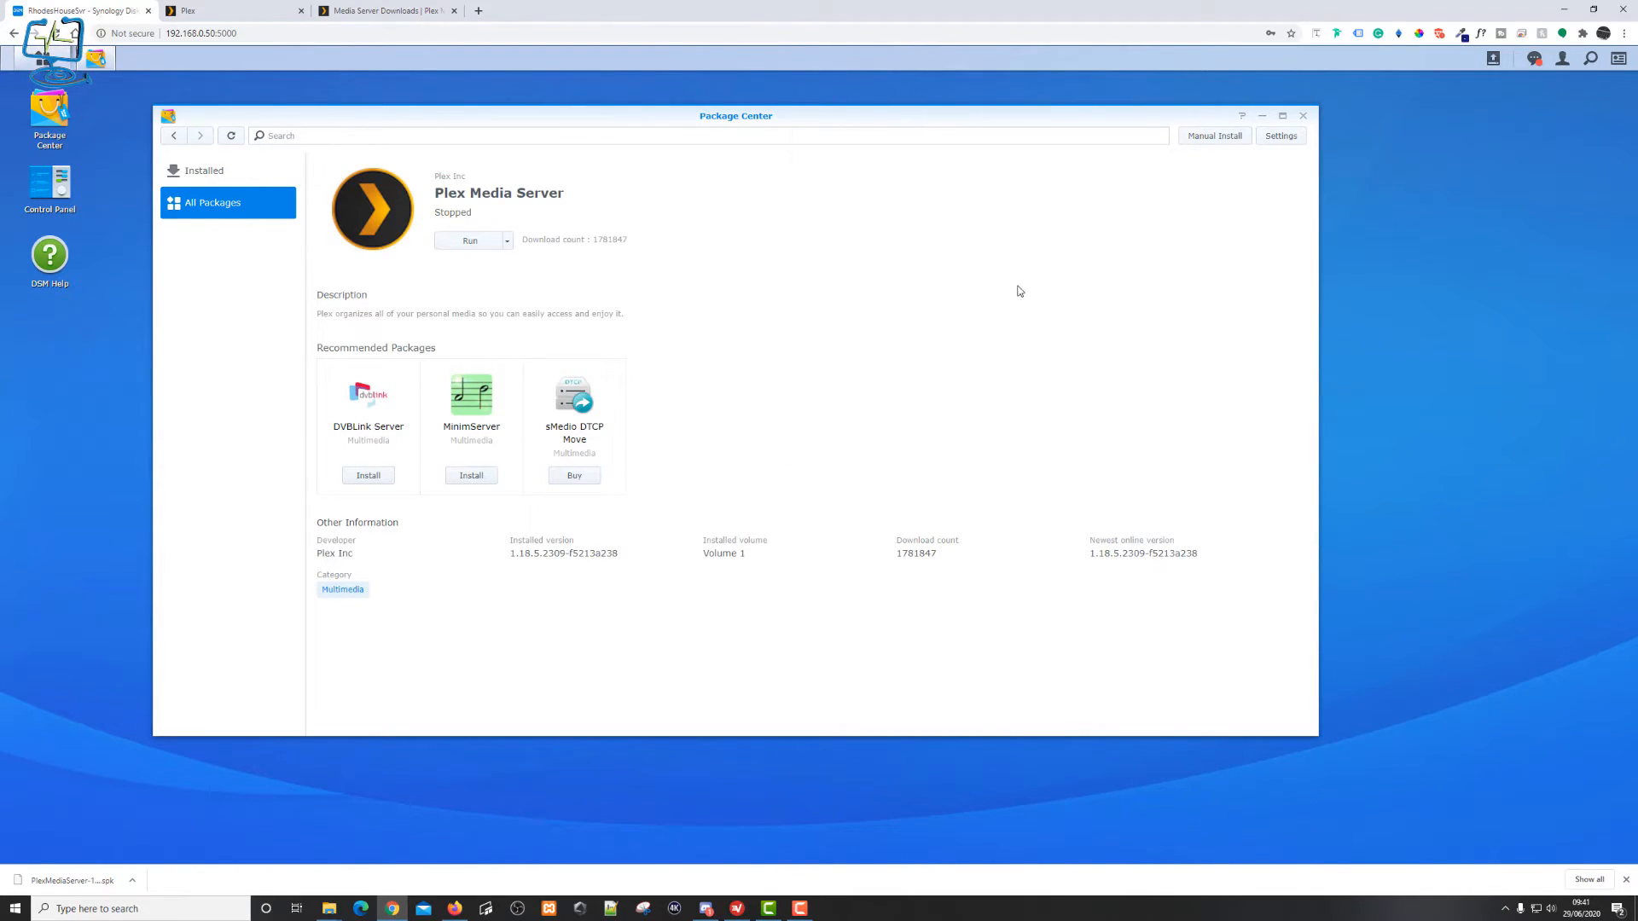
- Begin a Manual Install in Package Center and browse for a package file
{"action": "left_click", "coordinate": [1283, 115]}
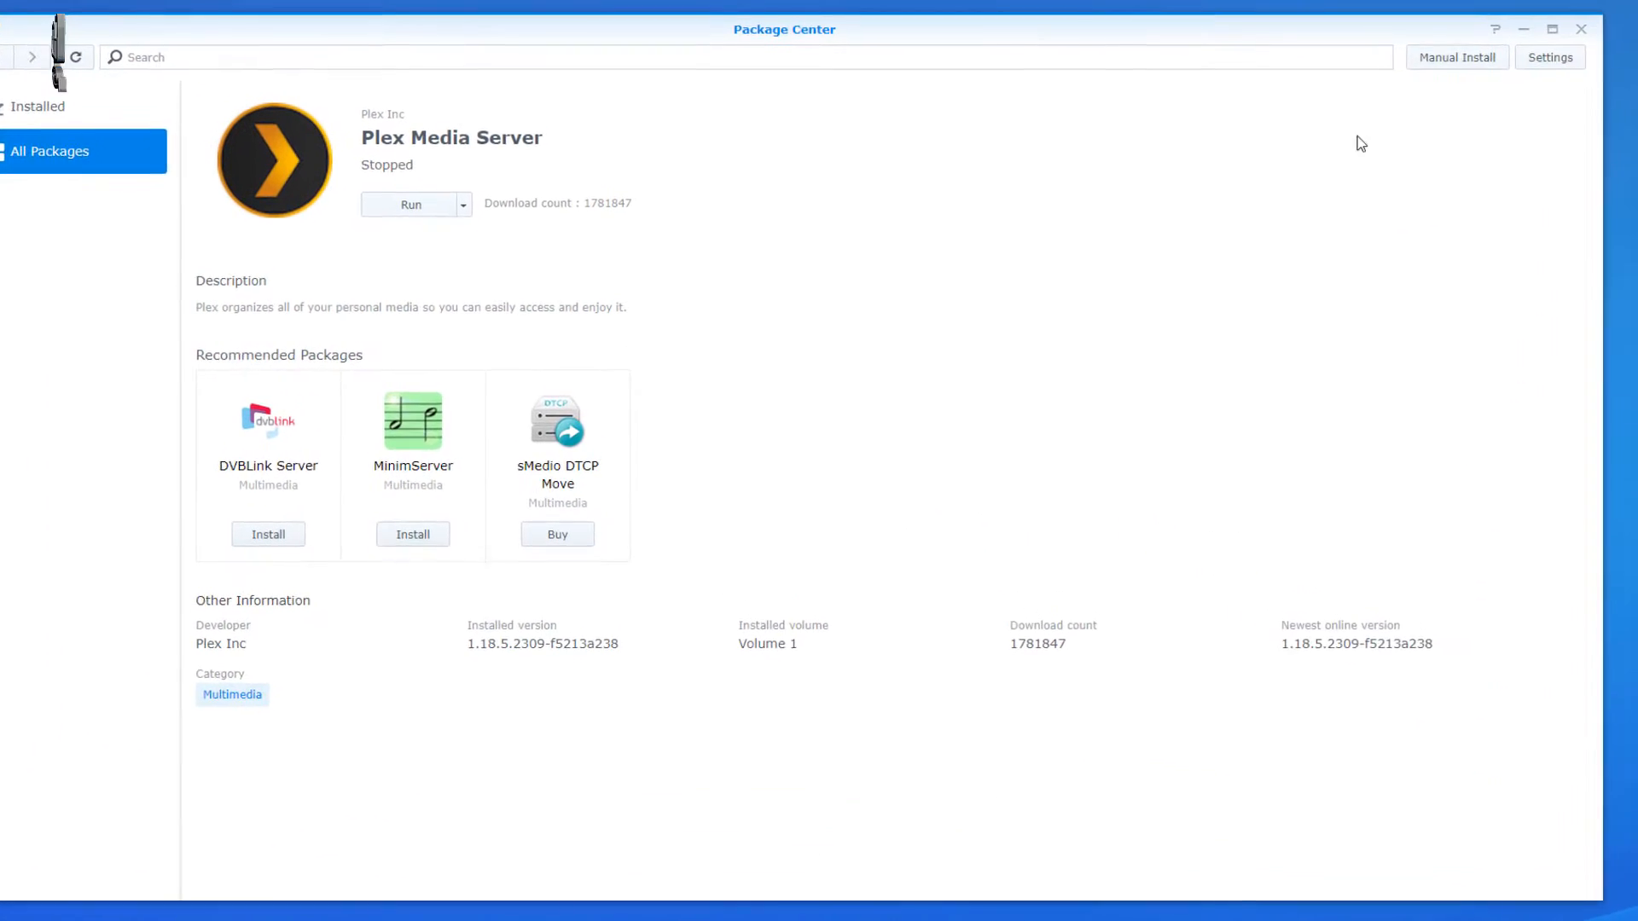
{"action": "left_click", "coordinate": [1455, 58]}
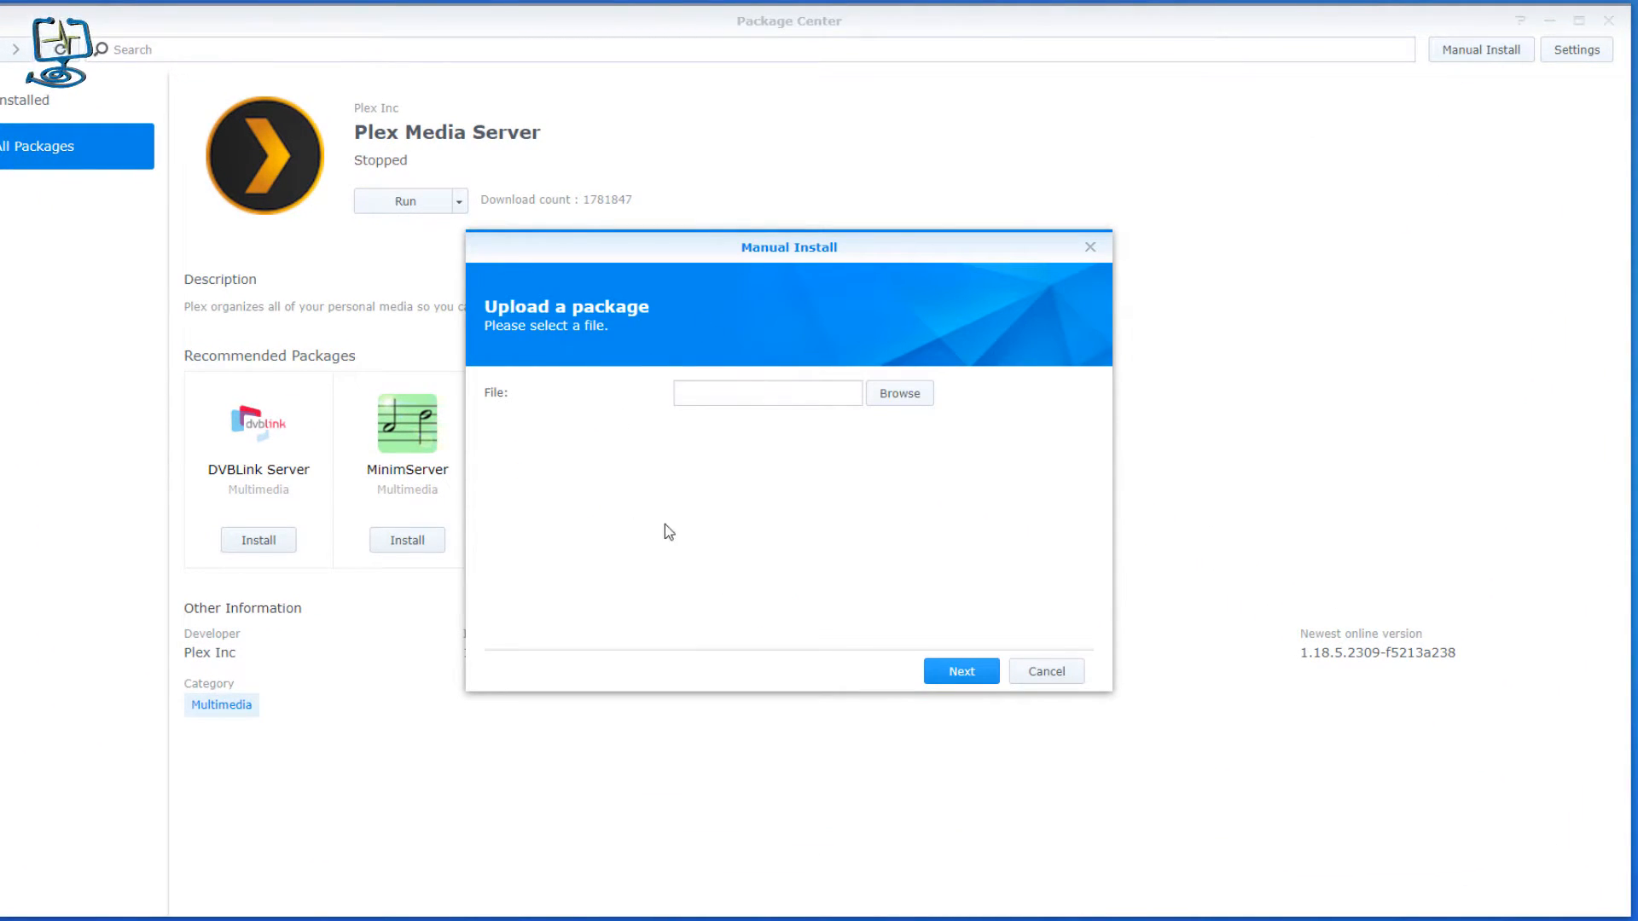
{"action": "left_click", "coordinate": [896, 392]}
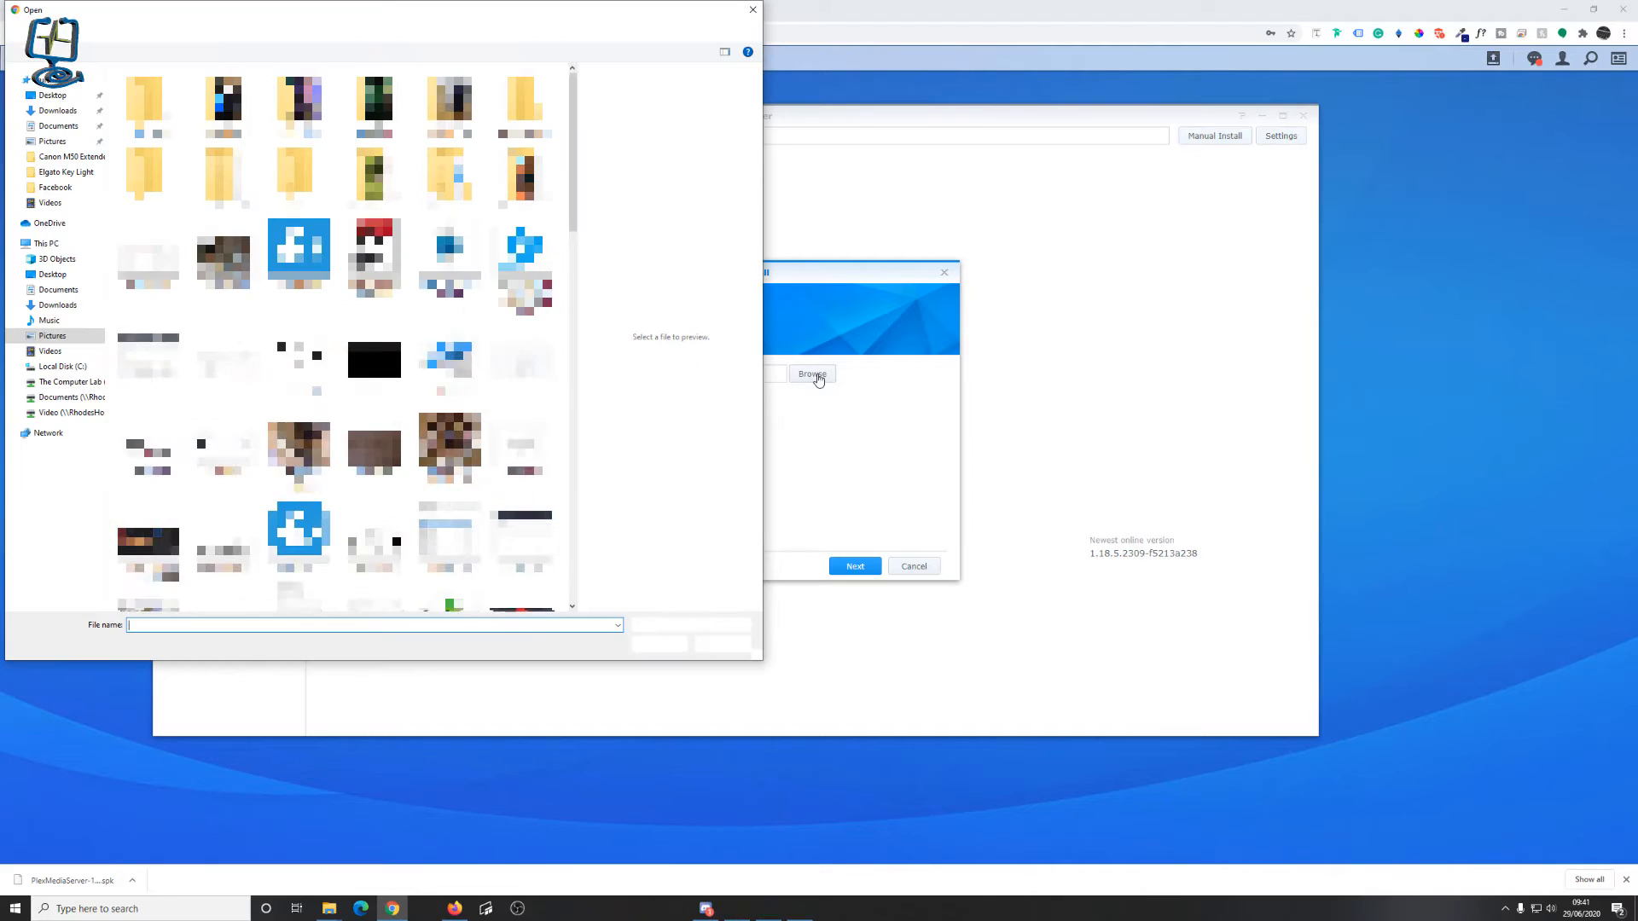
- Select PlexMediaServer-1.19.4.2935 .spk from Downloads as the file to upload
{"action": "left_click", "coordinate": [58, 111]}
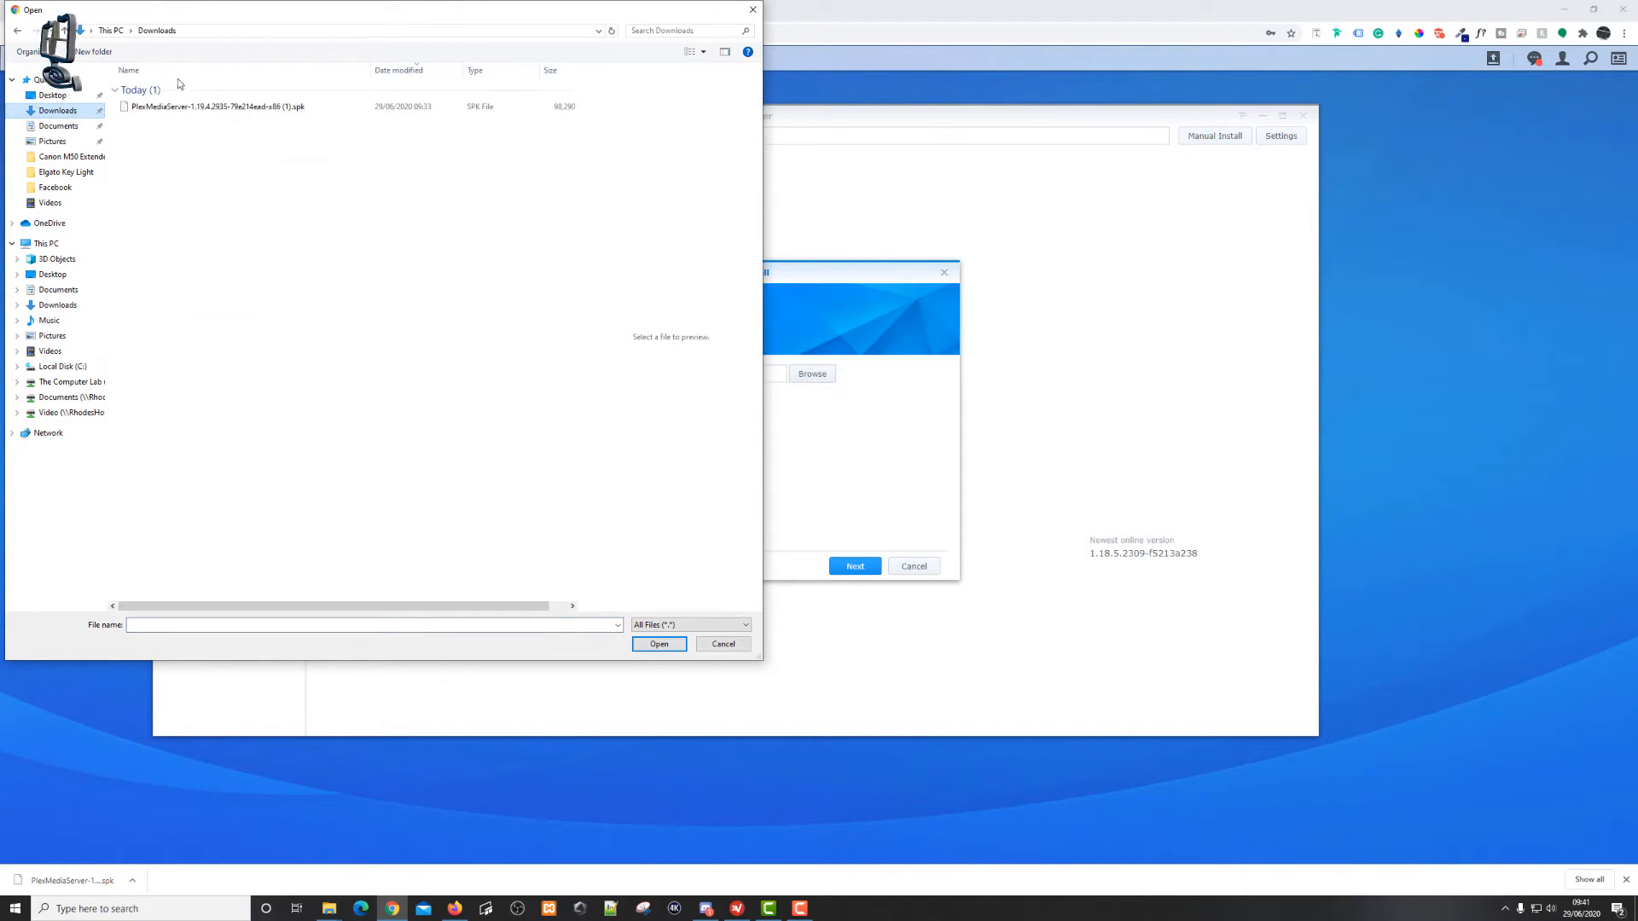
{"action": "left_click", "coordinate": [220, 106]}
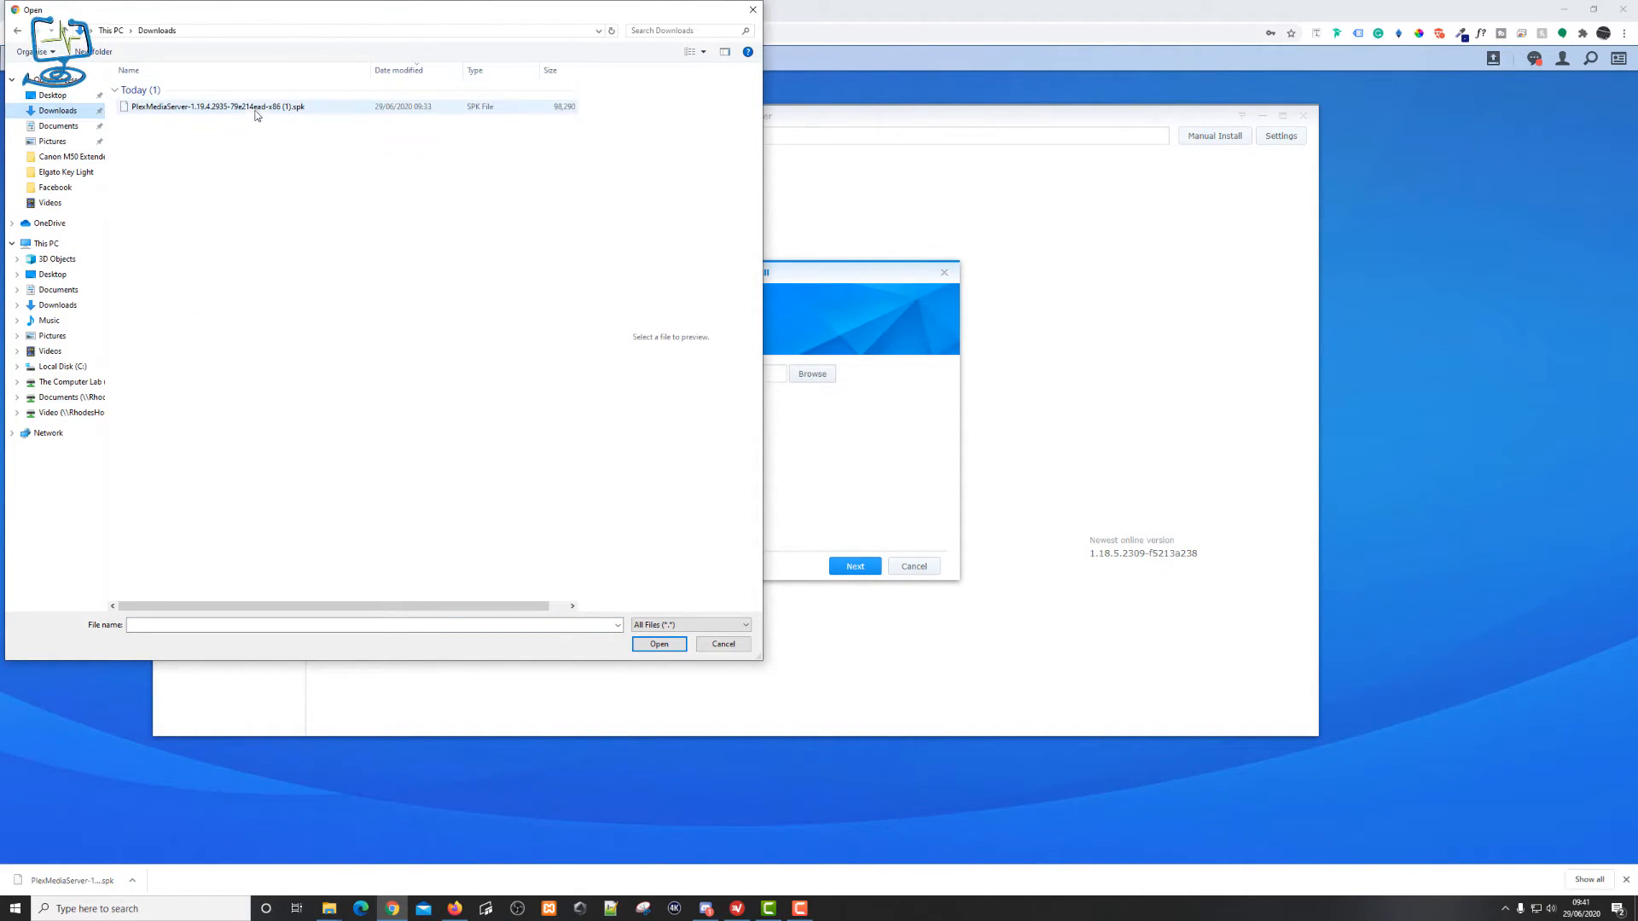
{"action": "left_click", "coordinate": [215, 105]}
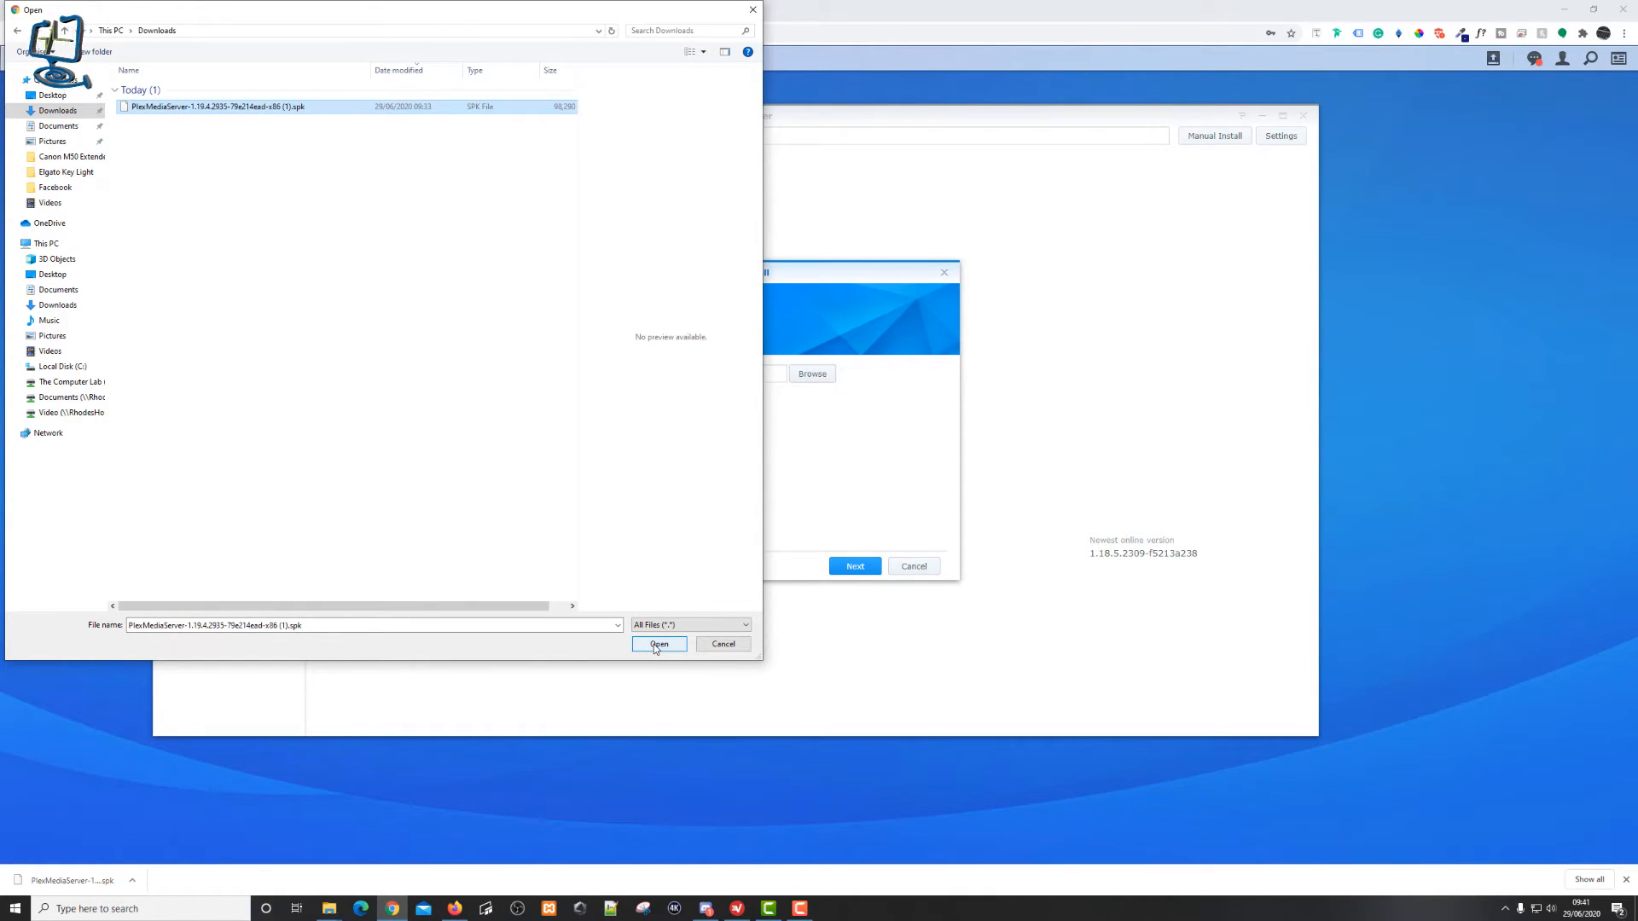
{"action": "left_click", "coordinate": [658, 643]}
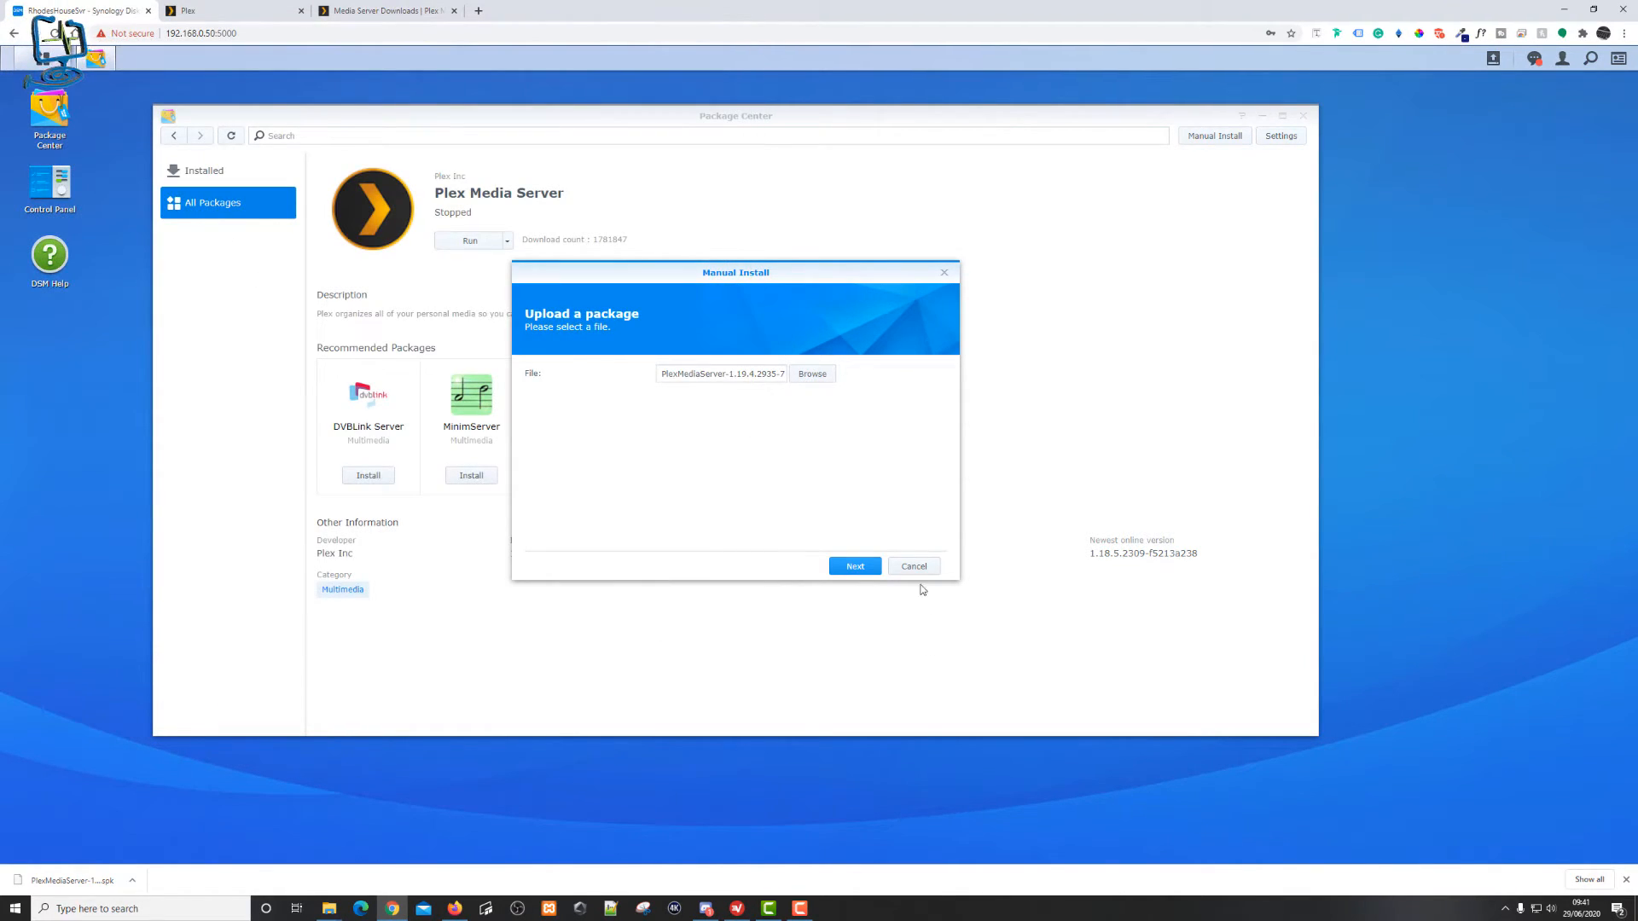
- Proceed with the install, accept the unknown-publisher warning, and apply the 1.19.4.2935 update
{"action": "left_click", "coordinate": [855, 566]}
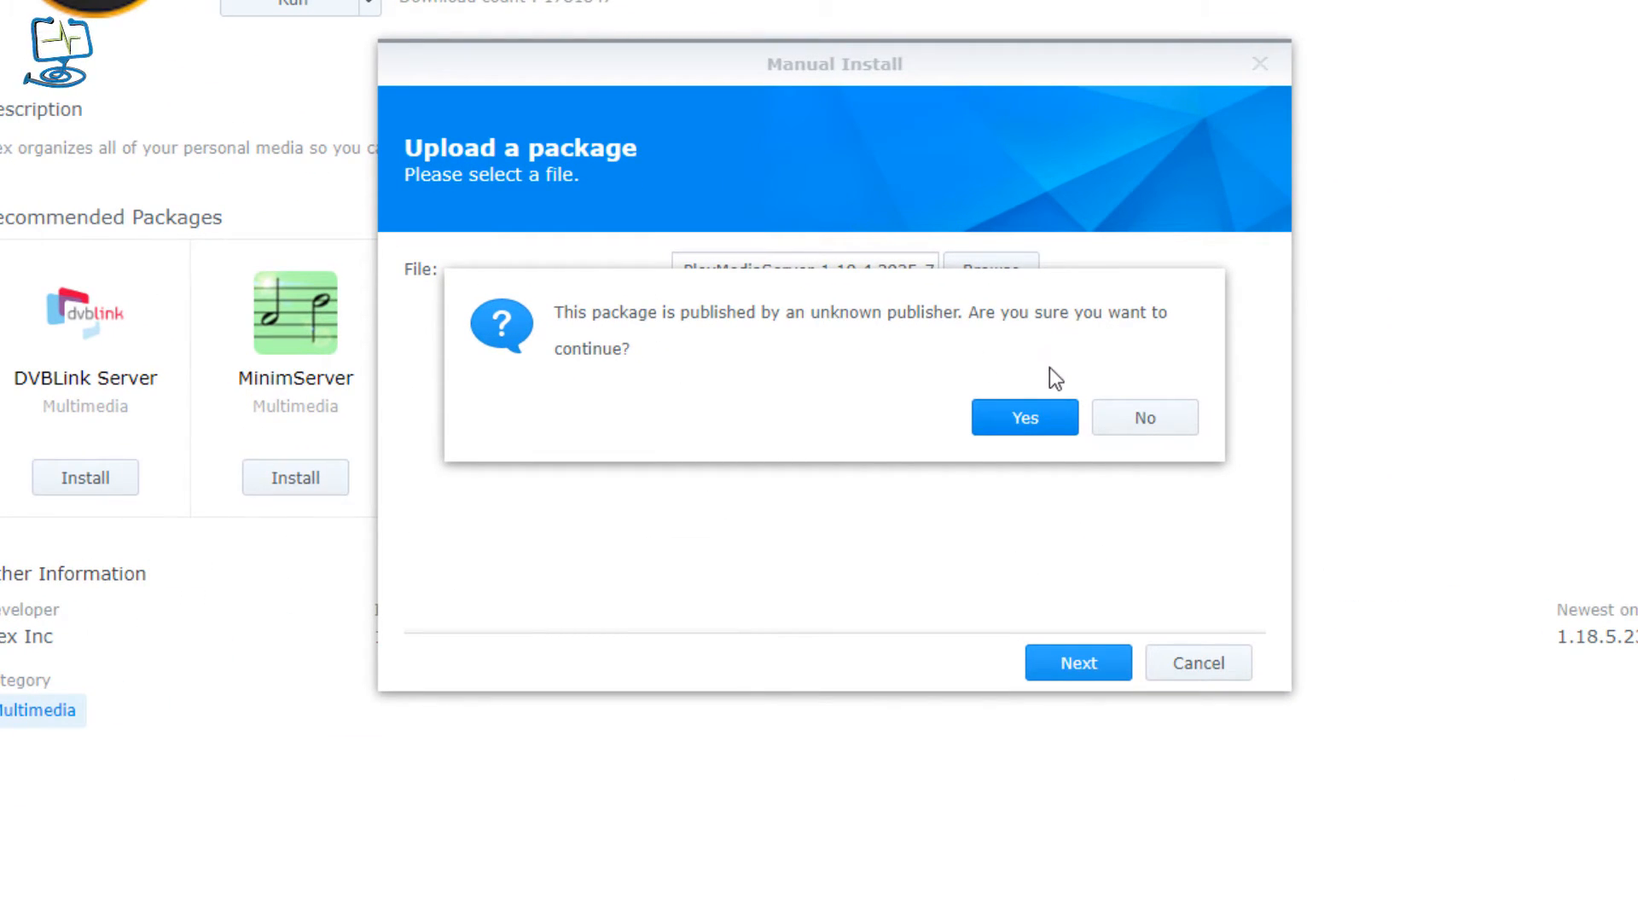
{"action": "mouse_move", "coordinate": [543, 413]}
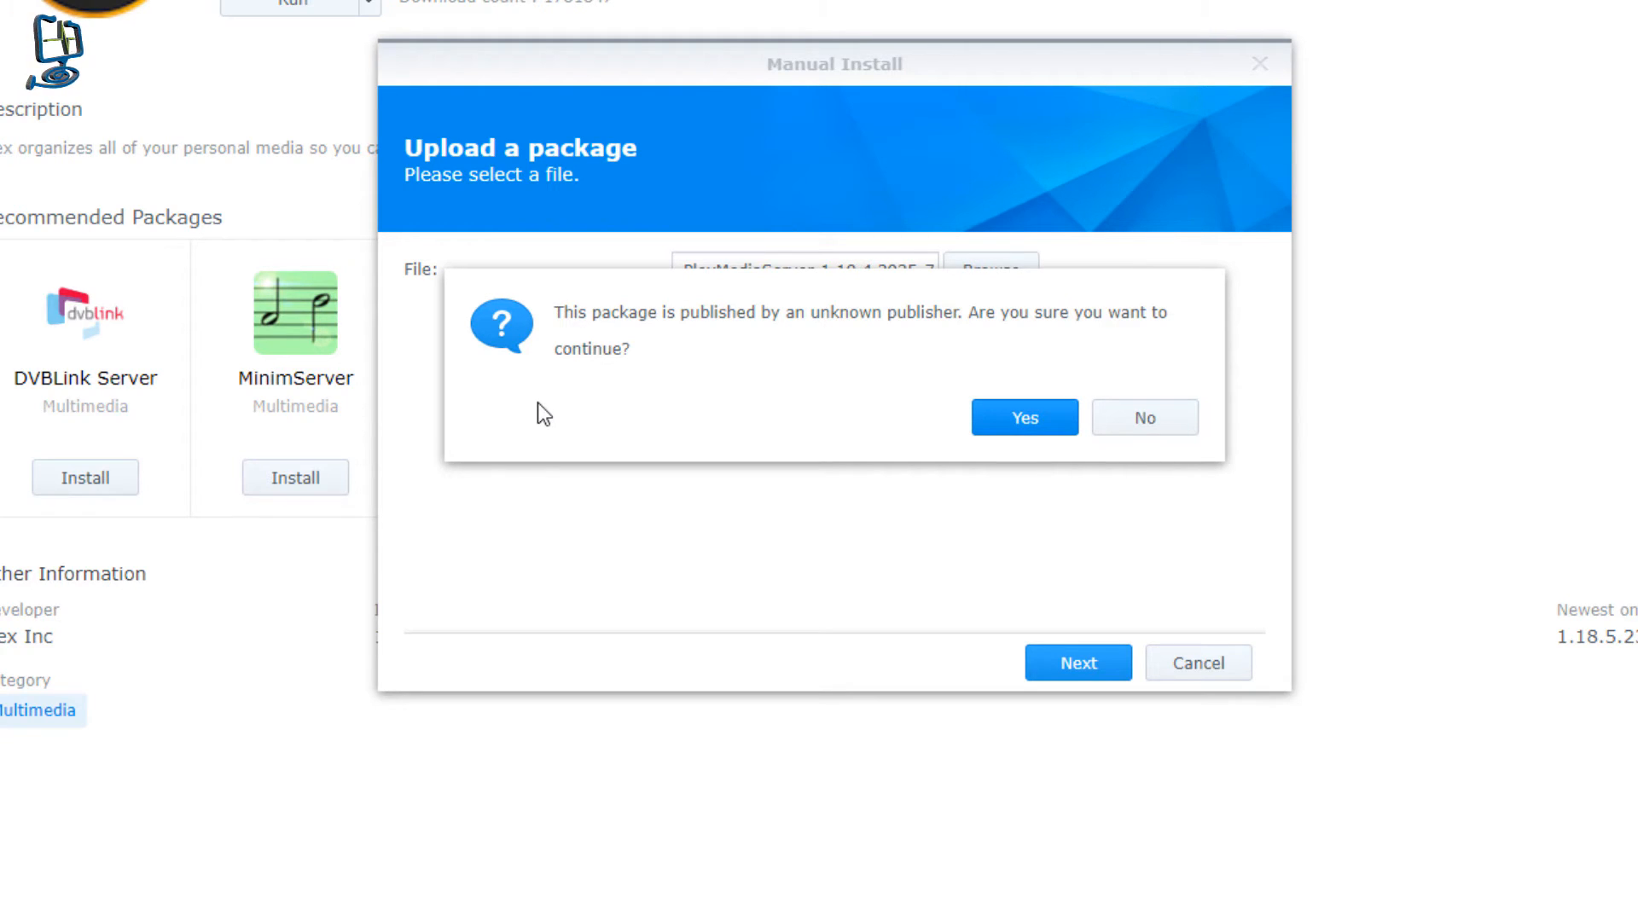
{"action": "left_click", "coordinate": [1024, 418]}
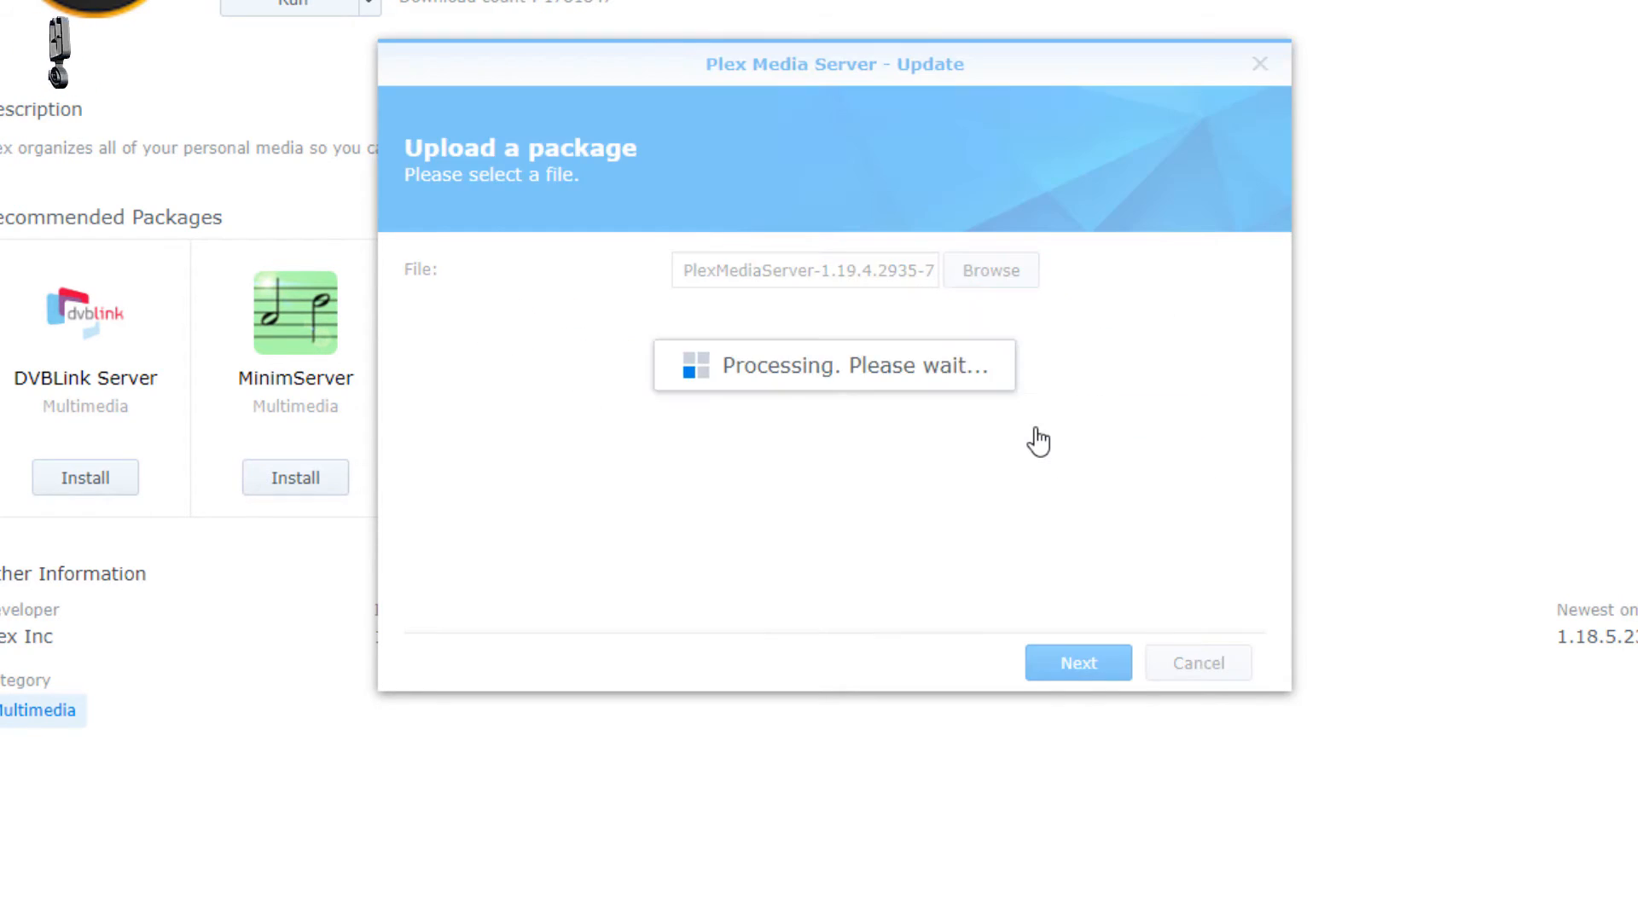
{"action": "left_click", "coordinate": [1076, 662]}
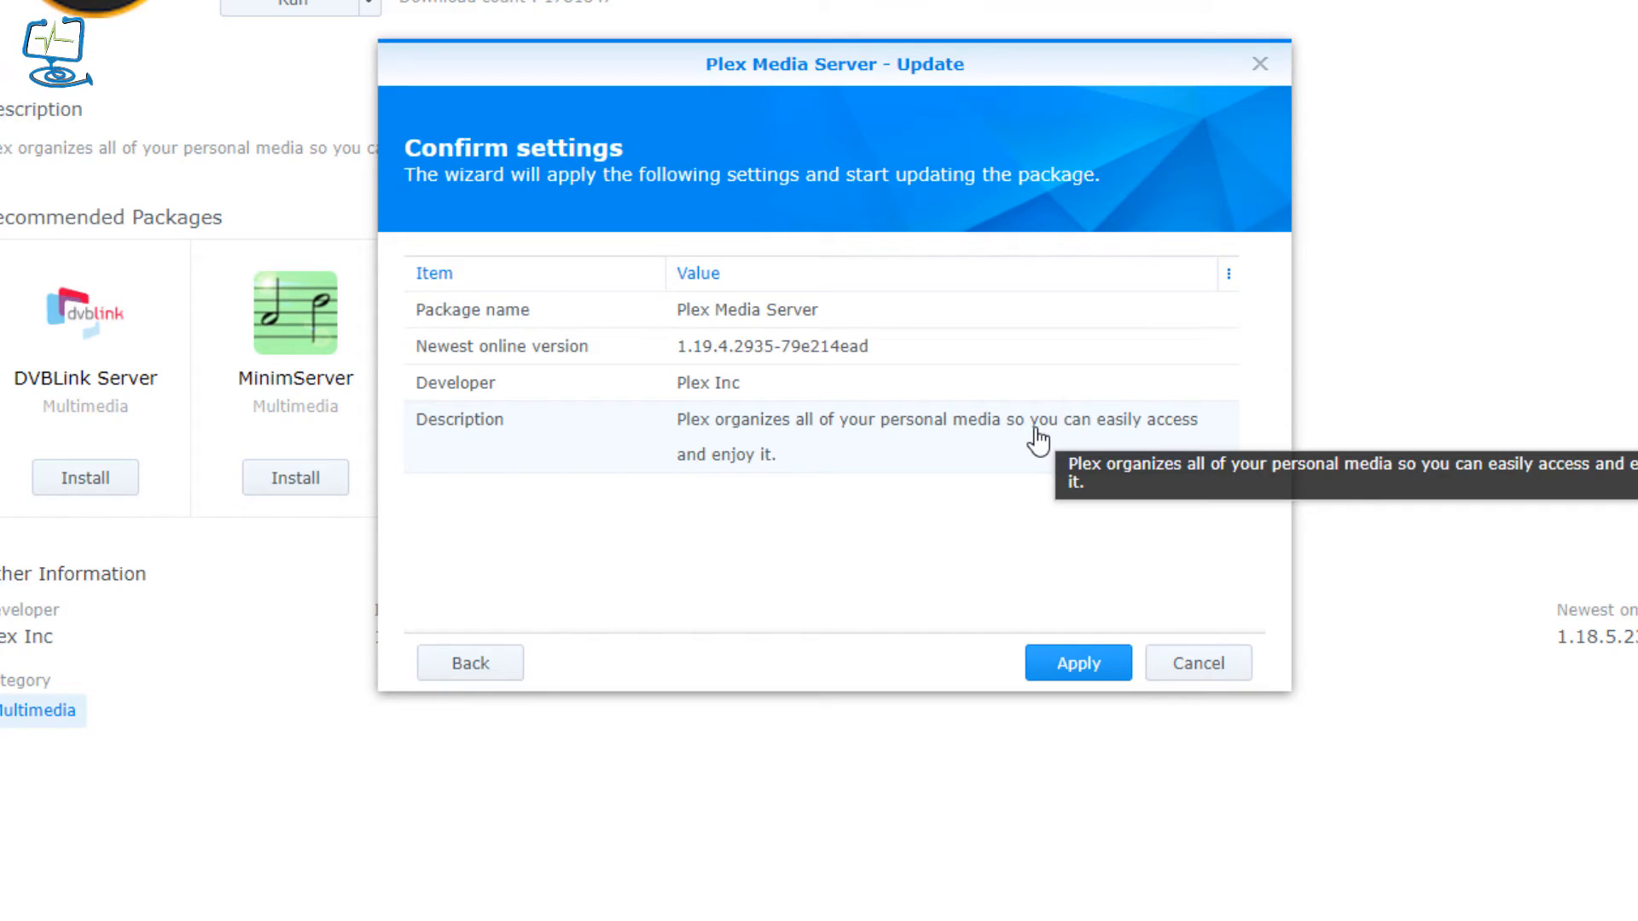
{"action": "mouse_move", "coordinate": [542, 358]}
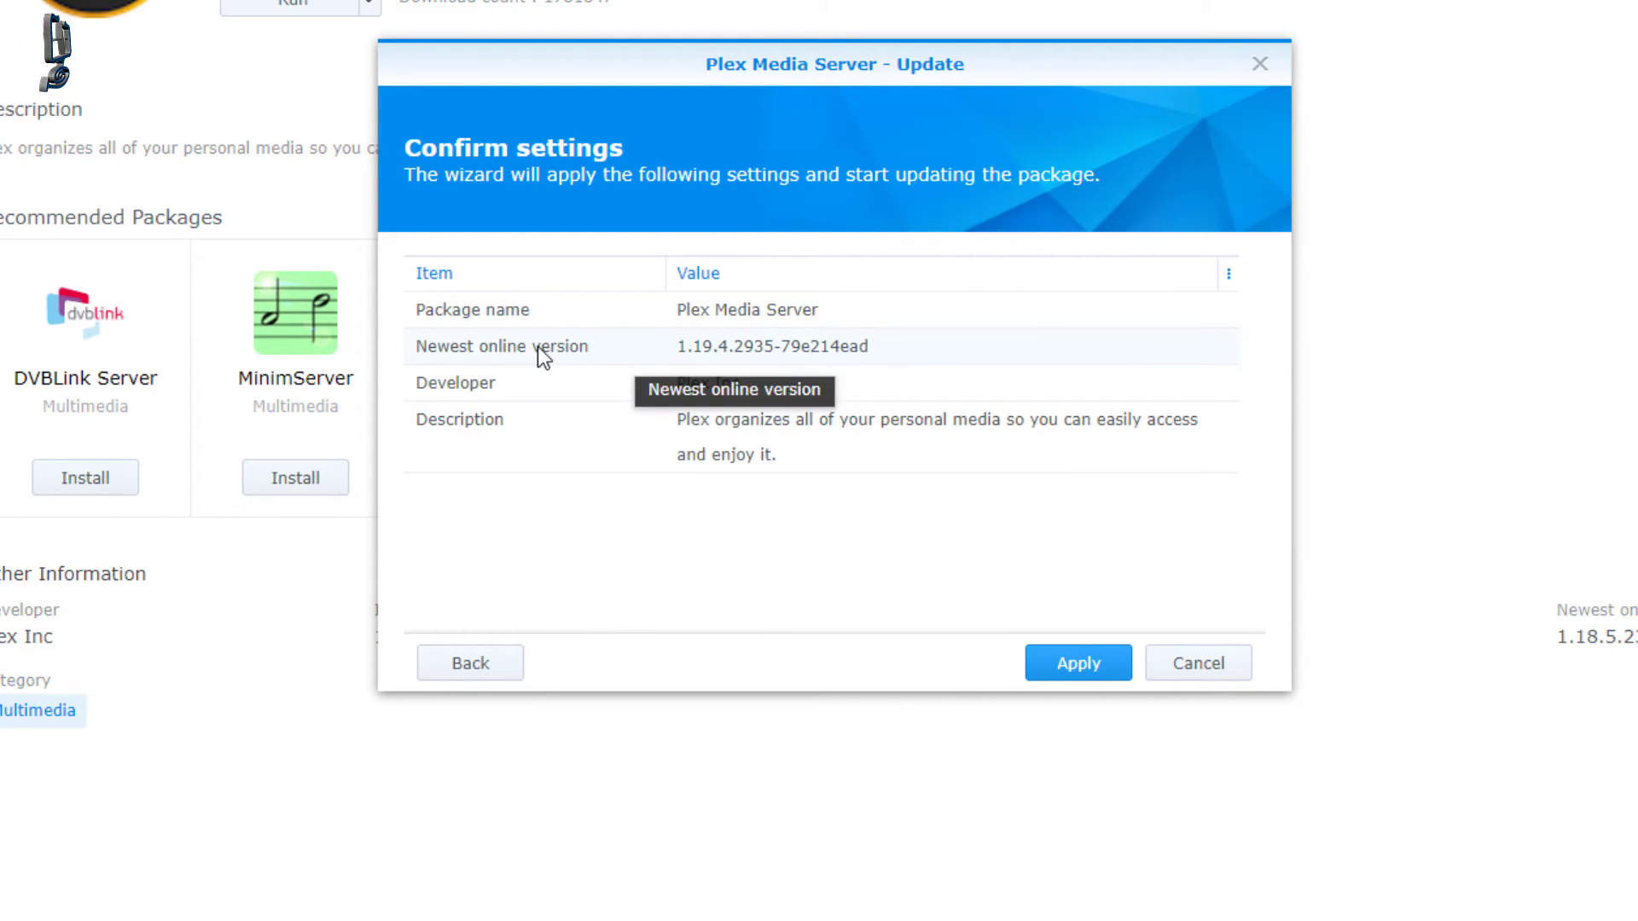
{"action": "left_click", "coordinate": [1076, 662]}
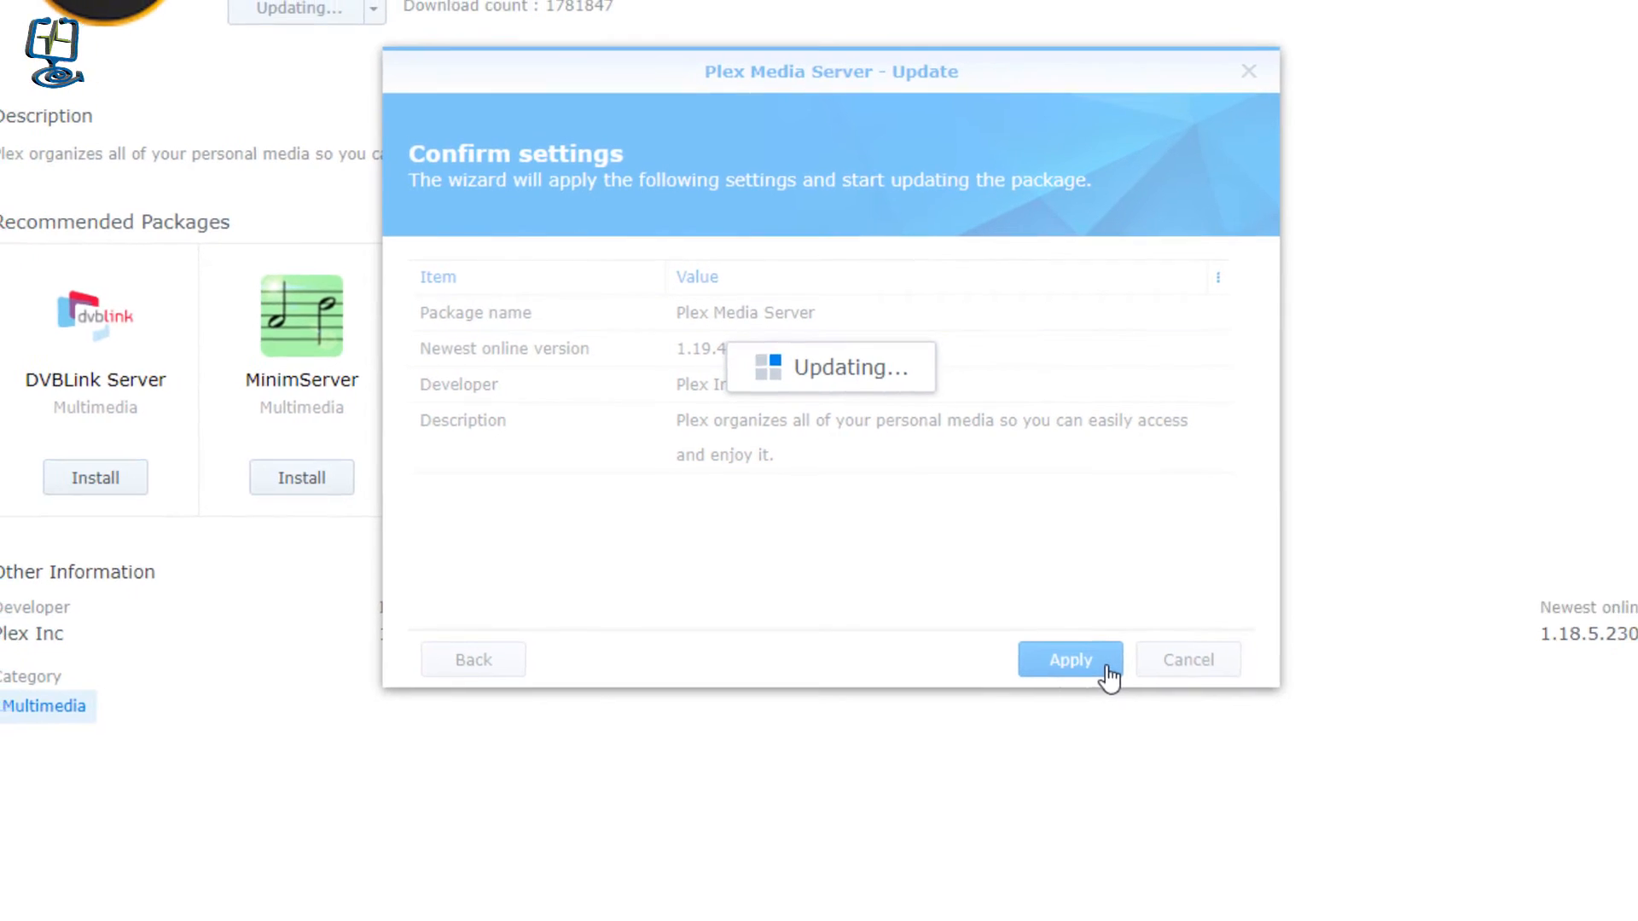
- Finish the install wizard and run the updated Plex Media Server 1.19.4.2935
{"action": "left_click", "coordinate": [1068, 658]}
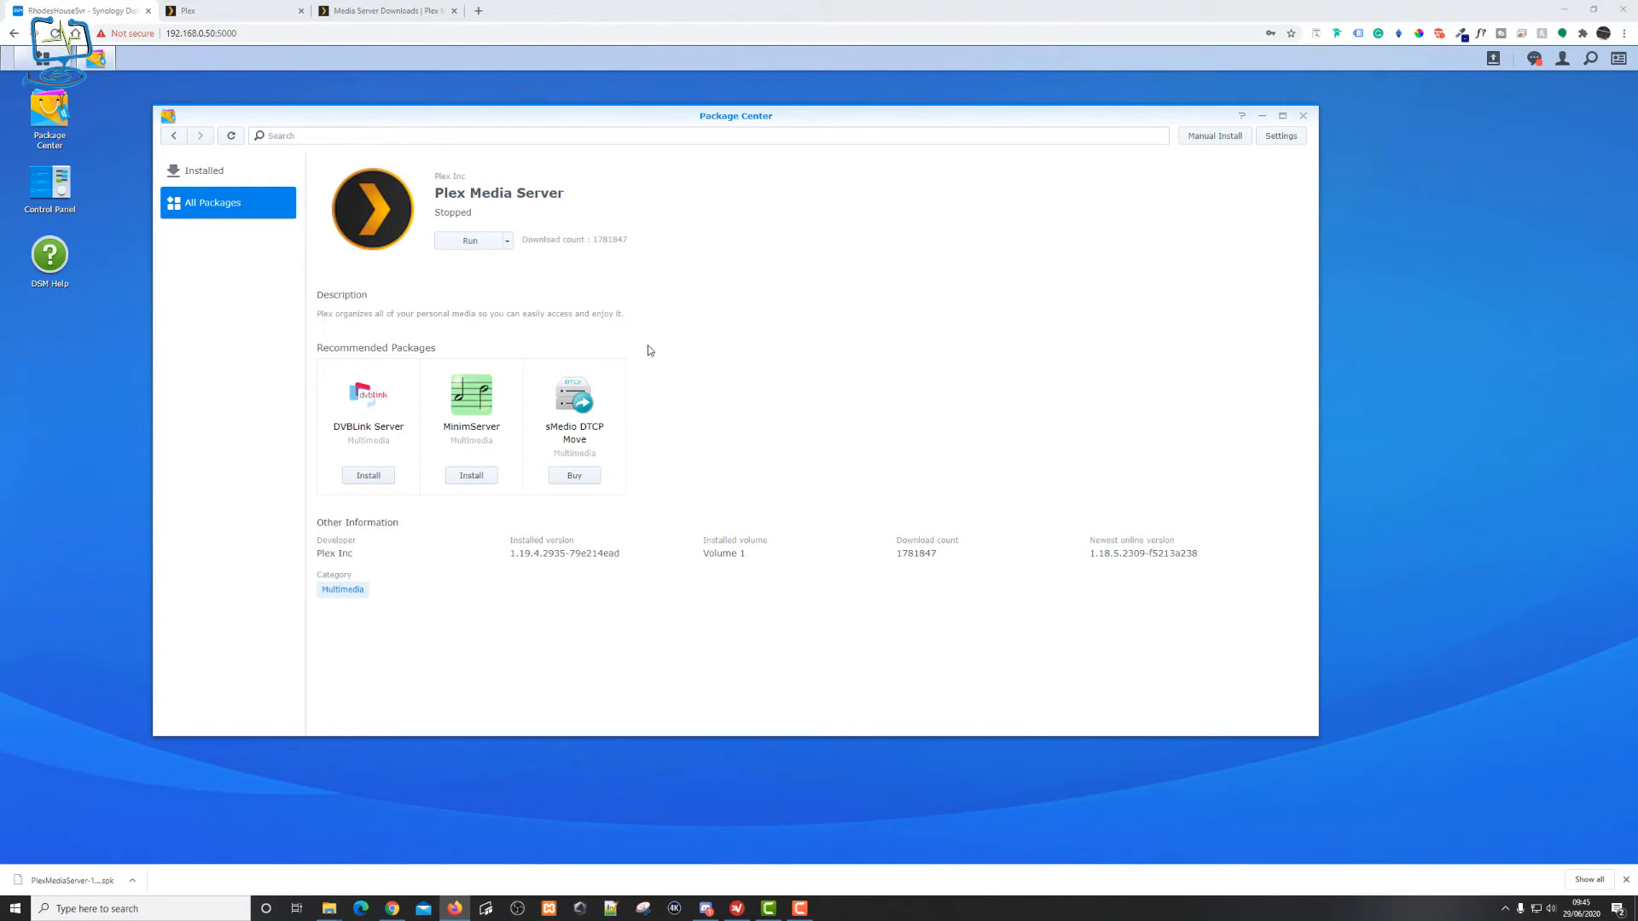
{"action": "left_click", "coordinate": [471, 240]}
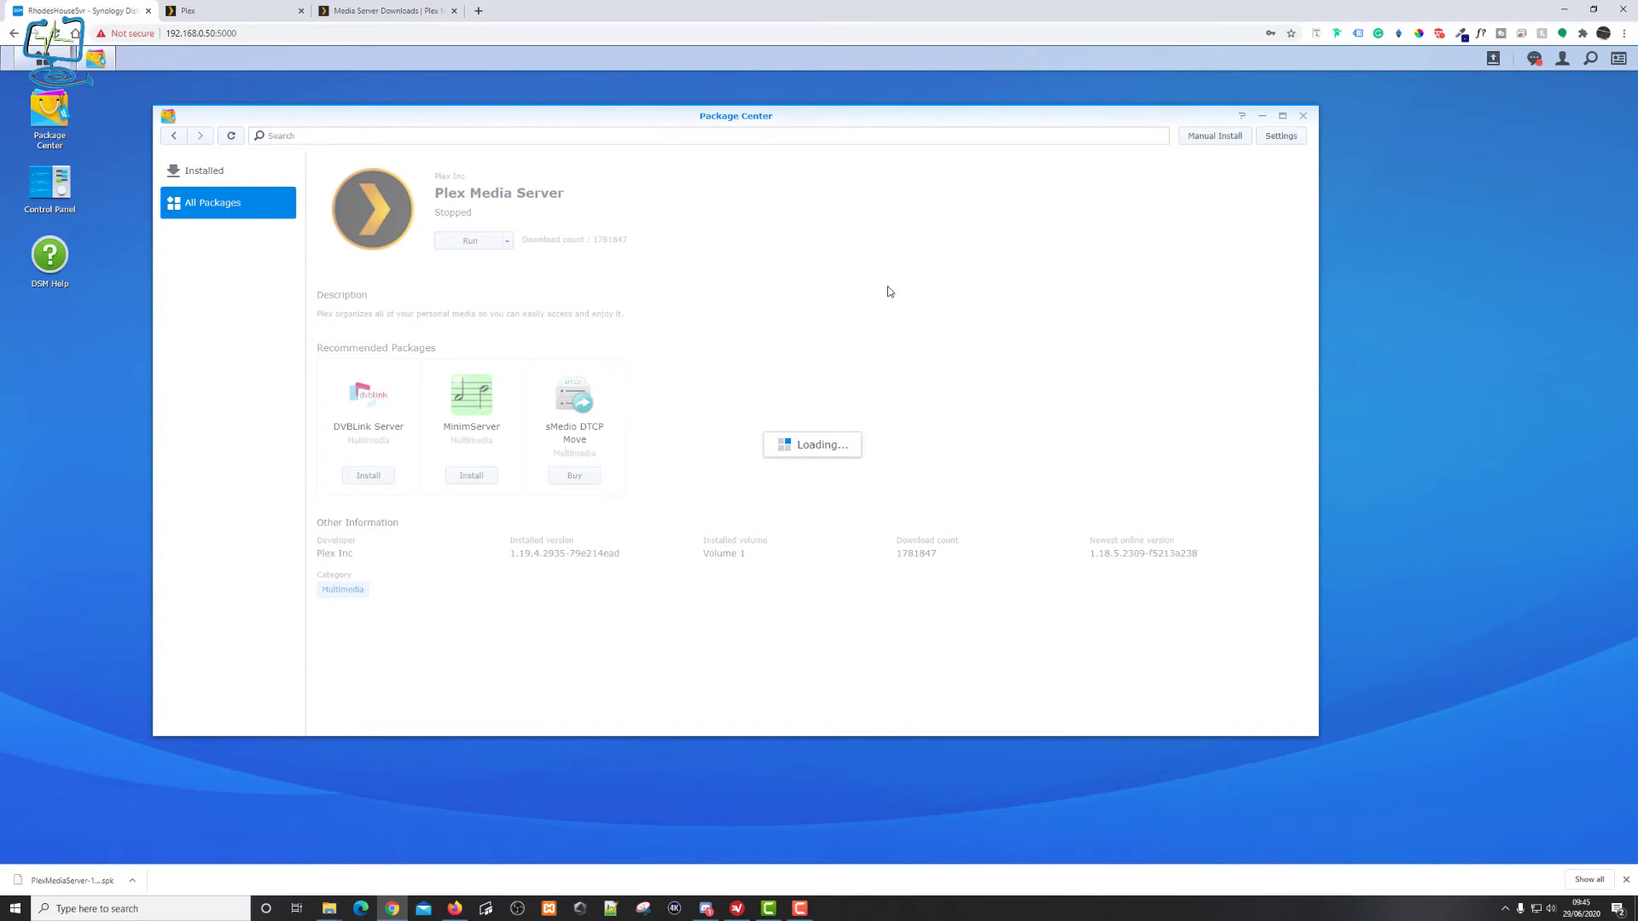
{"action": "left_click", "coordinate": [470, 241]}
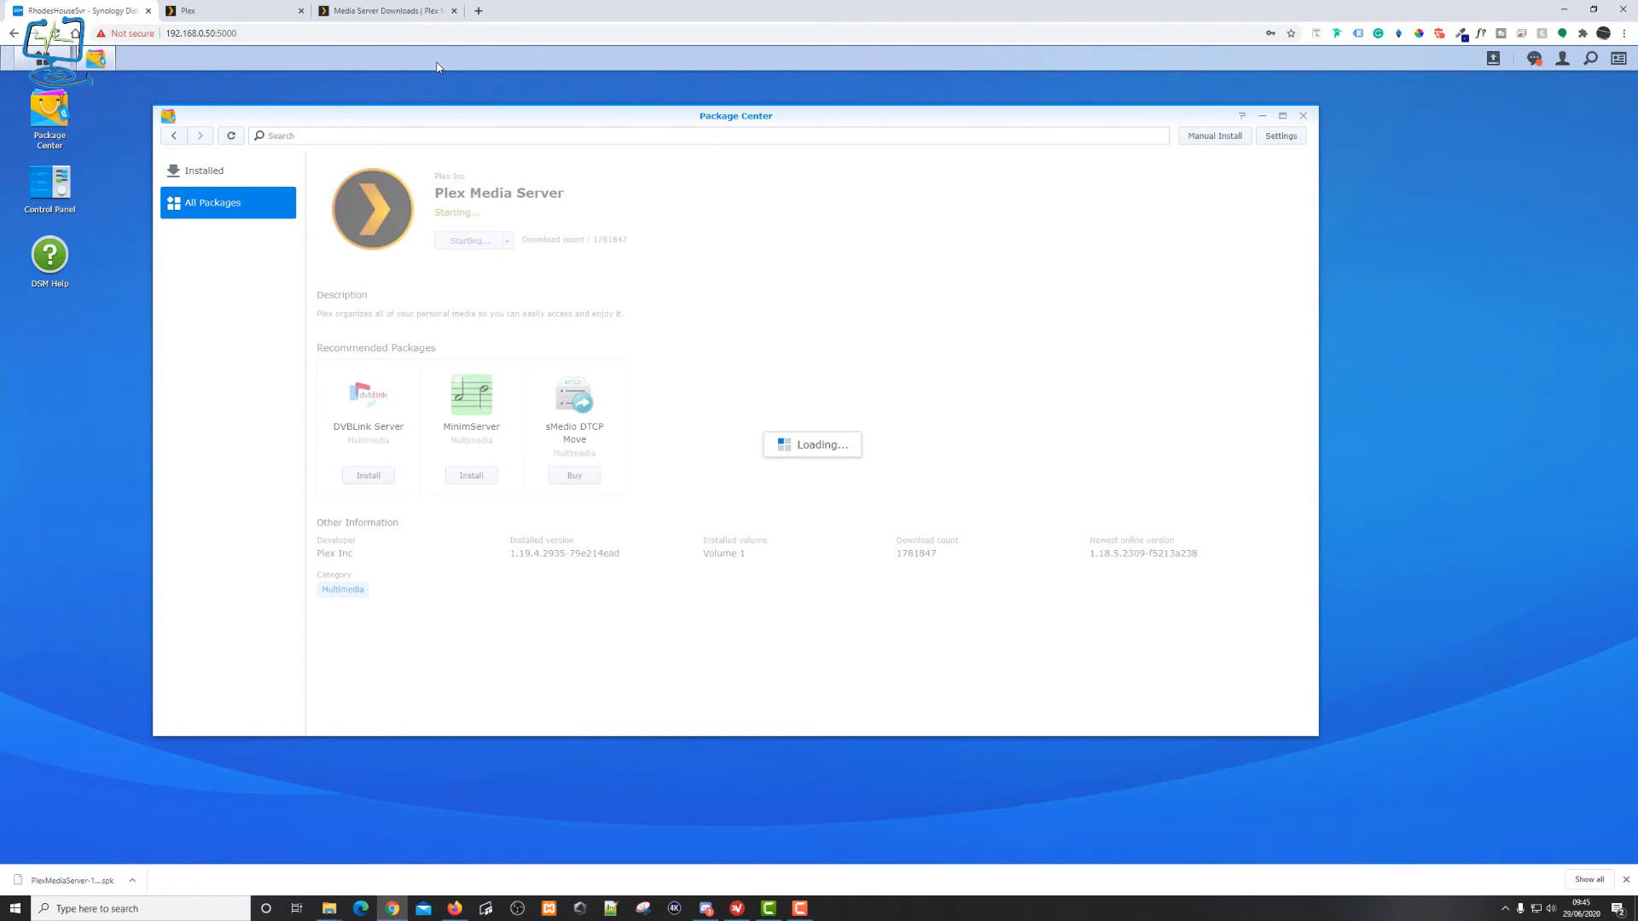
- Close the old Plex and downloads tabs, then launch the Plex web interface from the package's URL link
{"action": "left_click", "coordinate": [300, 11]}
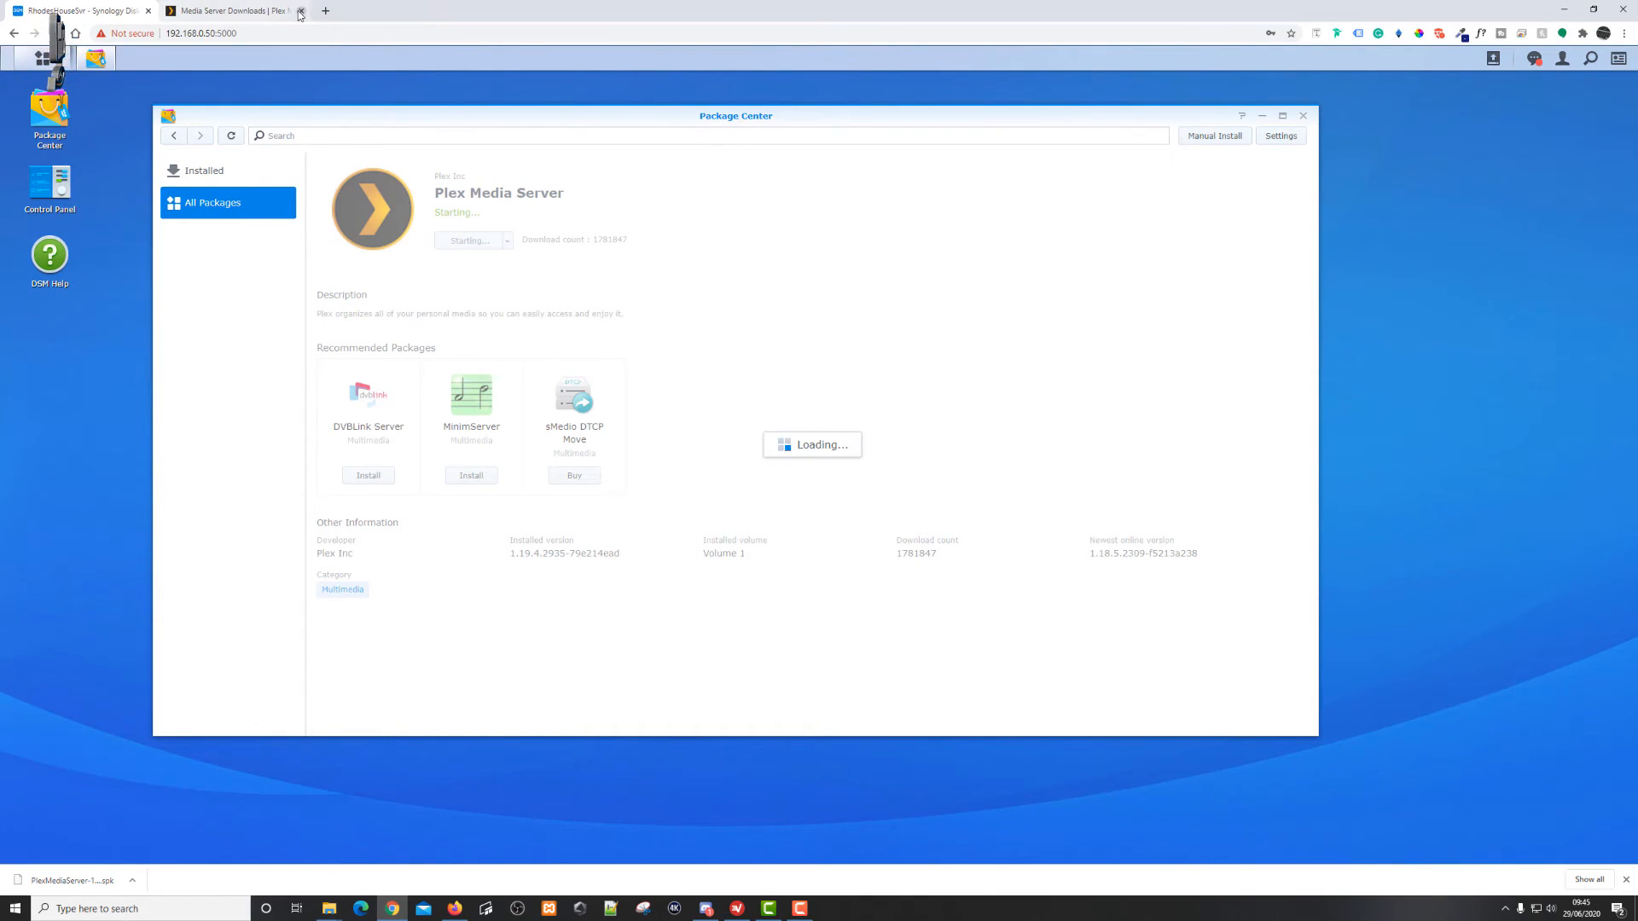
{"action": "left_click", "coordinate": [300, 11]}
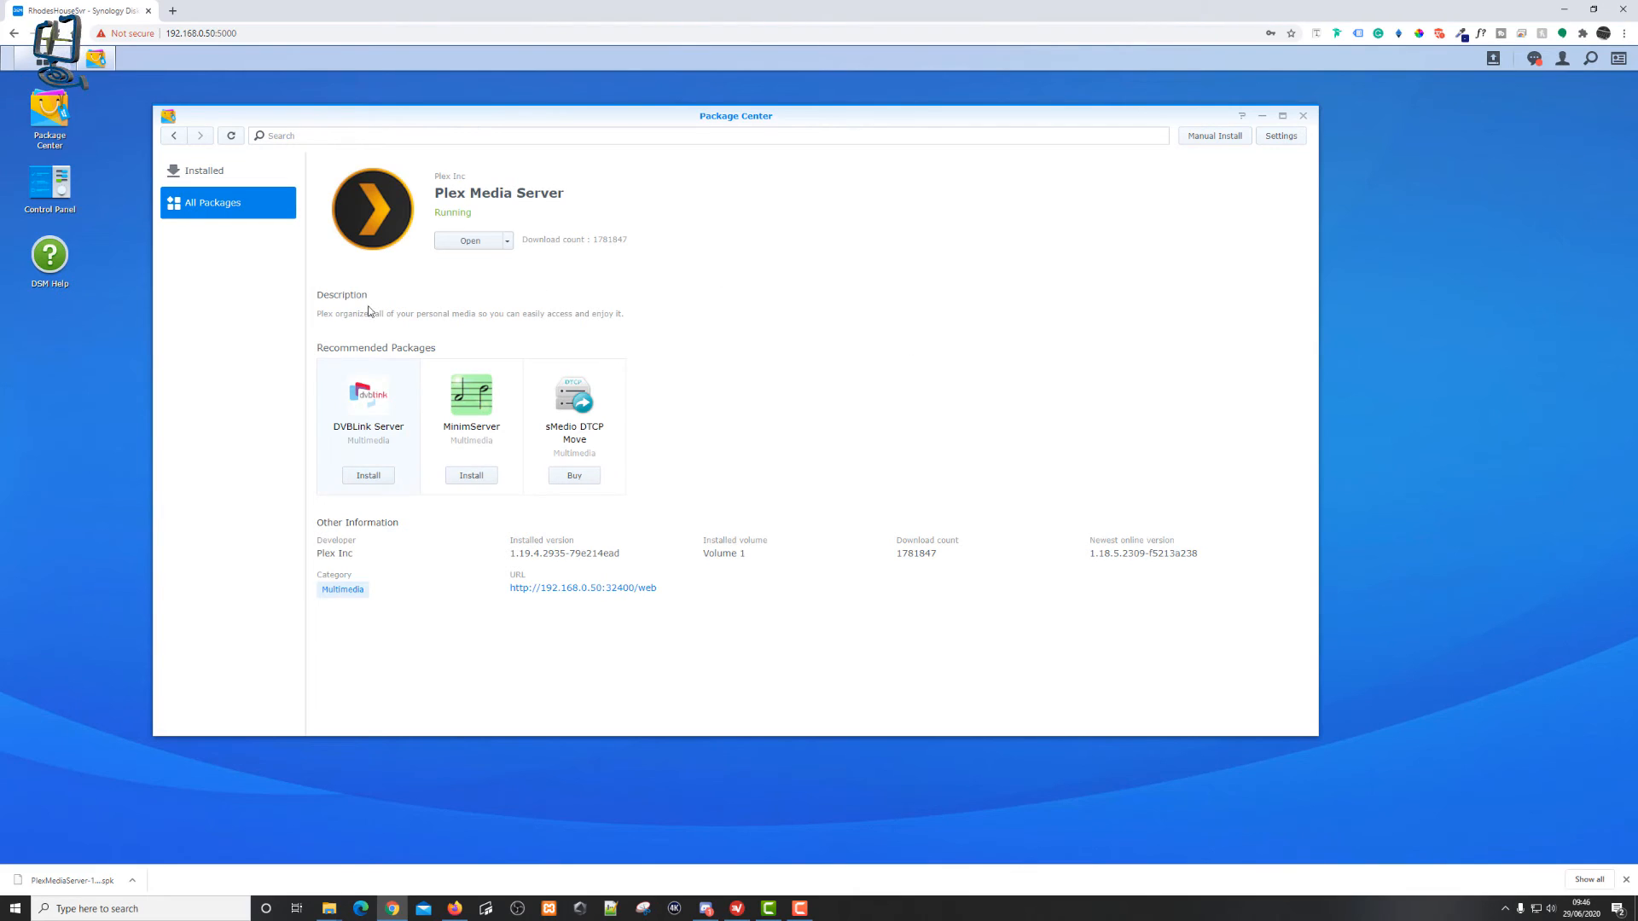
{"action": "left_click", "coordinate": [469, 240]}
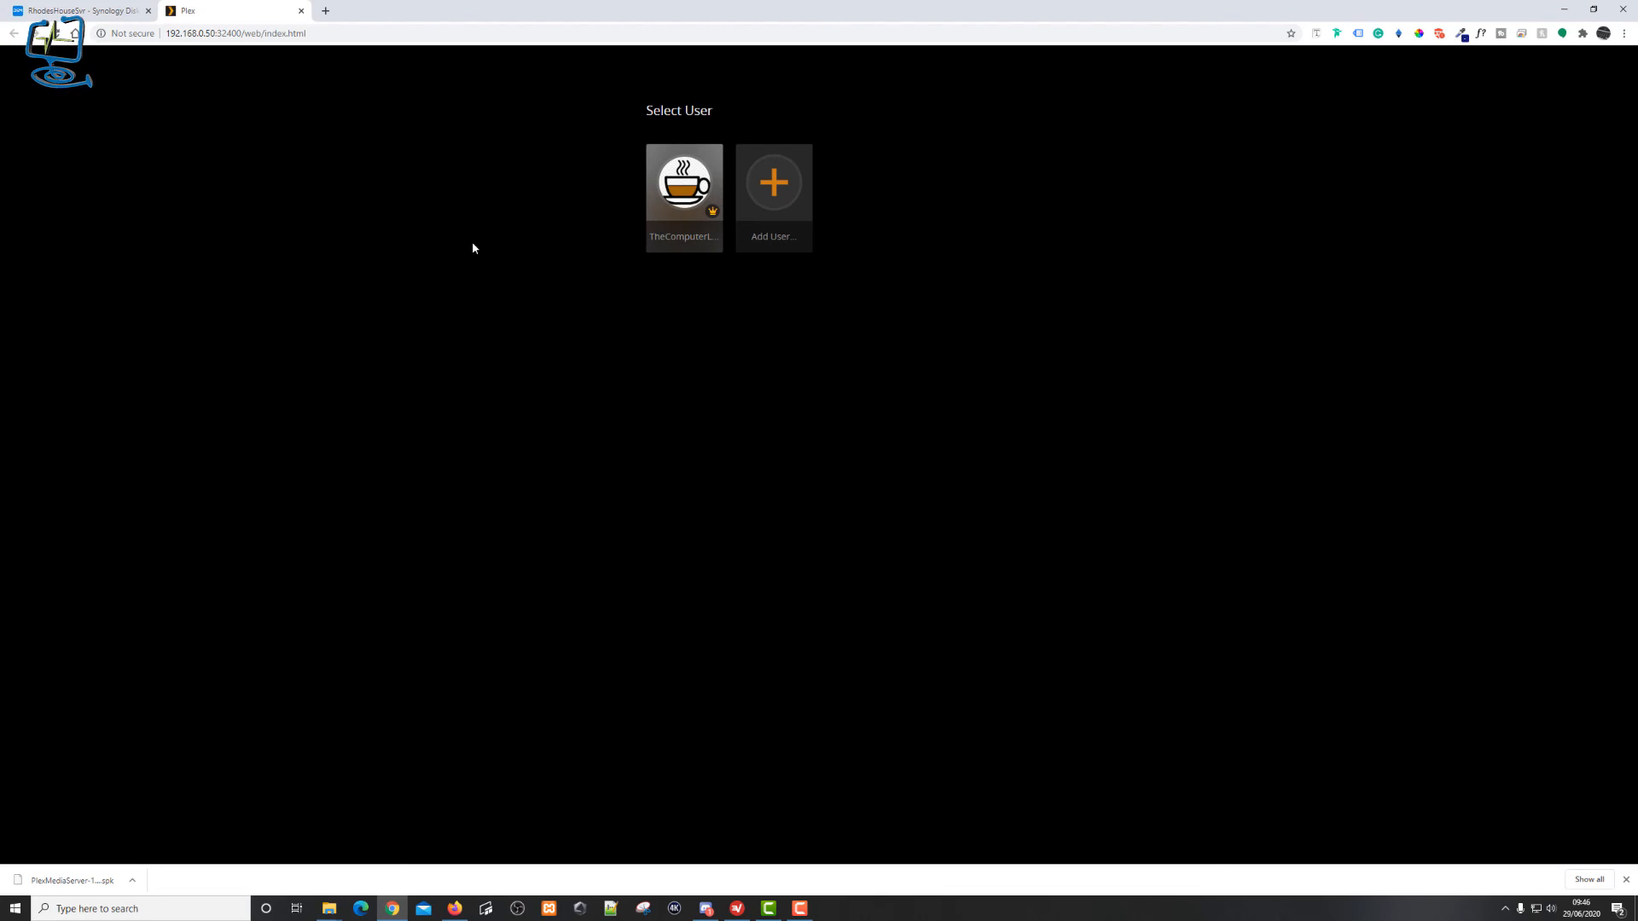
- Sign in under the existing user tile to reach the Plex Home page
{"action": "left_click", "coordinate": [684, 183]}
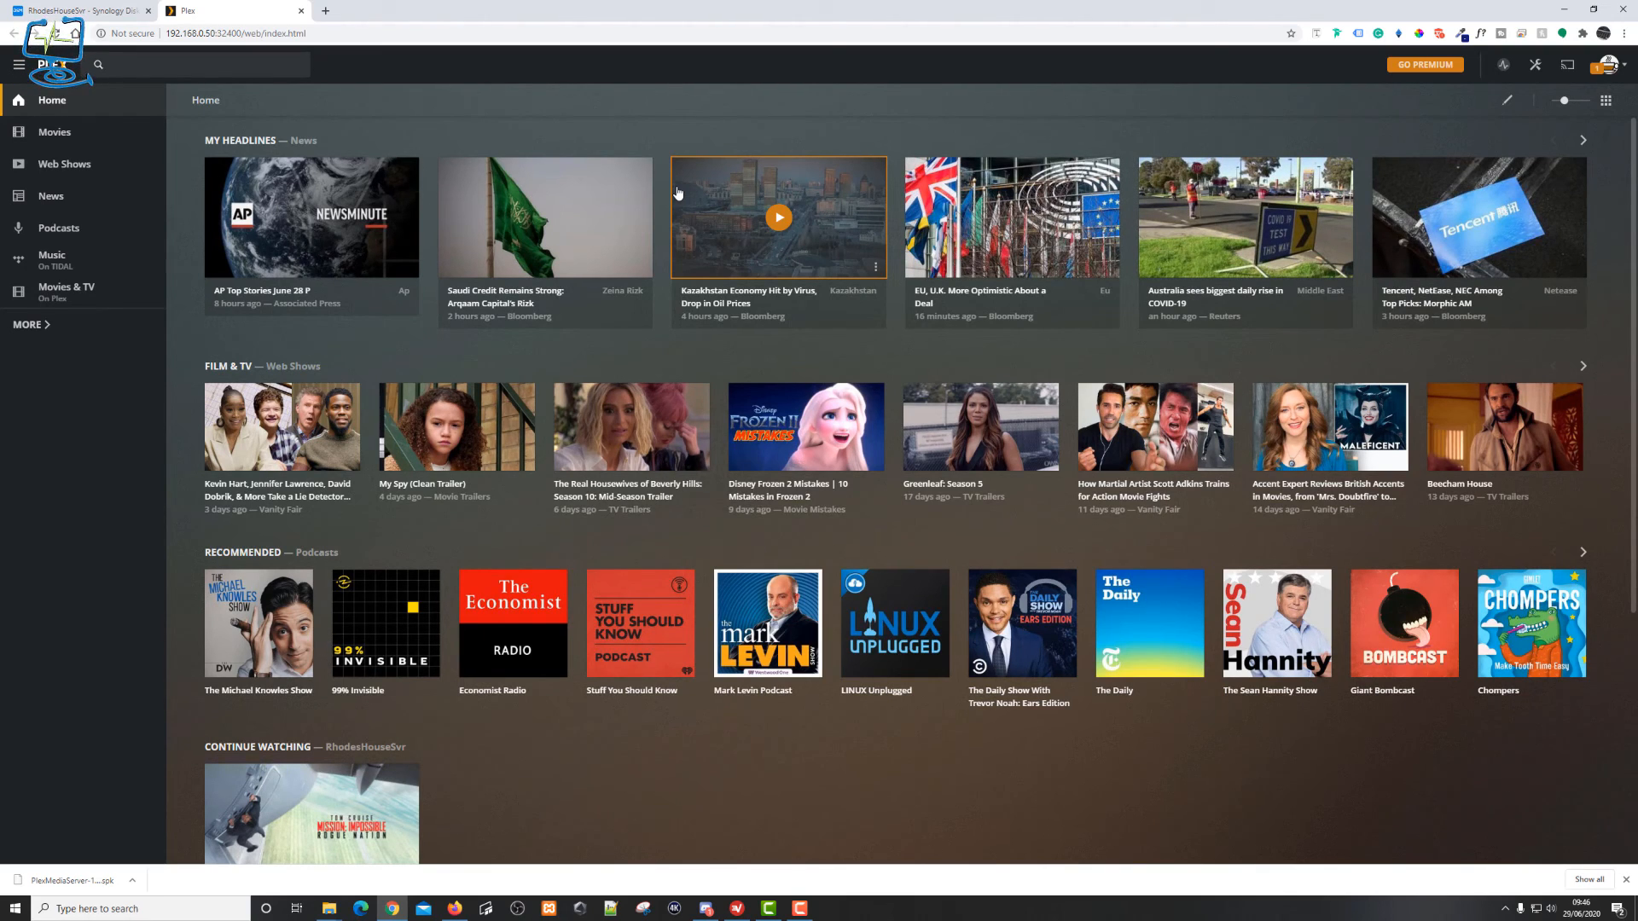
{"action": "mouse_move", "coordinate": [1190, 93]}
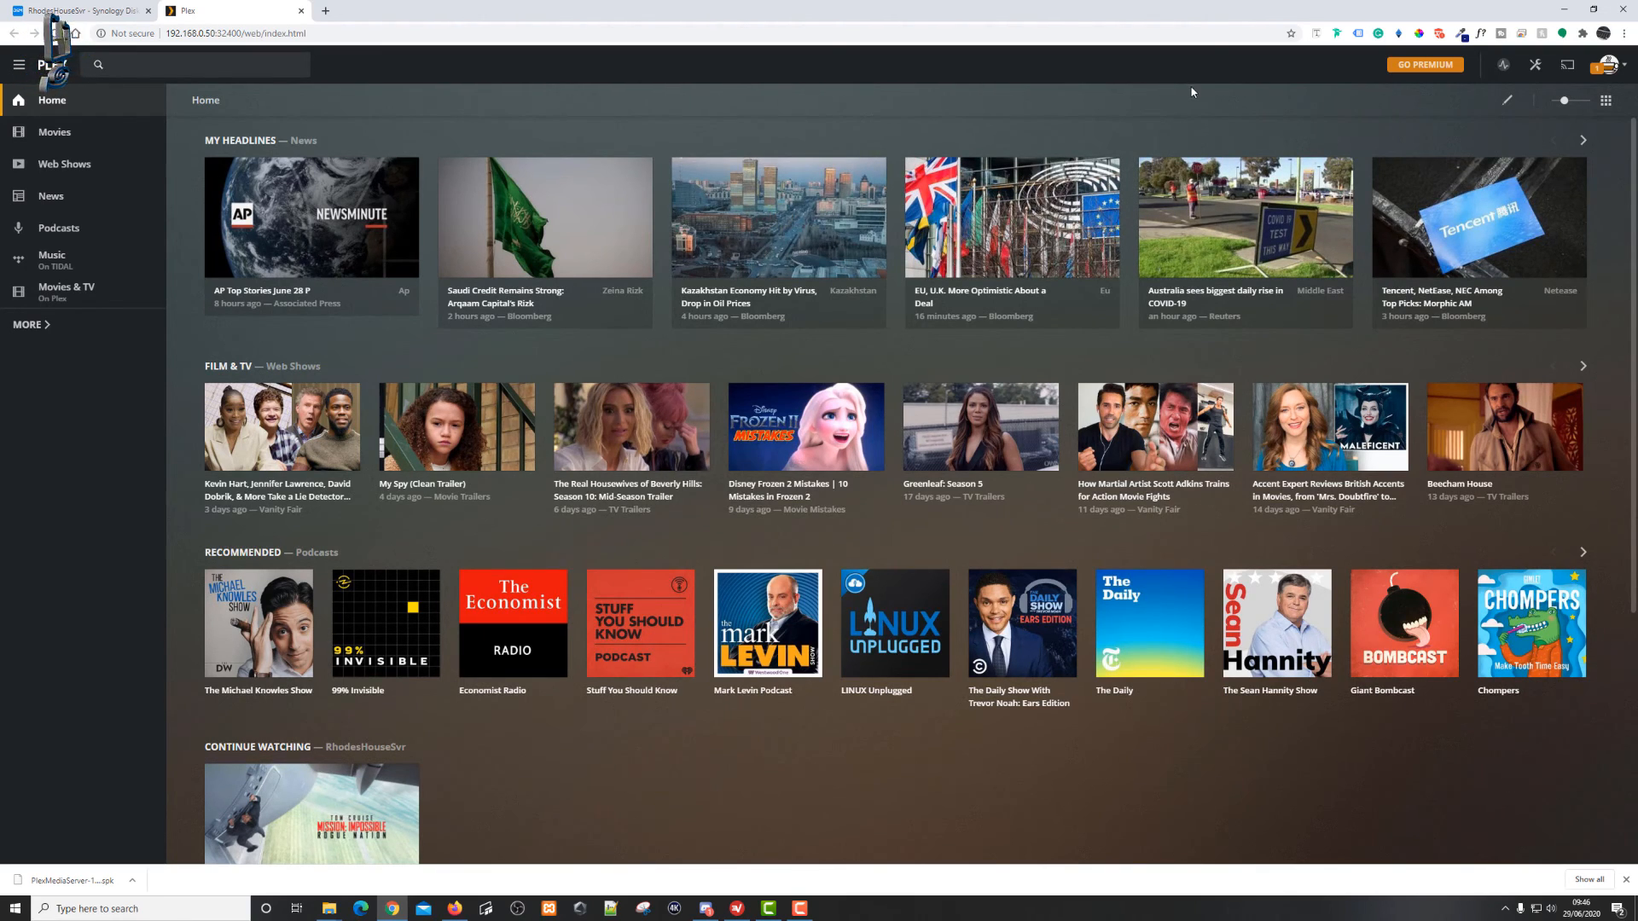
- Show the server's General settings confirming version 1.19.4.2935 is up to date
{"action": "left_click", "coordinate": [1535, 64]}
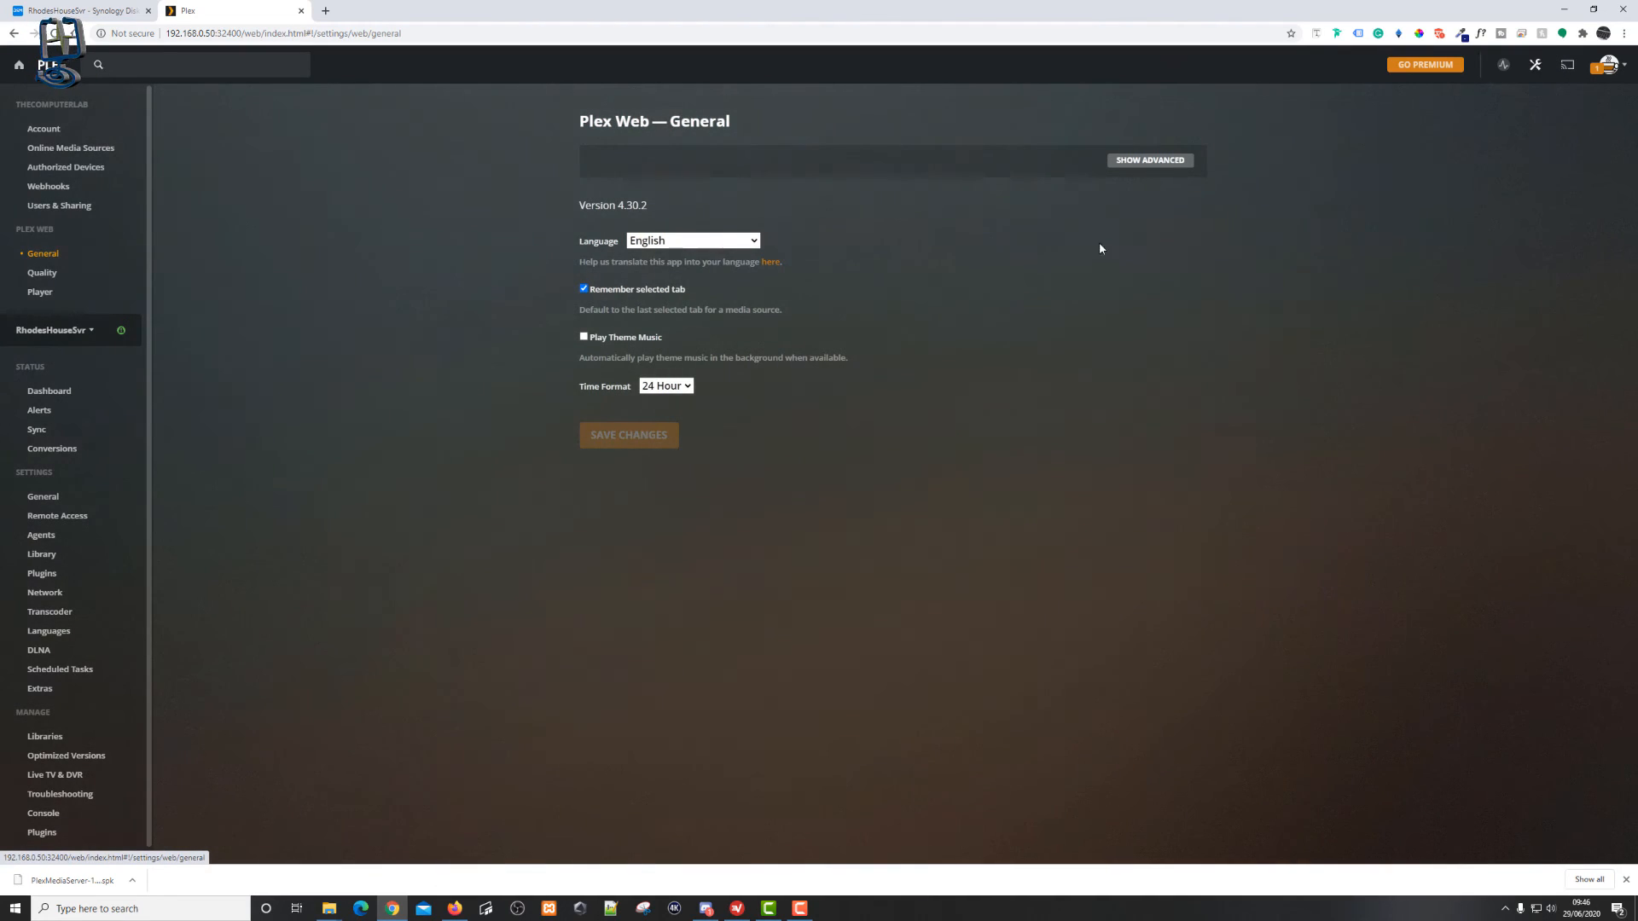
{"action": "left_click", "coordinate": [43, 496]}
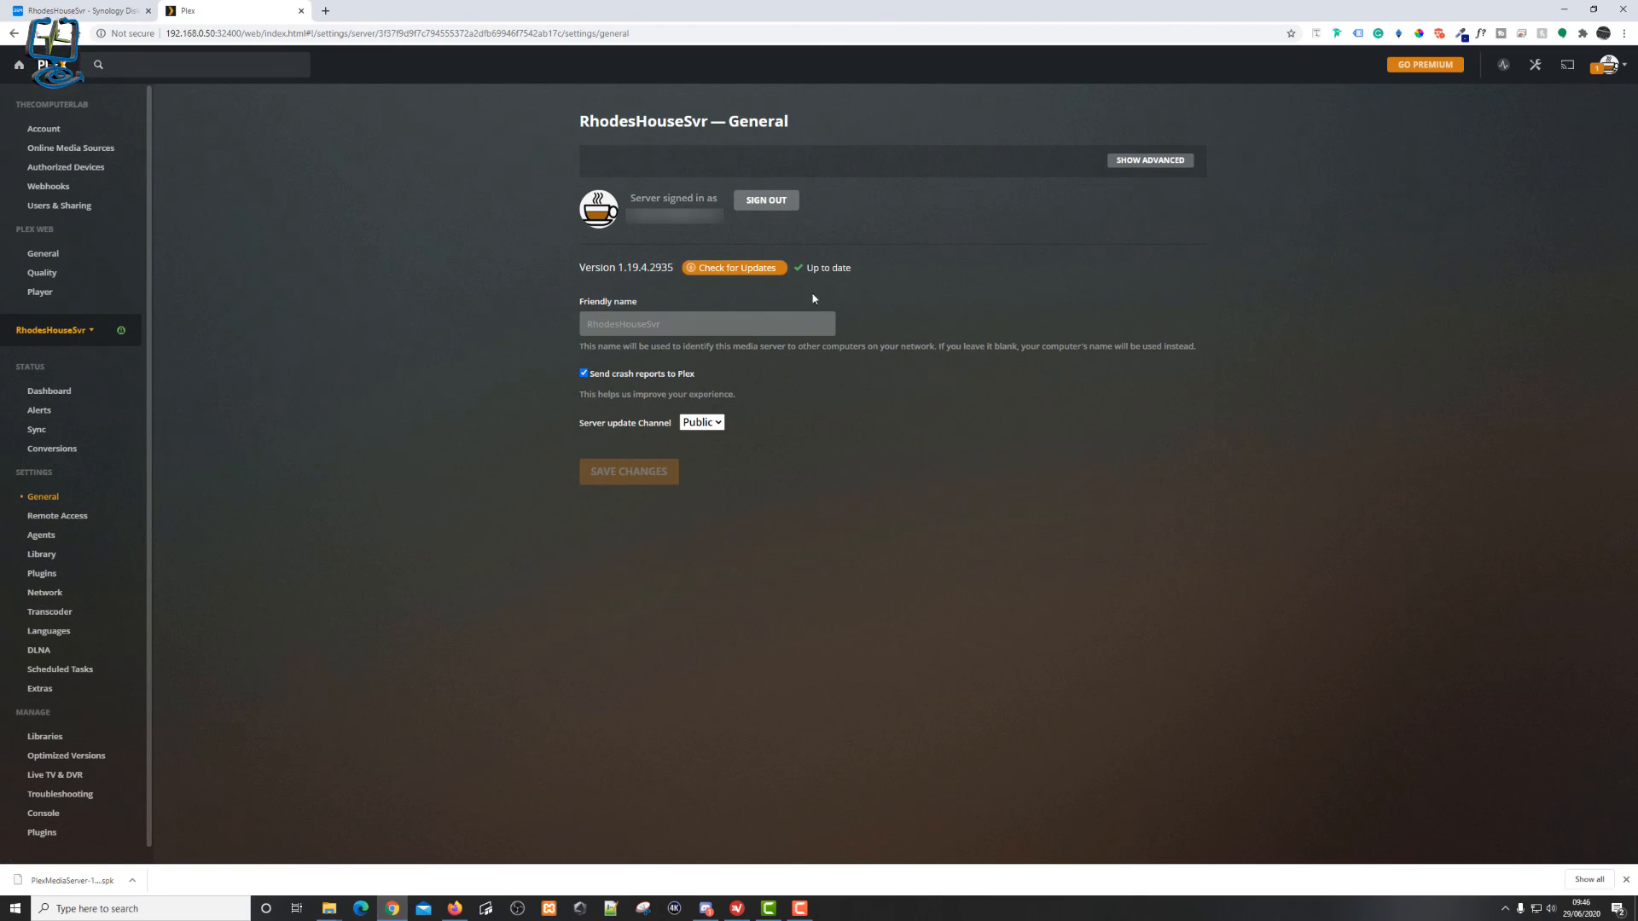
{"action": "mouse_move", "coordinate": [672, 297]}
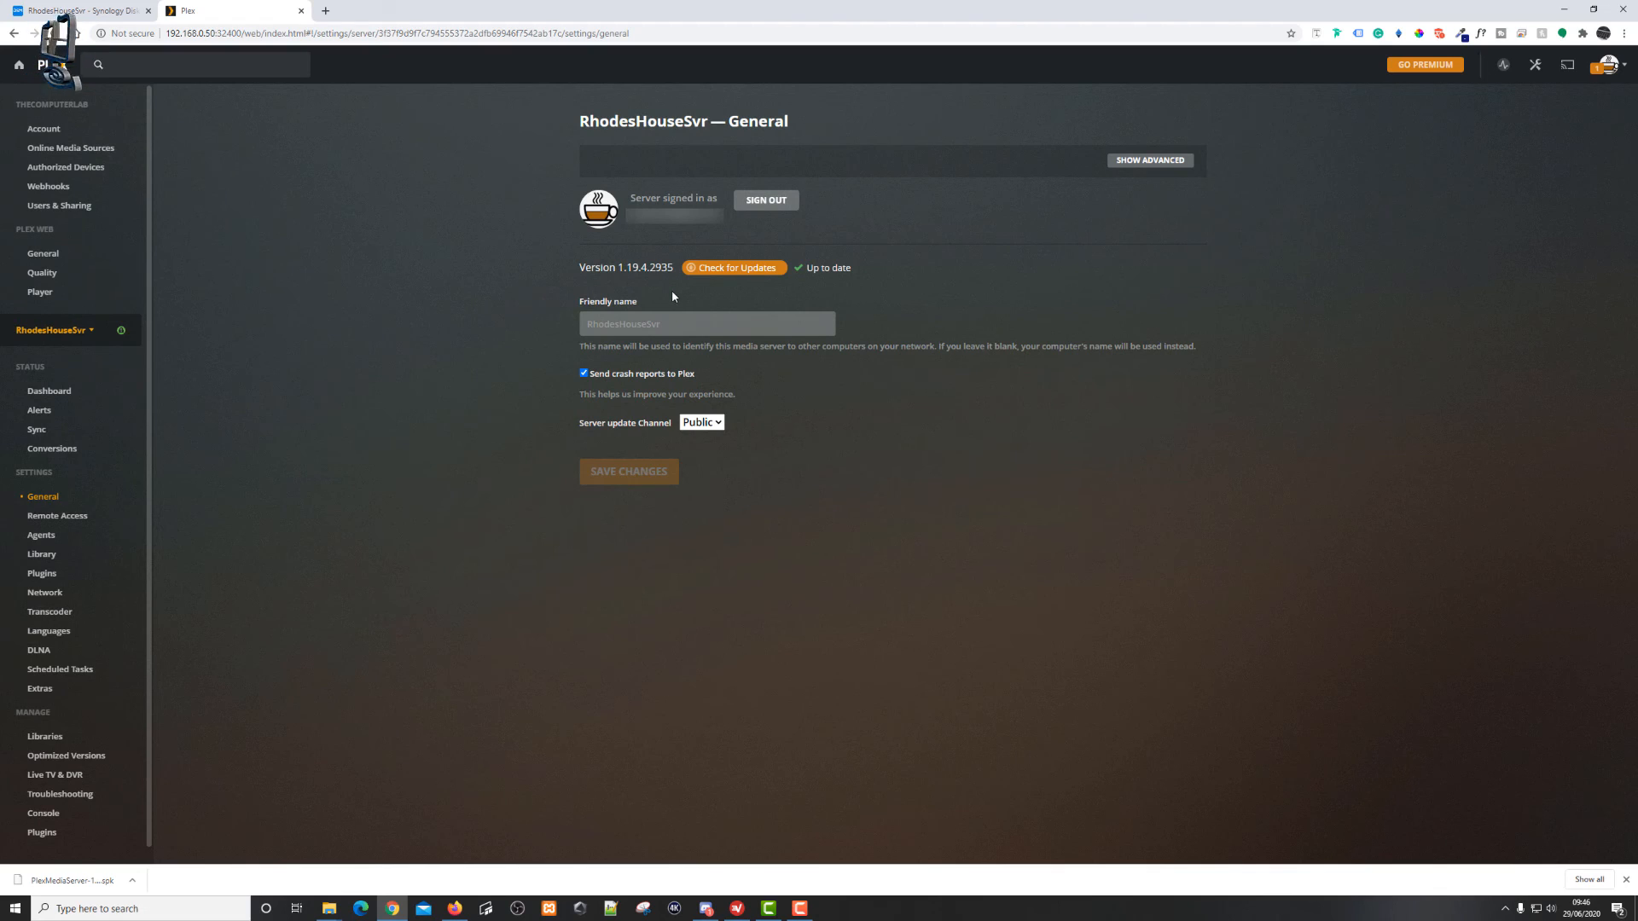